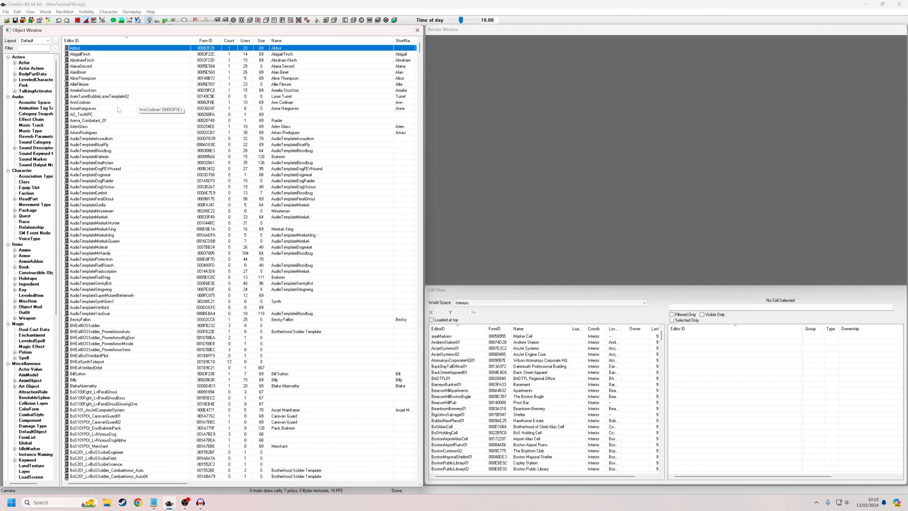
mouse_move(119, 114)
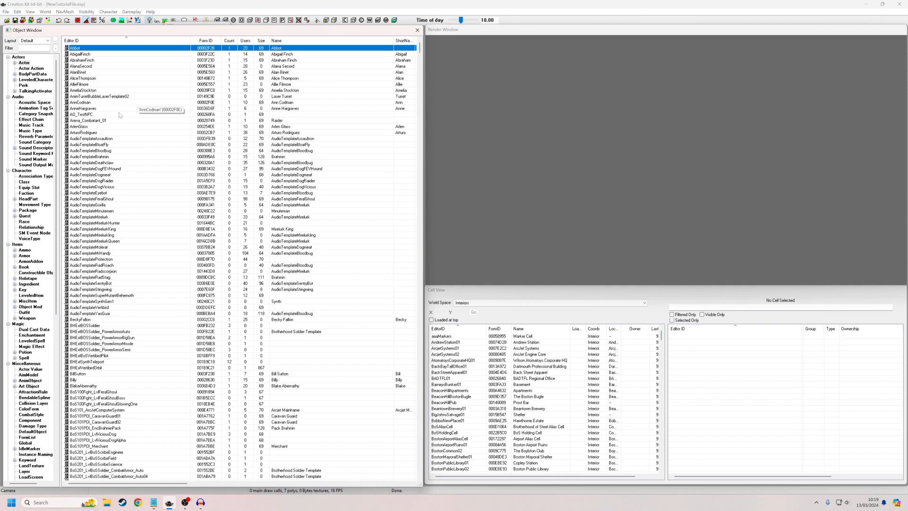
mouse_move(626, 109)
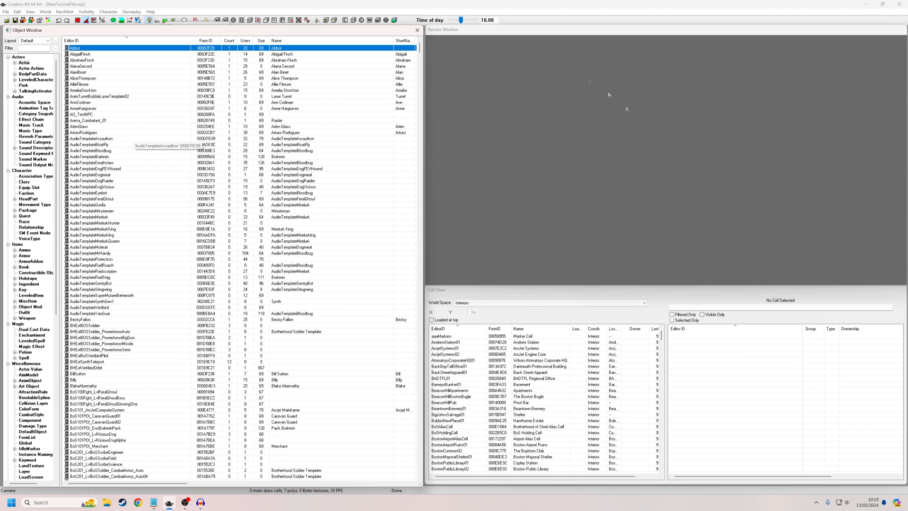
mouse_move(450, 192)
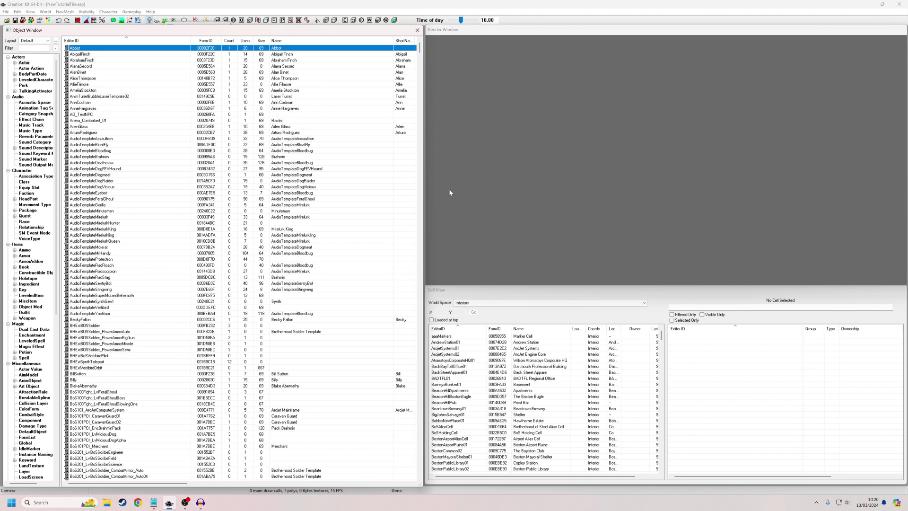
mouse_move(182, 57)
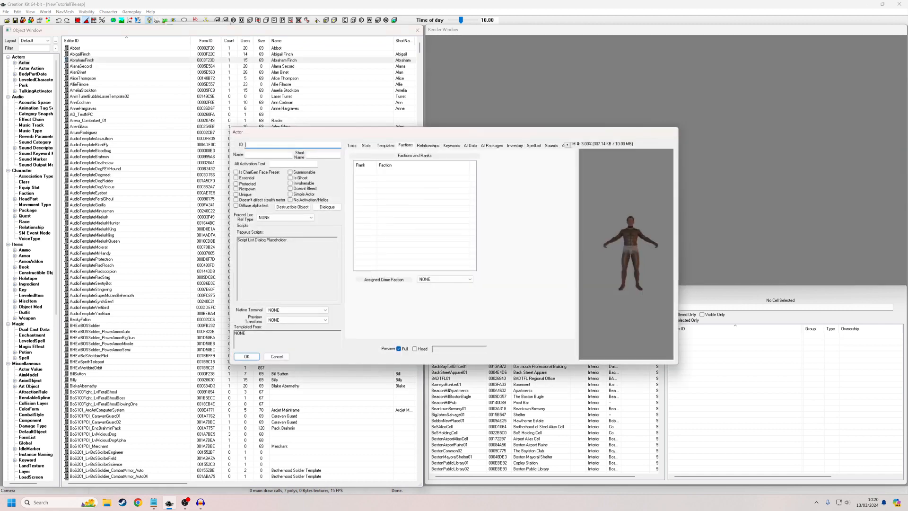
Step: Create unique actor TutorialVendorMan named Vendor, then filter the object list to 'tutorial'
text(Tut)
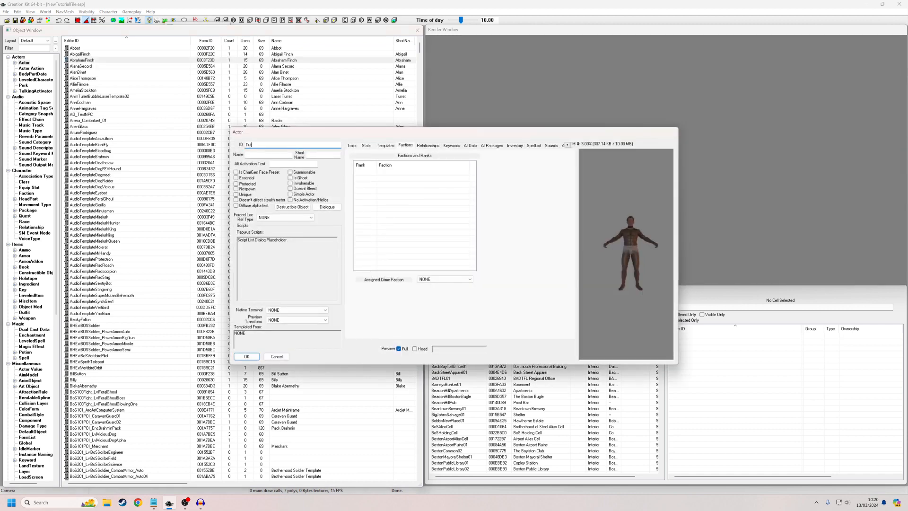
text(TutorialVendorMan)
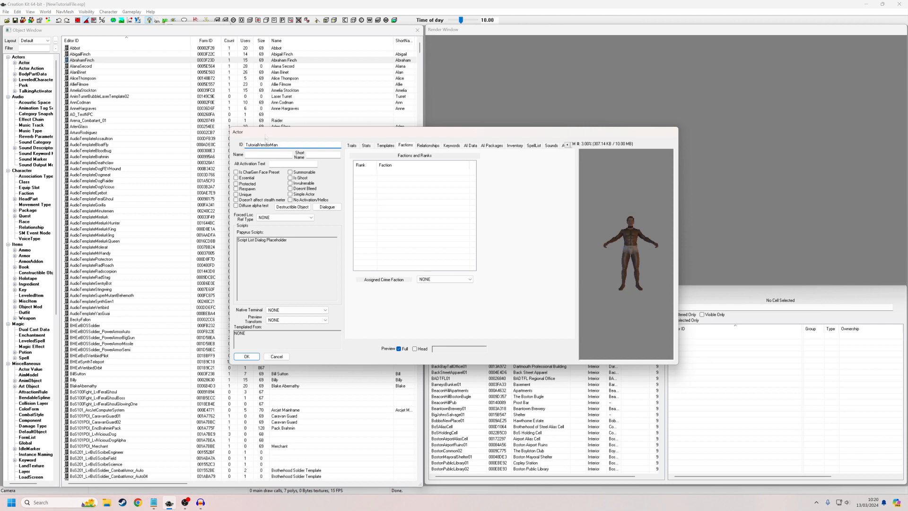
text(Vendor)
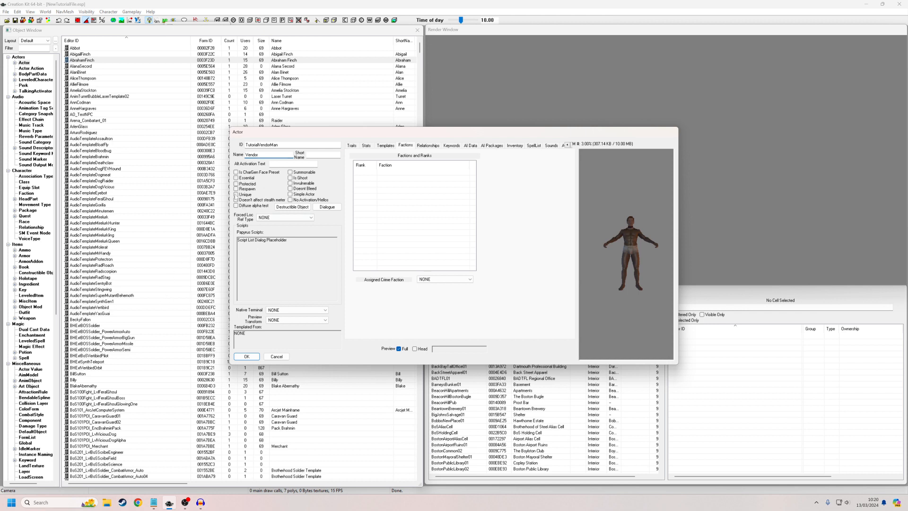
click(235, 194)
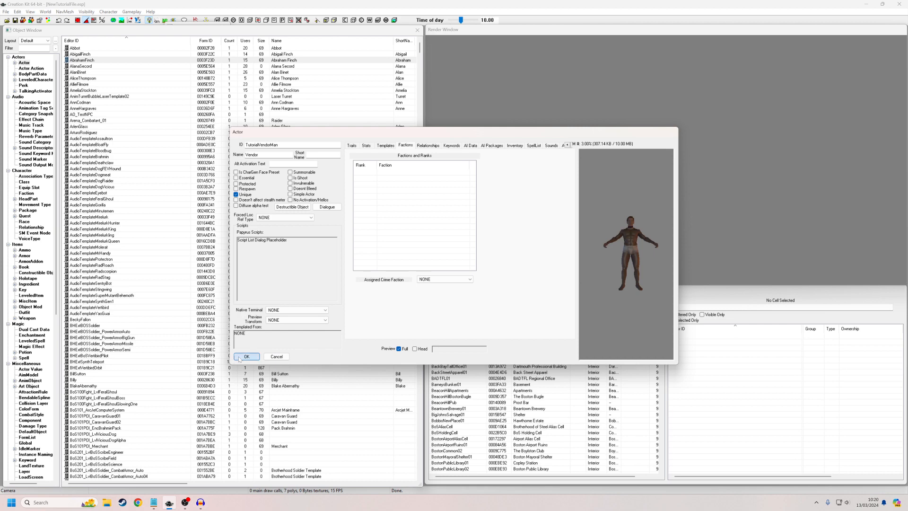
click(247, 356)
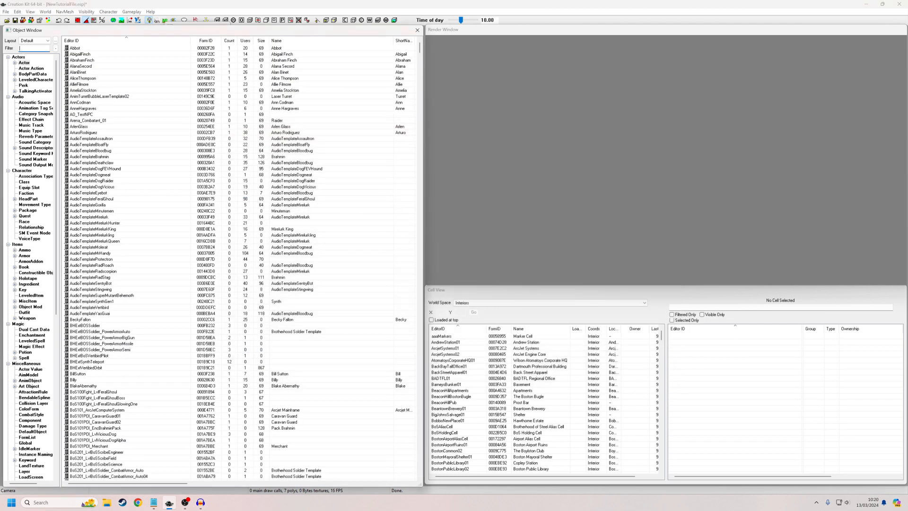
text(tutorial)
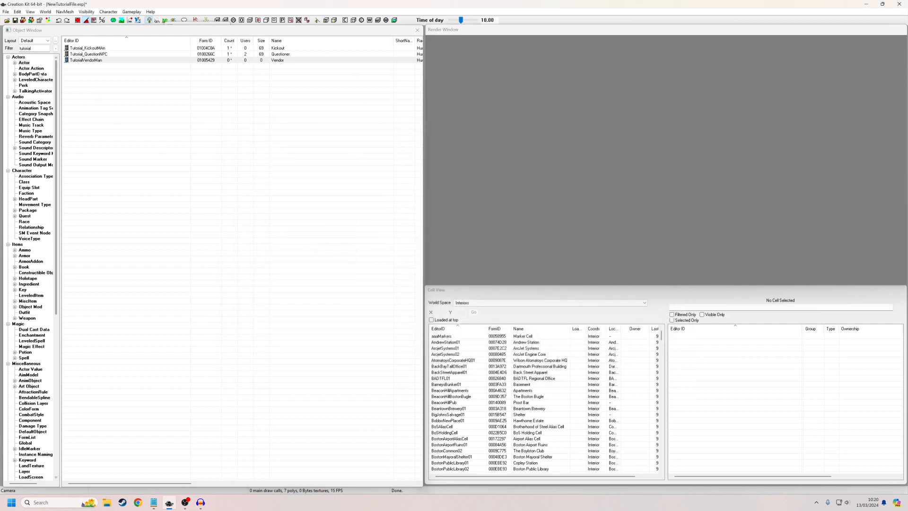
Step: Browse the WorldObjects Containers list to find the existing vendor chests
click(23, 215)
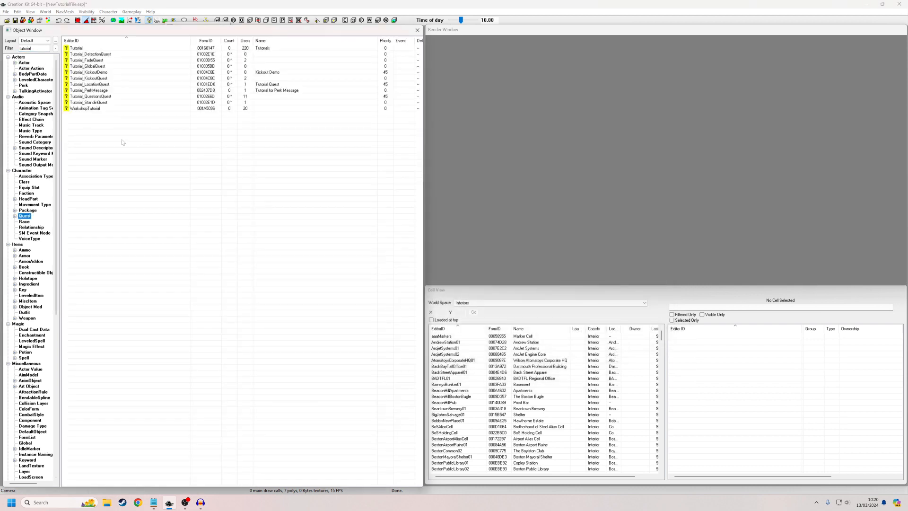
click(31, 67)
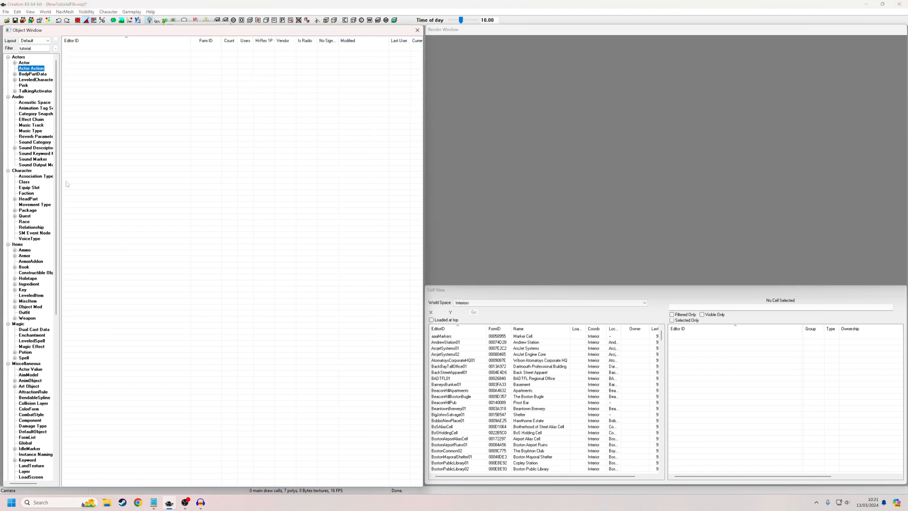
click(33, 114)
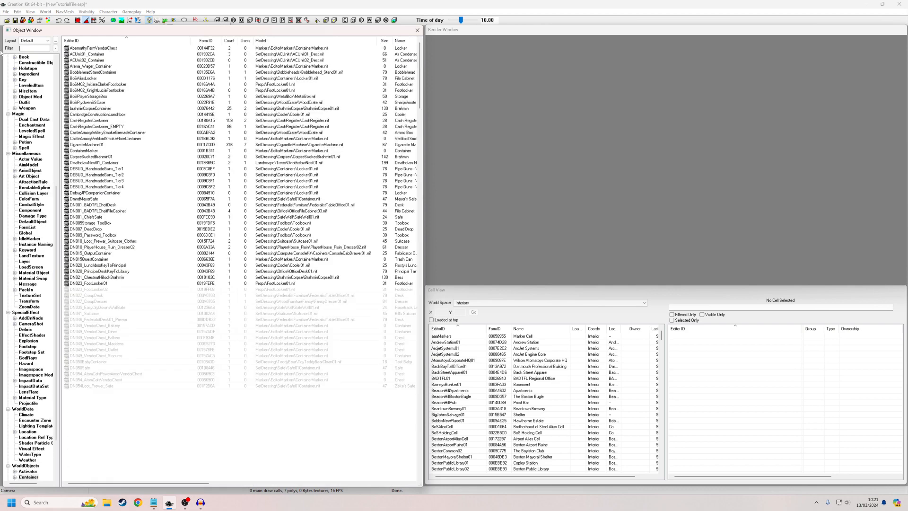
scroll(down, 3)
text(vendor)
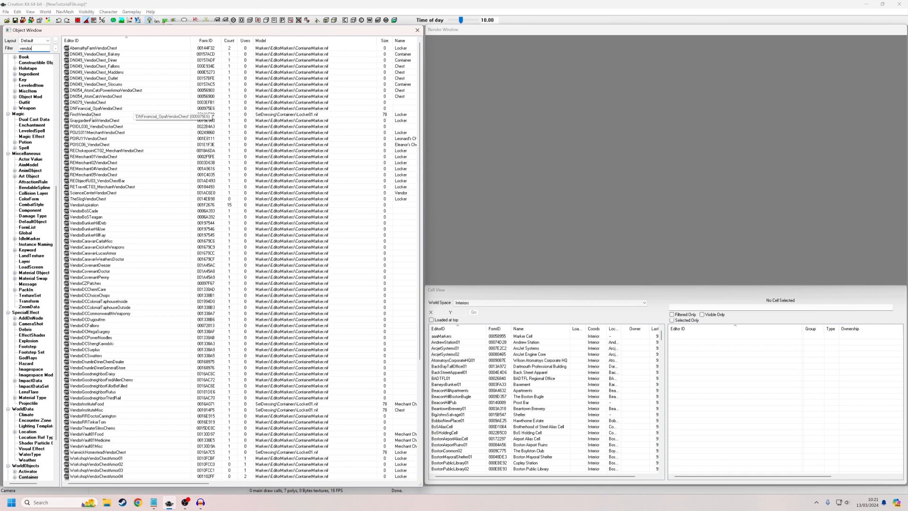
Step: Copy FirstVendorChest as Tutorial_VendorLocker, reviewing its leveled item entries and LLC_Caps_Vendor list
double_click(87, 99)
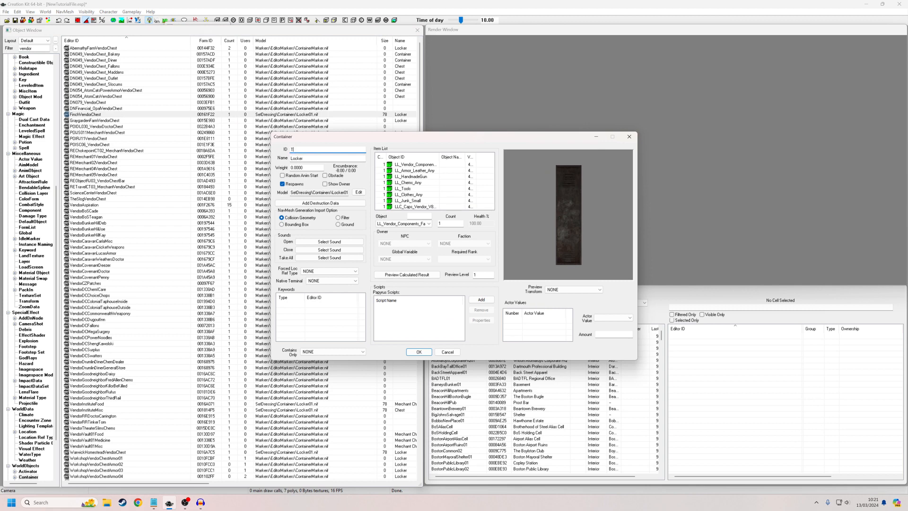
text(Tutorial_VendorLocker)
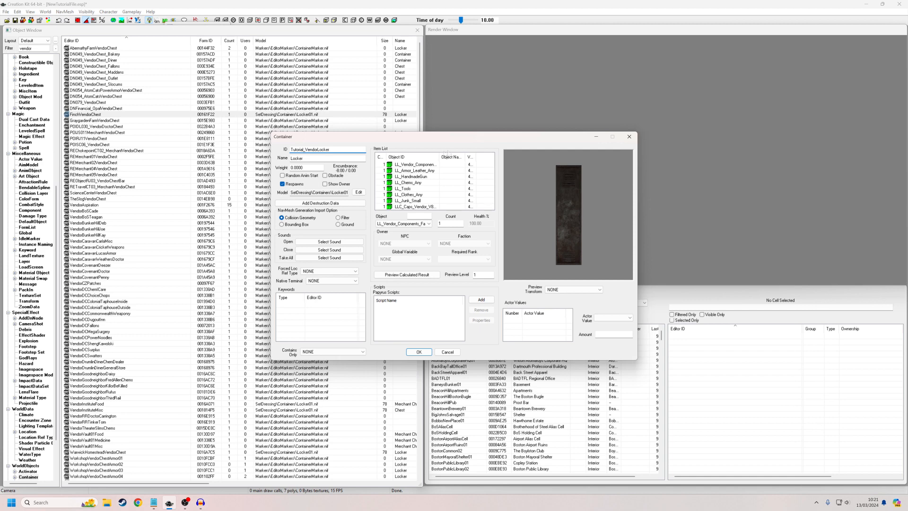
mouse_move(471, 141)
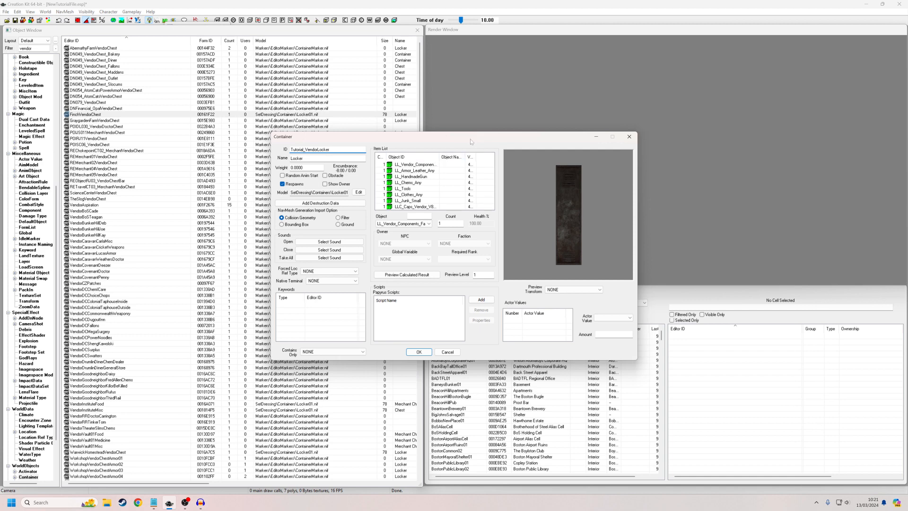
click(416, 188)
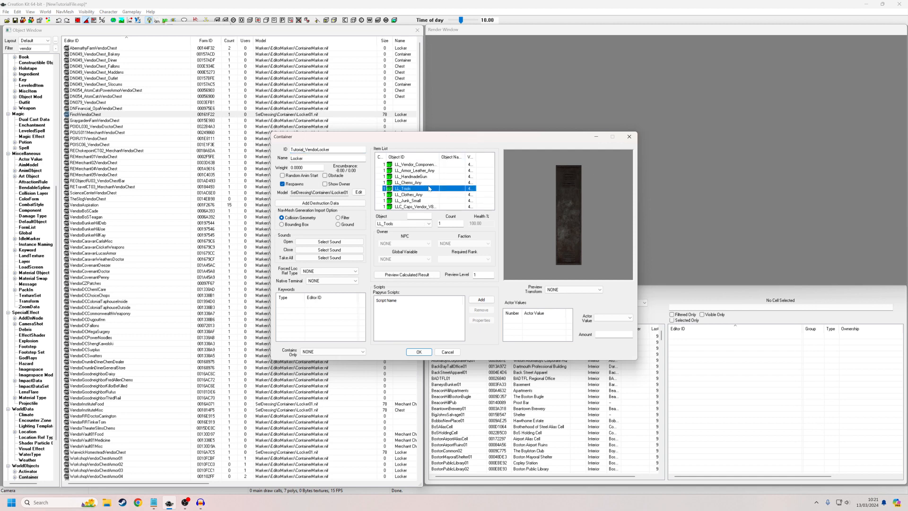
click(412, 157)
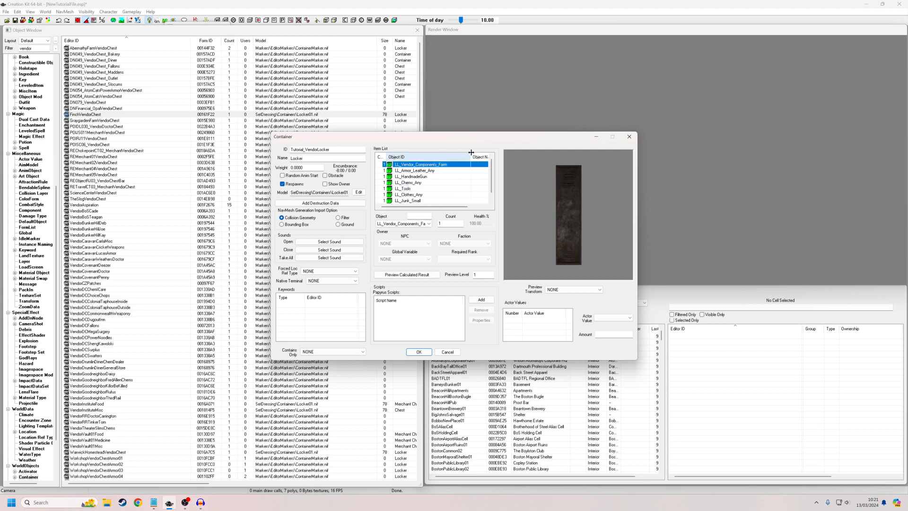
click(415, 170)
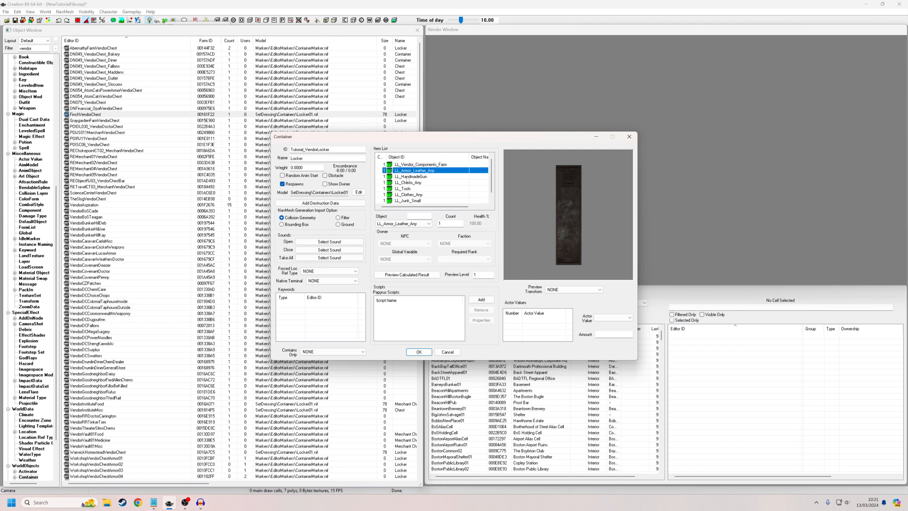
click(410, 201)
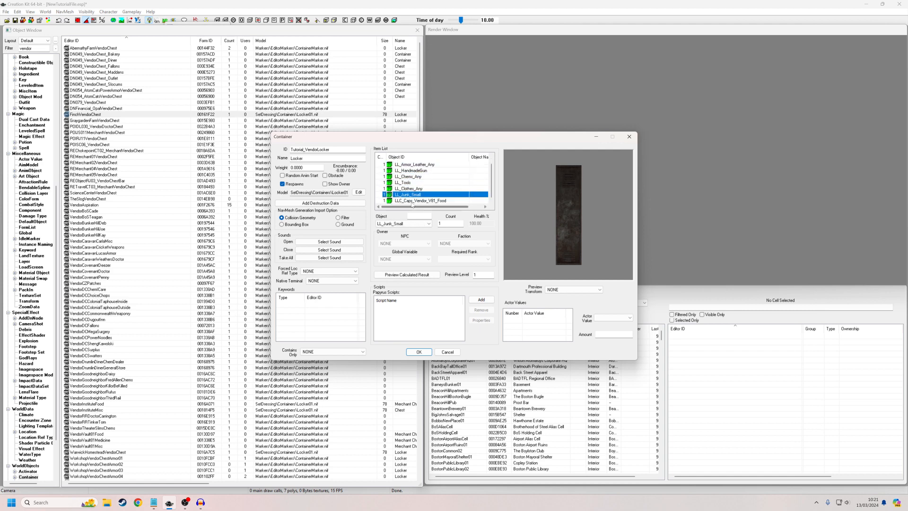
click(420, 200)
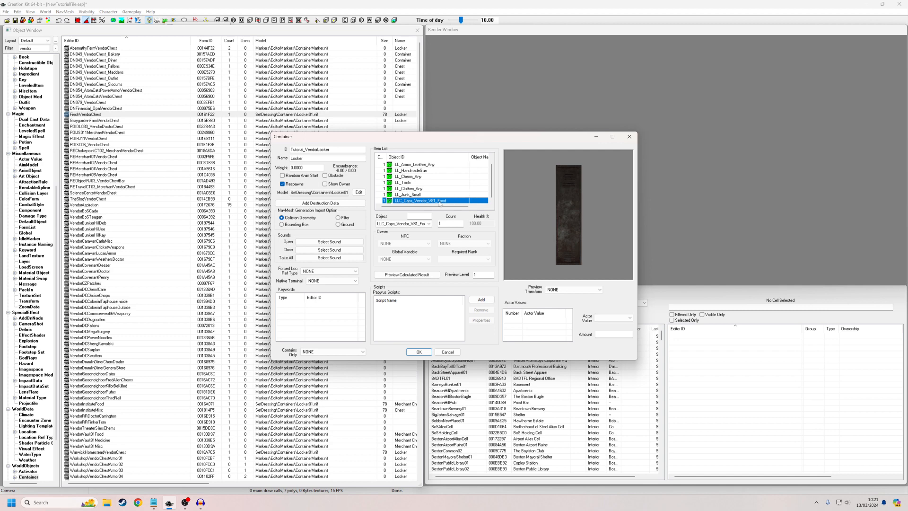
double_click(432, 200)
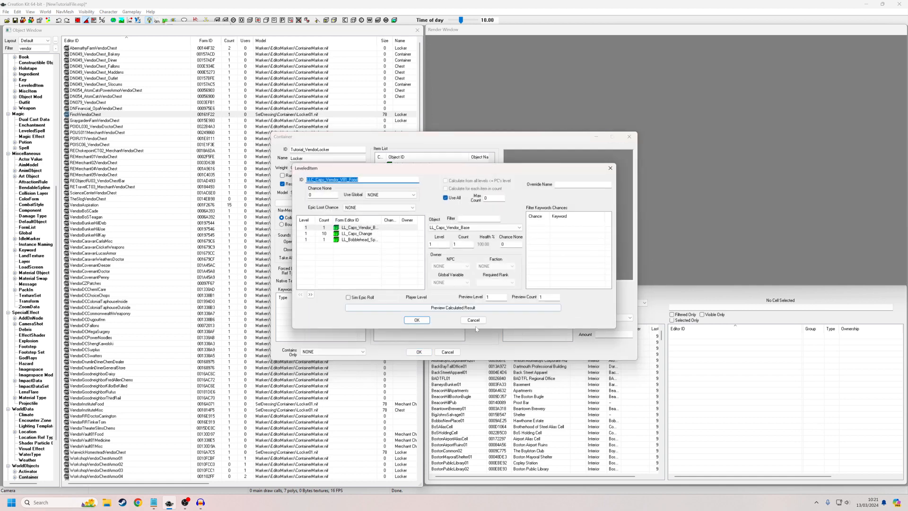
click(417, 320)
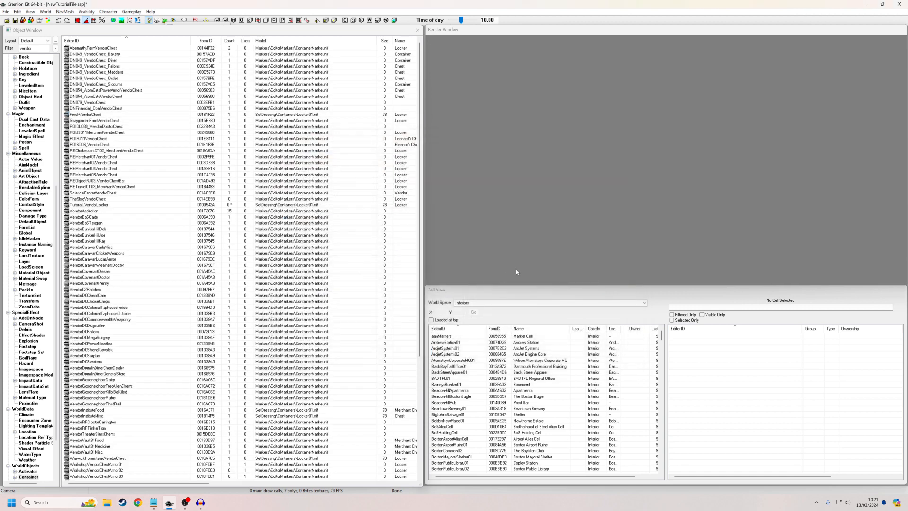
Step: Switch Cell View to the Commonwealth worldspace and place the Vendor at Abernathy Farm
click(643, 302)
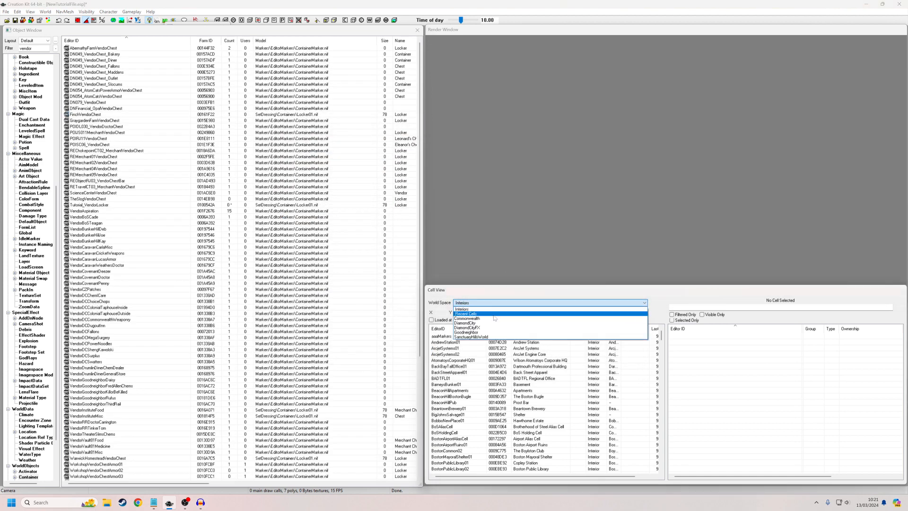
click(466, 319)
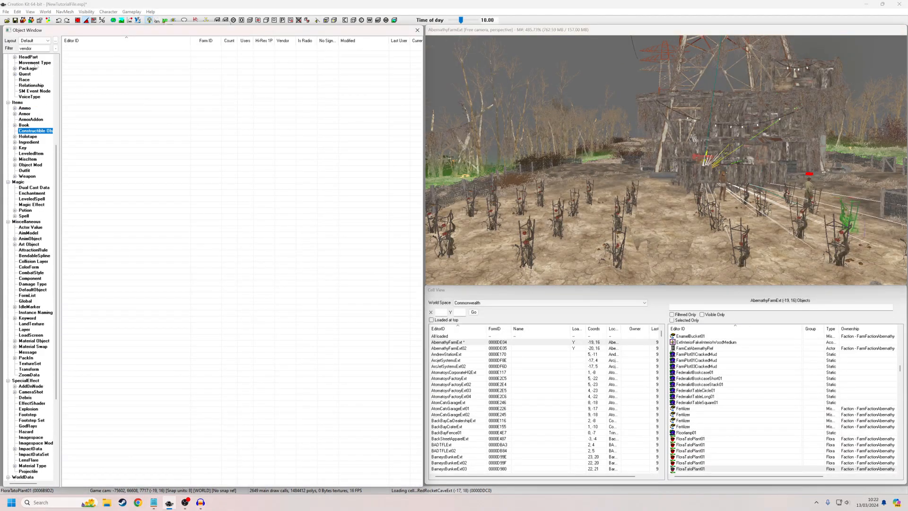
click(19, 64)
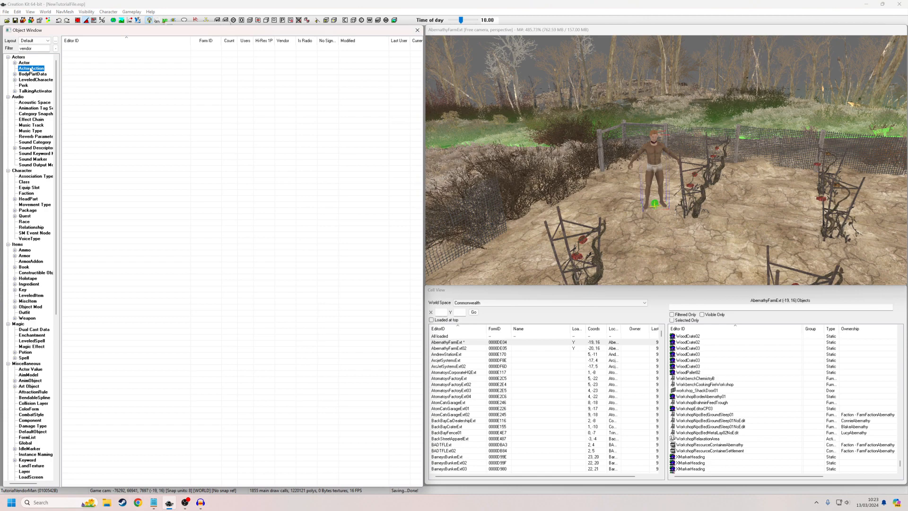
click(26, 193)
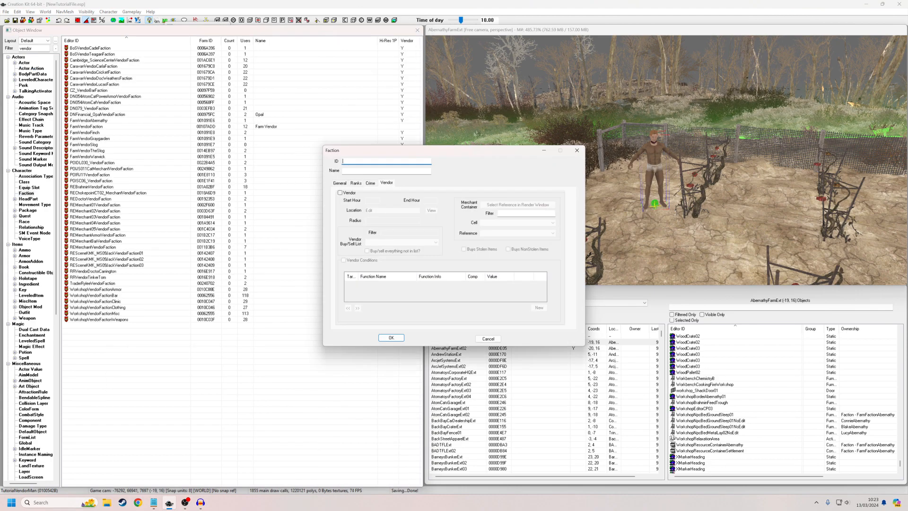
Step: Open the TutorialVendorFaction record and switch to its Vendor settings
text(TutorialVendorFaction)
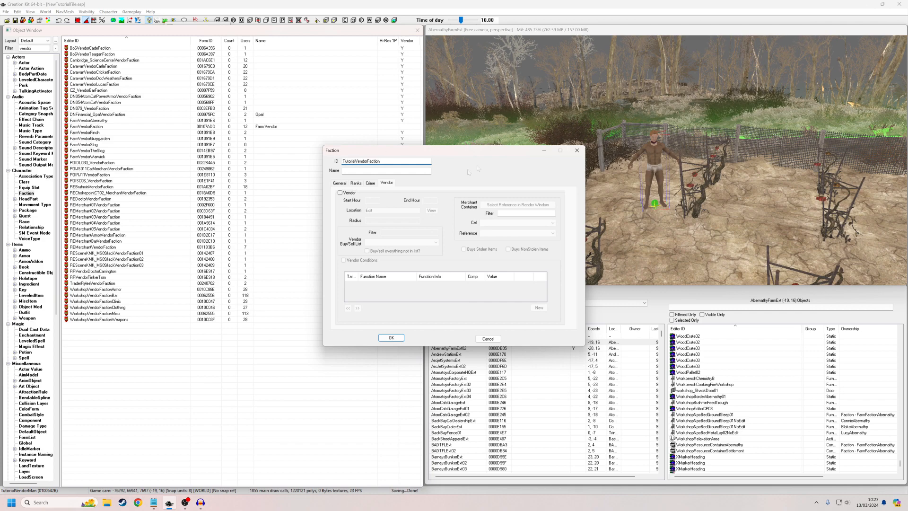
click(391, 338)
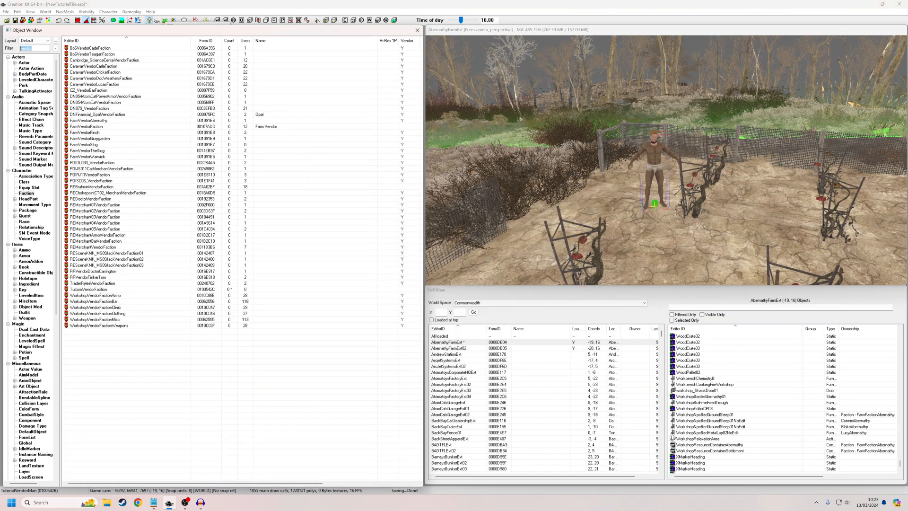
text(tutorialve)
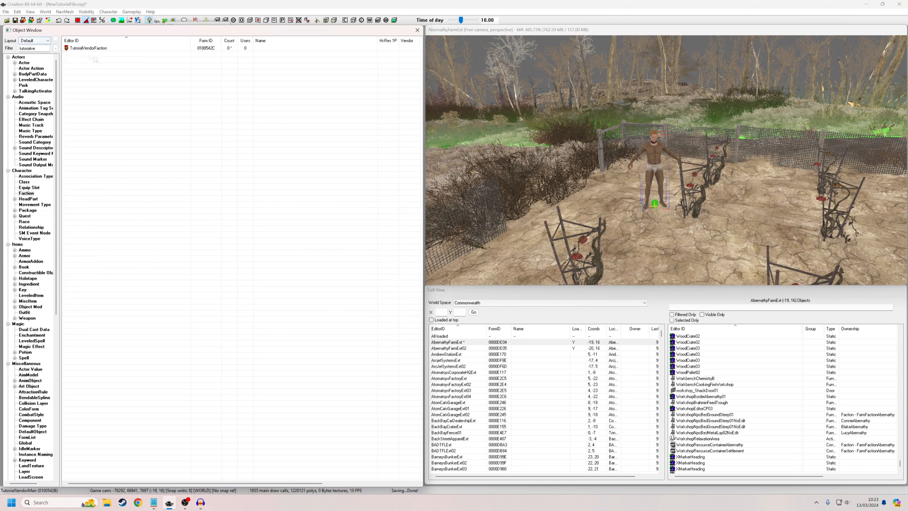
double_click(93, 48)
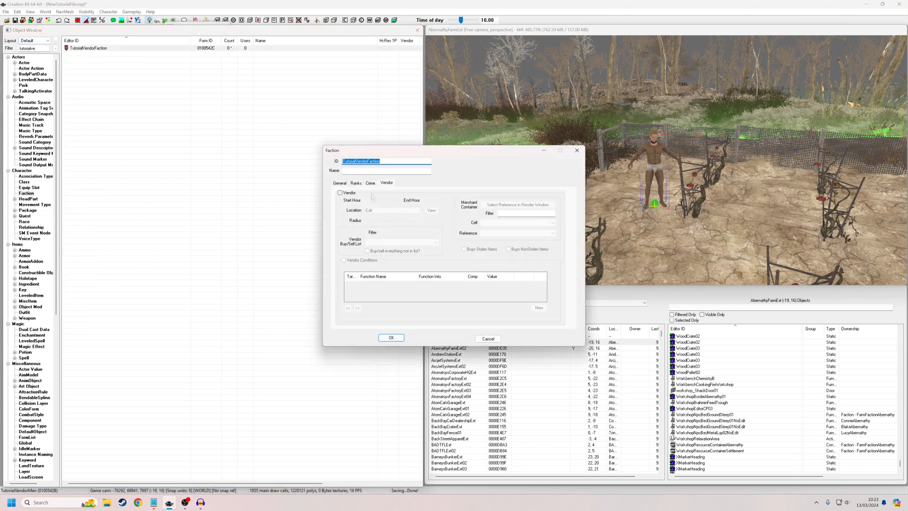
click(339, 182)
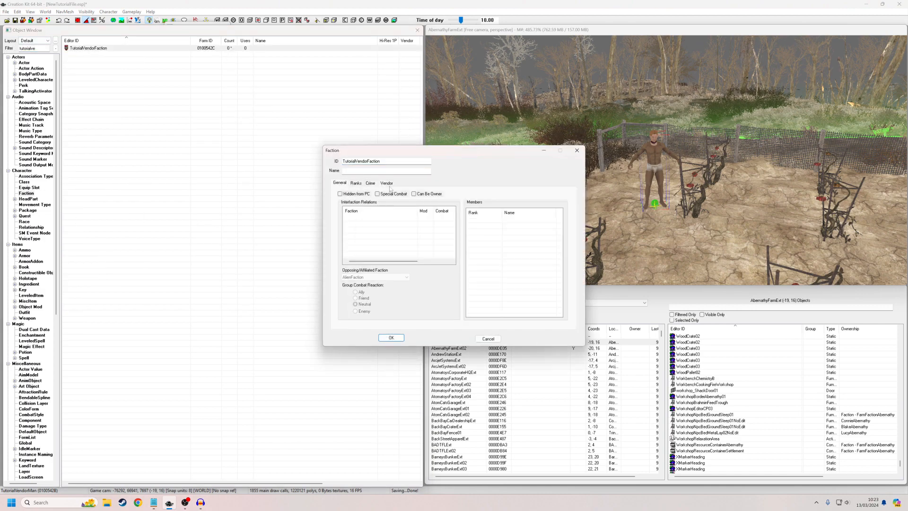
click(386, 183)
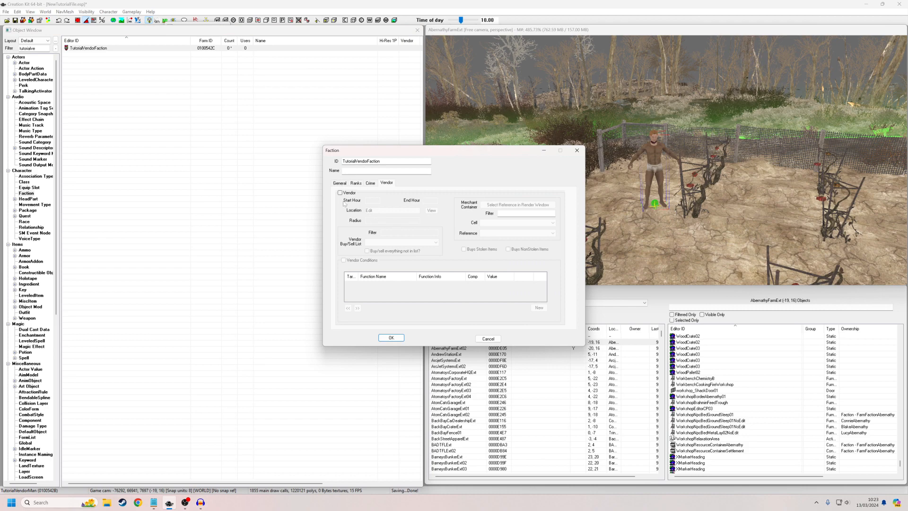
Step: Enable vendor, hours 0–10, near editor location radius 500, buy/sell list VendorItemsMisc
click(340, 192)
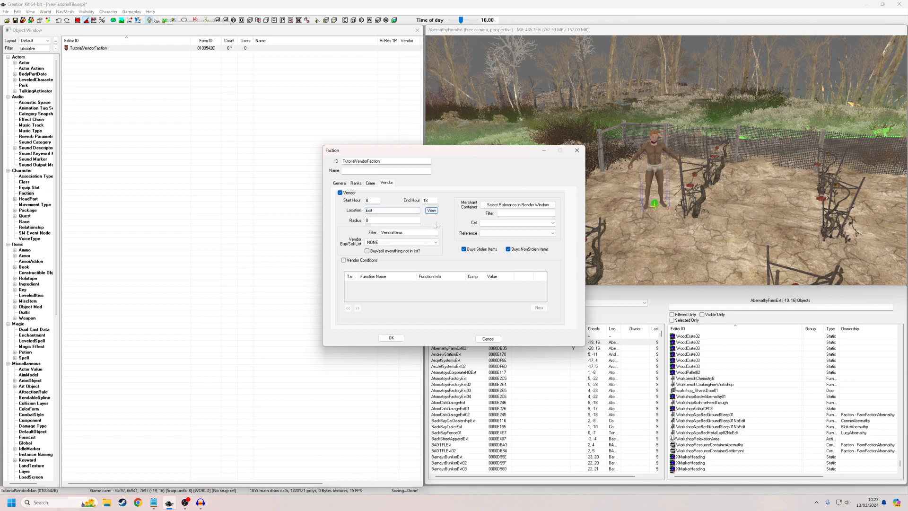
click(392, 211)
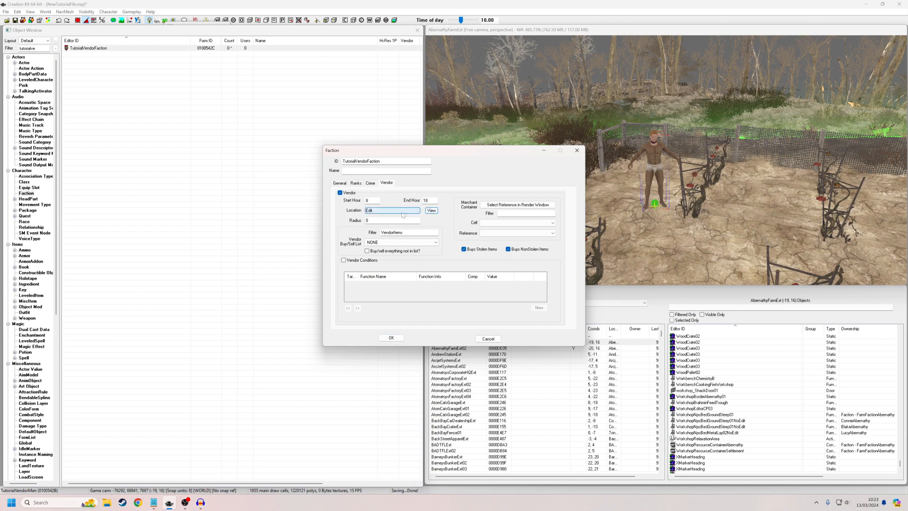
click(431, 211)
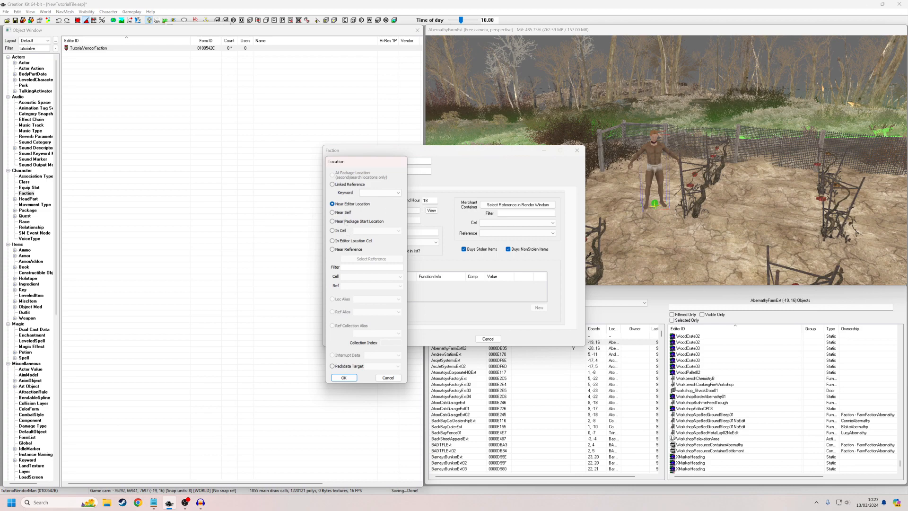
click(344, 377)
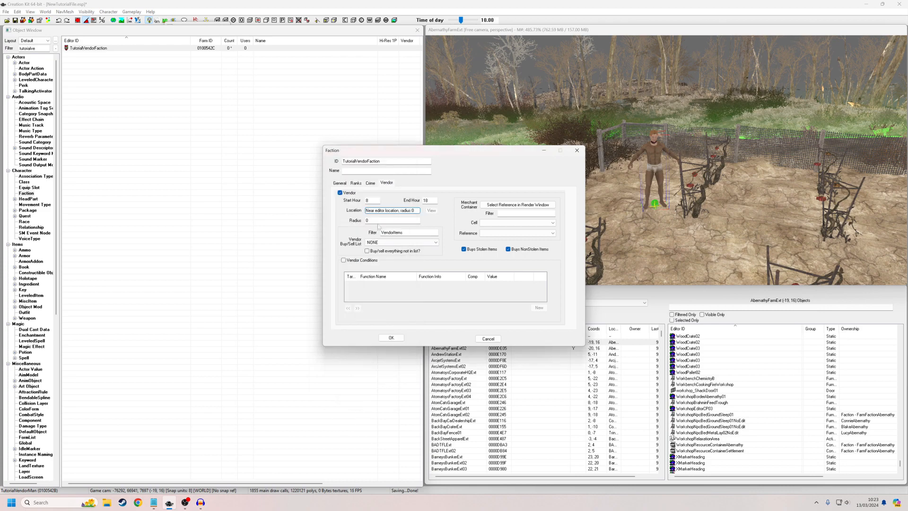
text(500)
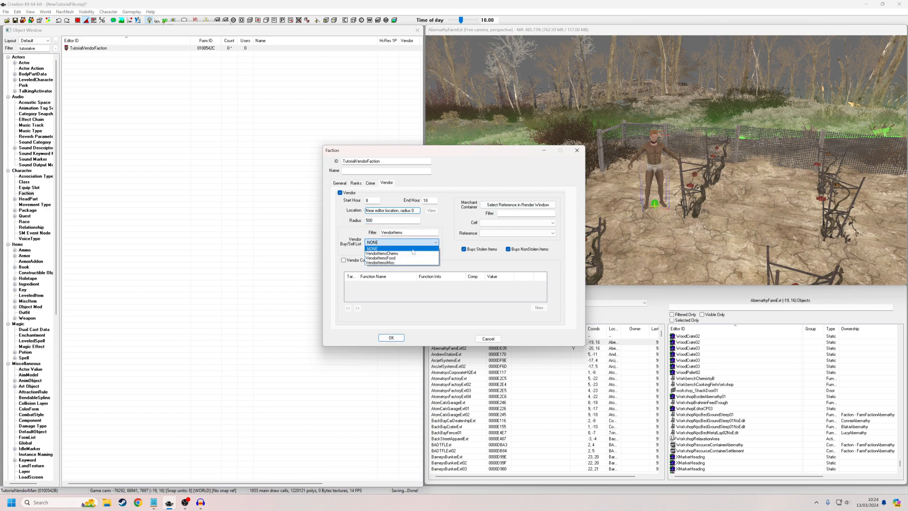
mouse_move(401, 258)
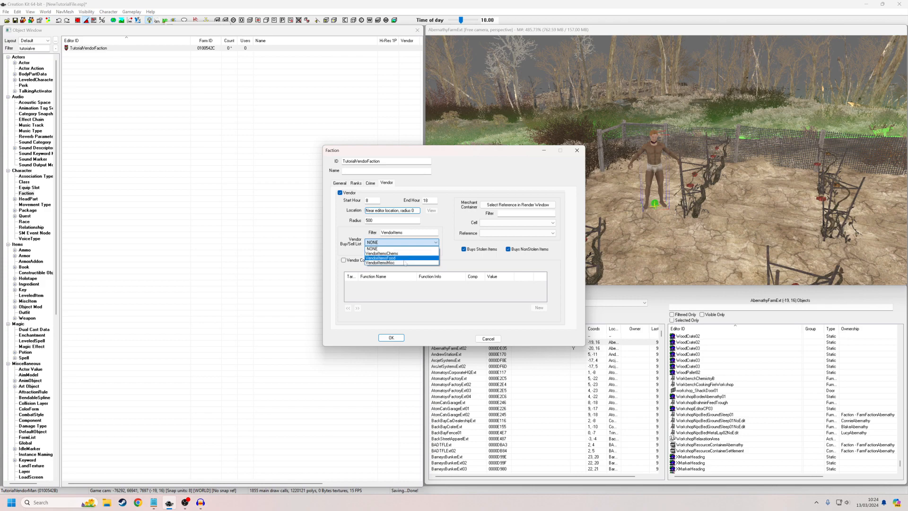
click(380, 262)
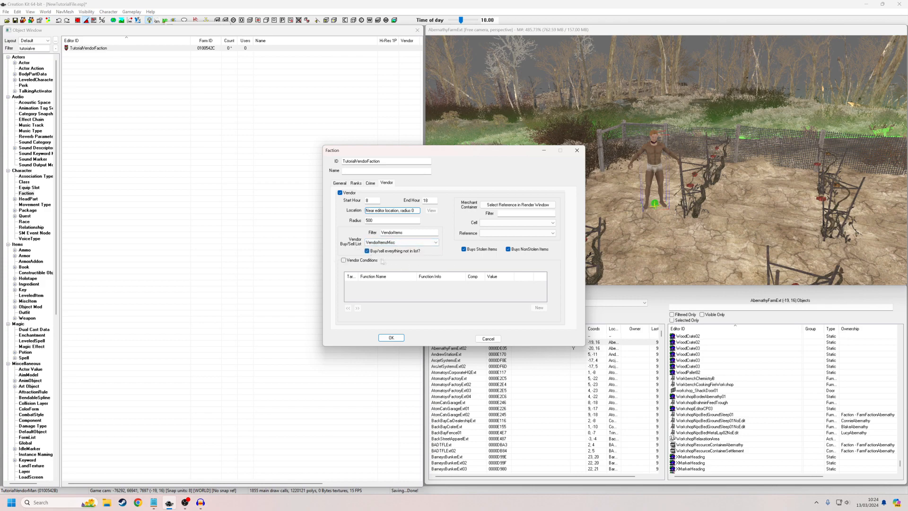
click(367, 250)
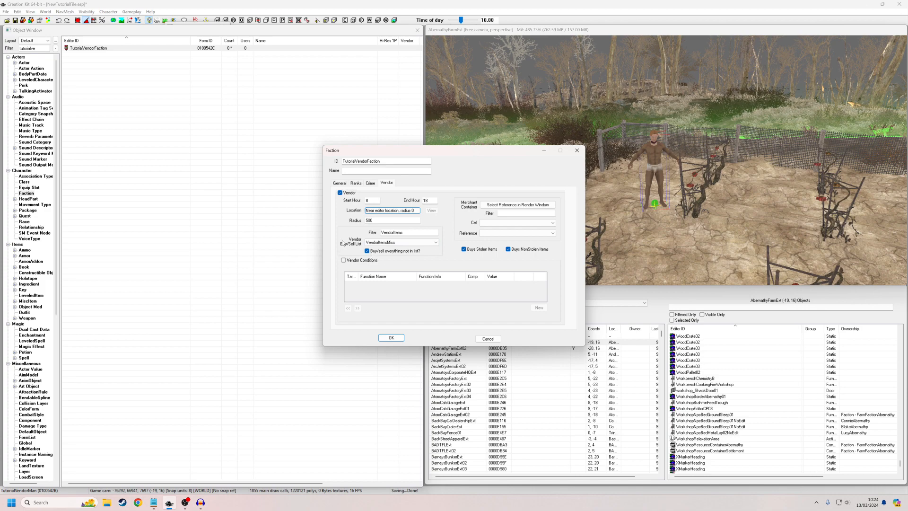
click(434, 242)
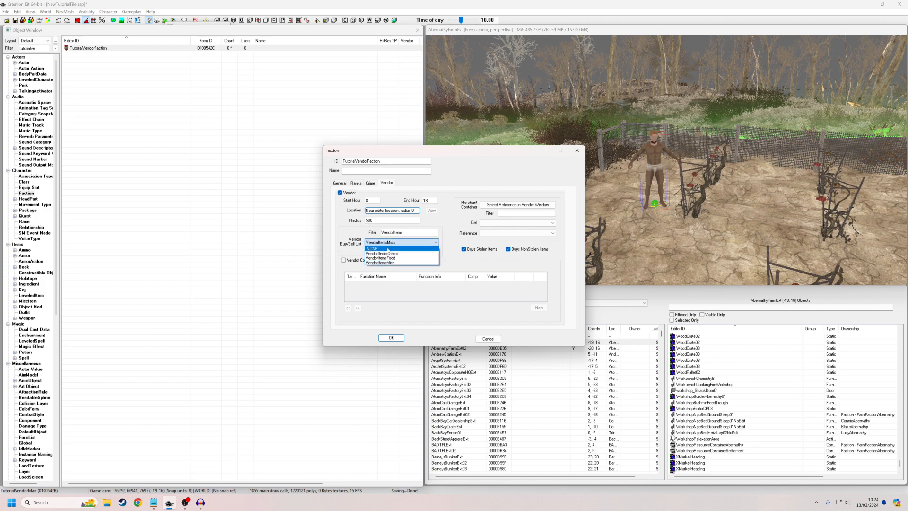
mouse_move(383, 257)
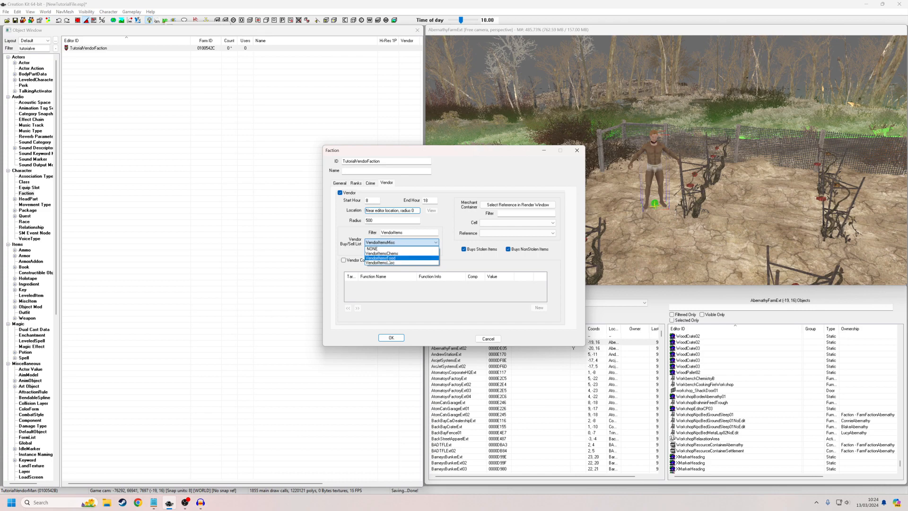
click(400, 242)
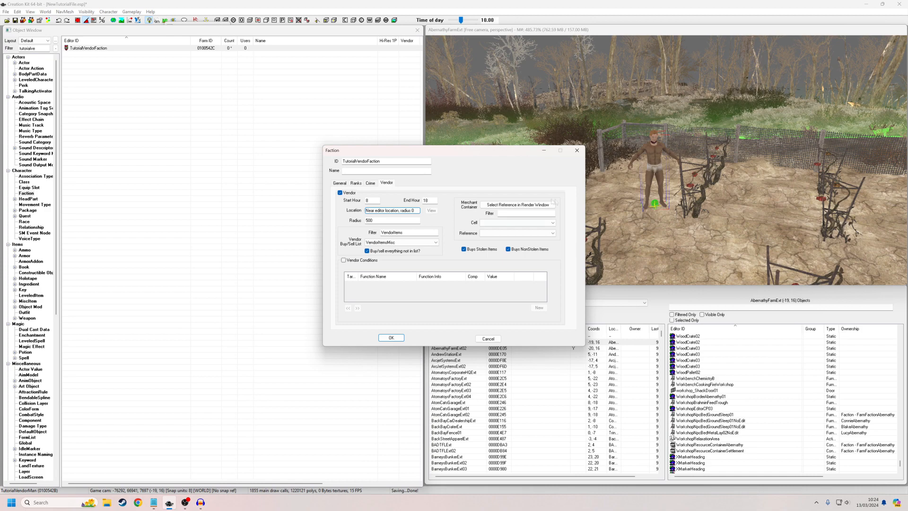
click(391, 337)
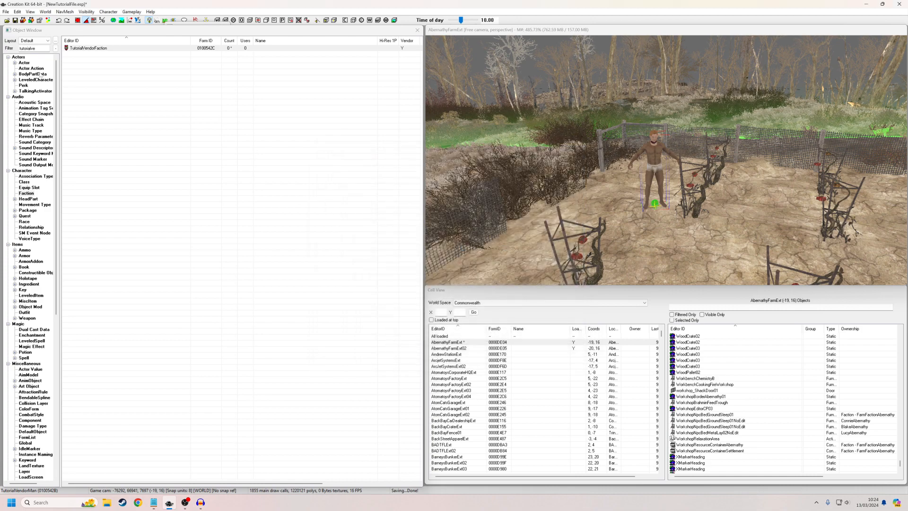
Step: Filter Containers to 'tutorial' and lock the Tutorial_VendorLocker reference at a chosen level
click(30, 68)
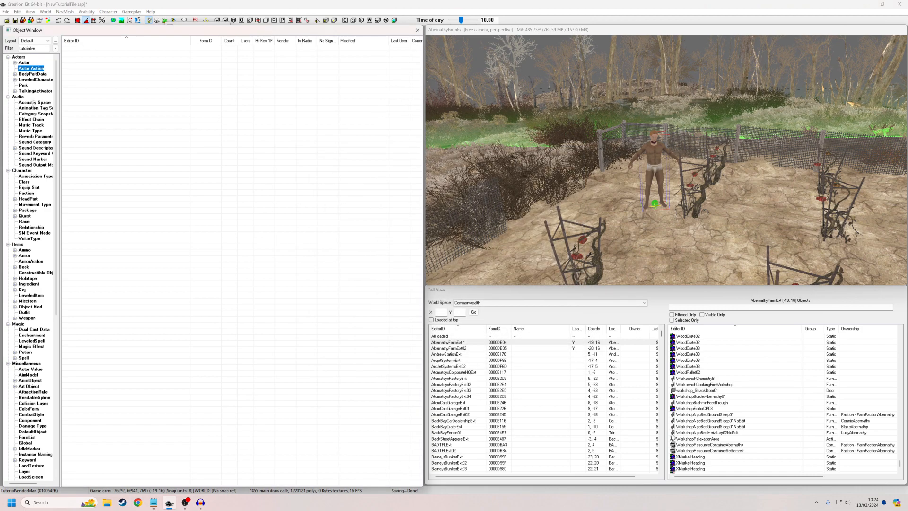
scroll(down, 3)
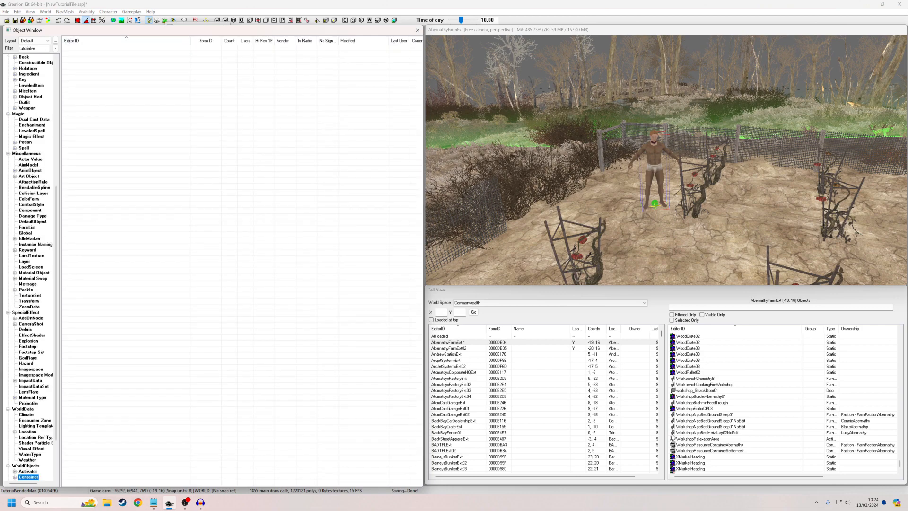
text(tutorial)
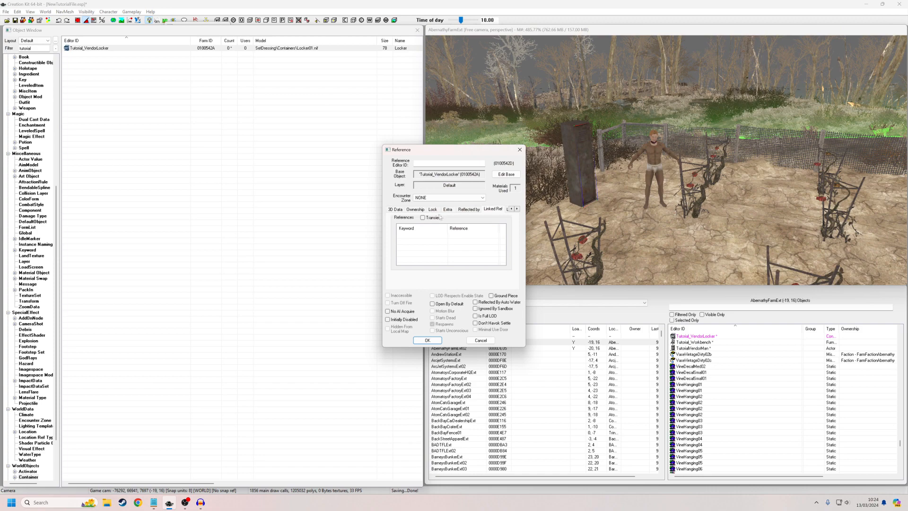
click(433, 209)
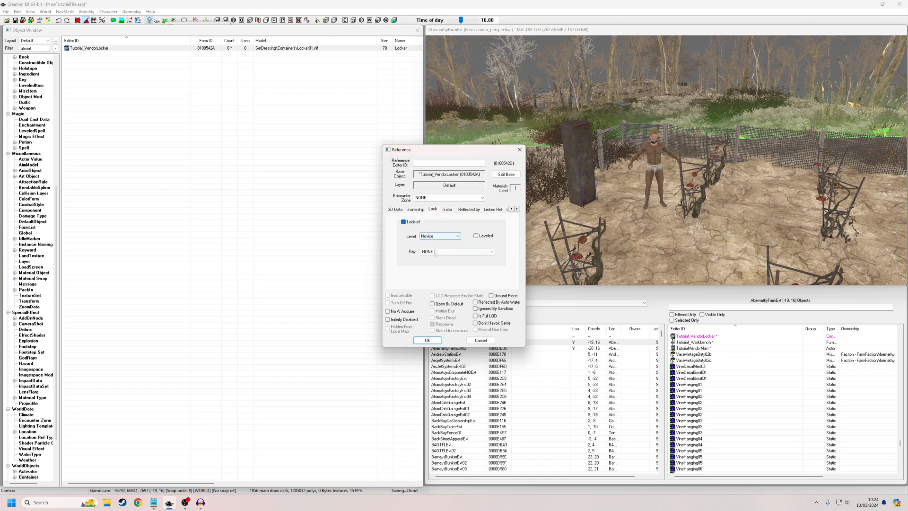
click(455, 235)
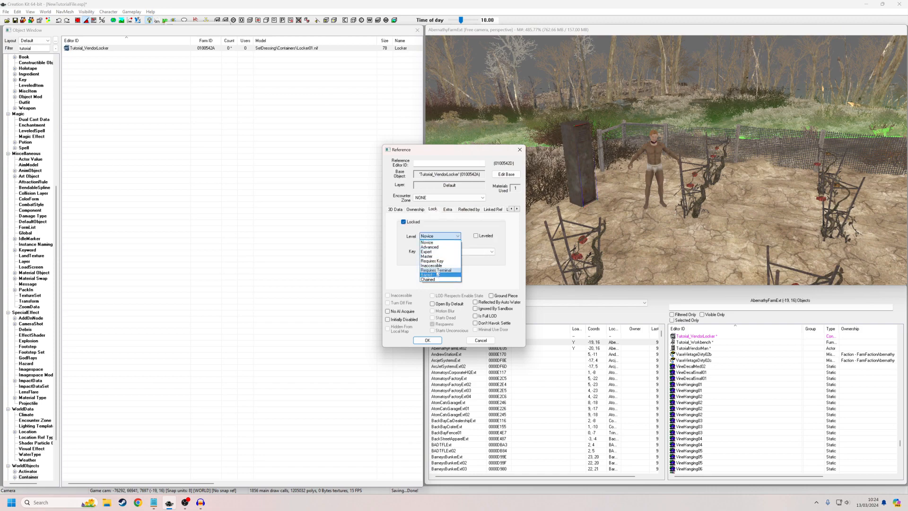
mouse_move(439, 261)
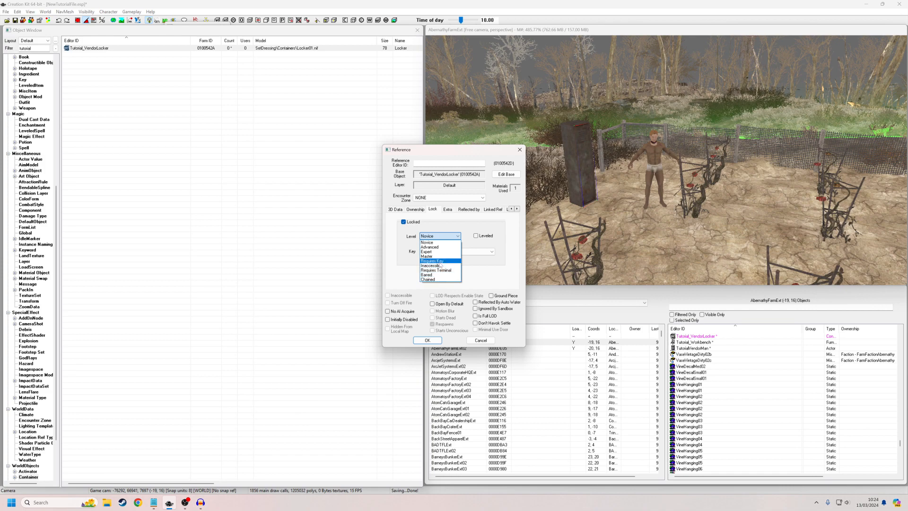
click(427, 339)
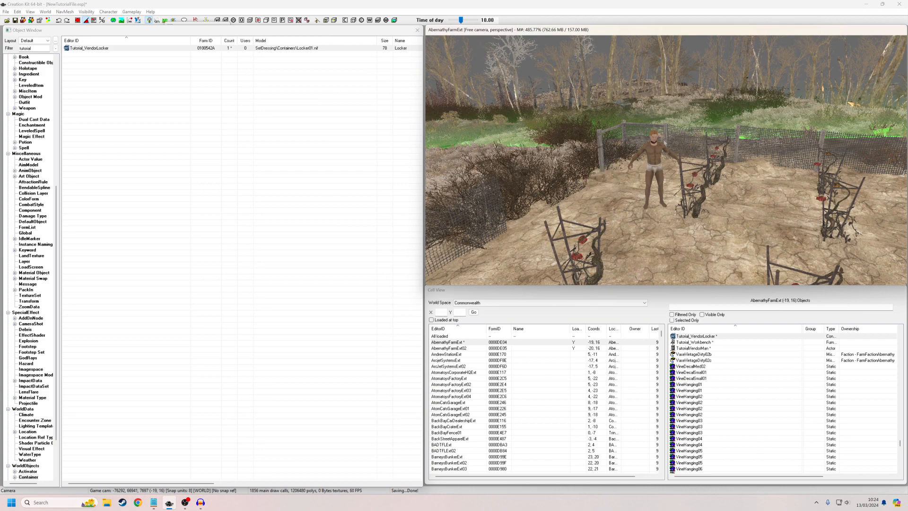
Step: List Tutorial_KickoutFaction and TutorialVendorFaction under Factions, then return the view to the vendor
click(29, 62)
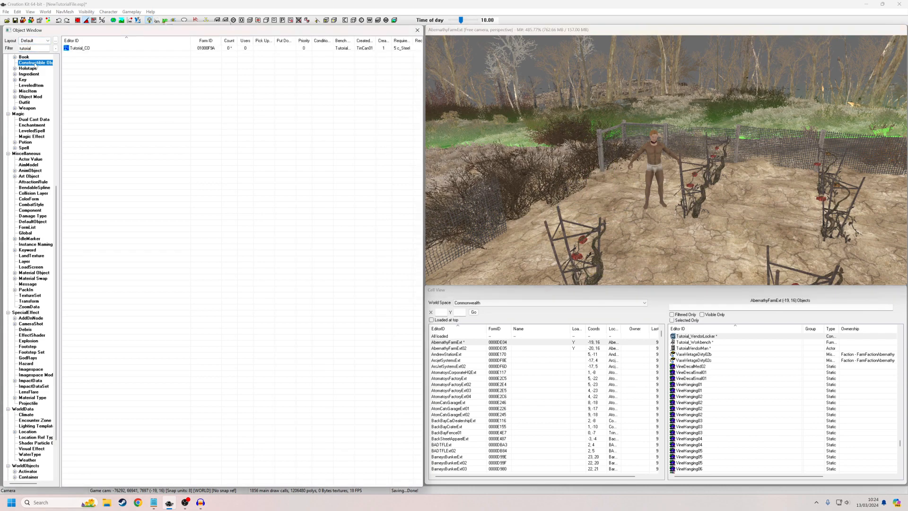
click(22, 56)
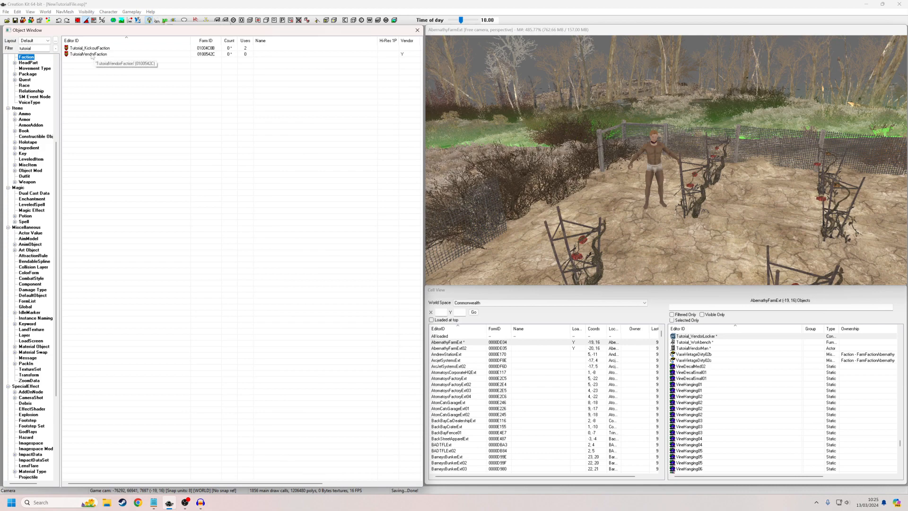
double_click(88, 54)
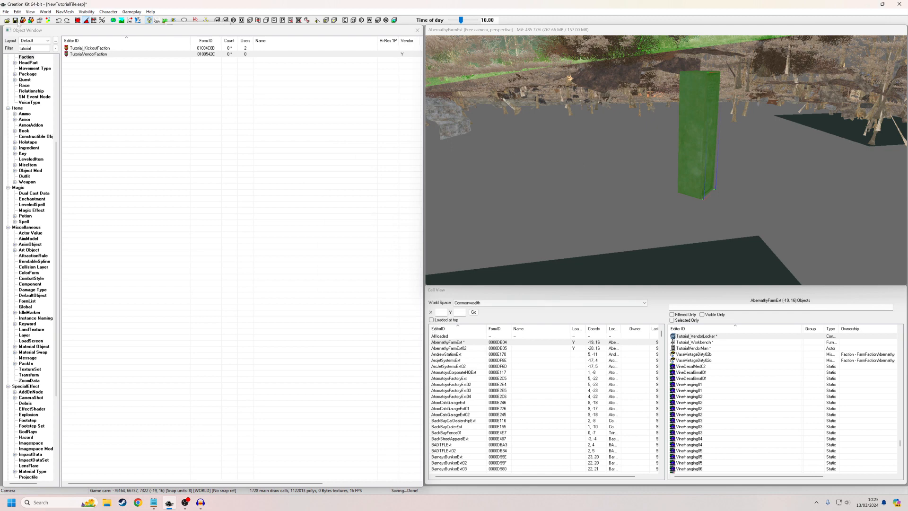
click(702, 132)
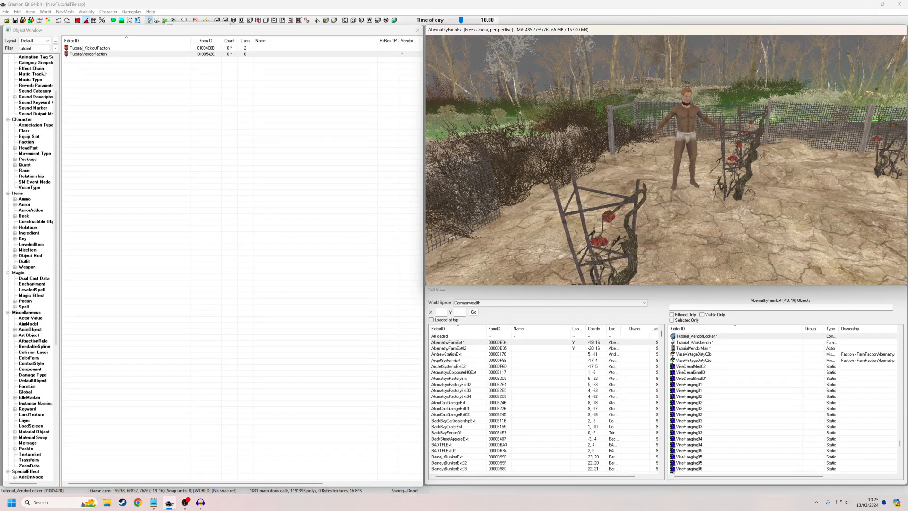
Step: Add TutorialVendorFaction to the Vendor actor's factions at rank 0 and confirm the actor
click(22, 62)
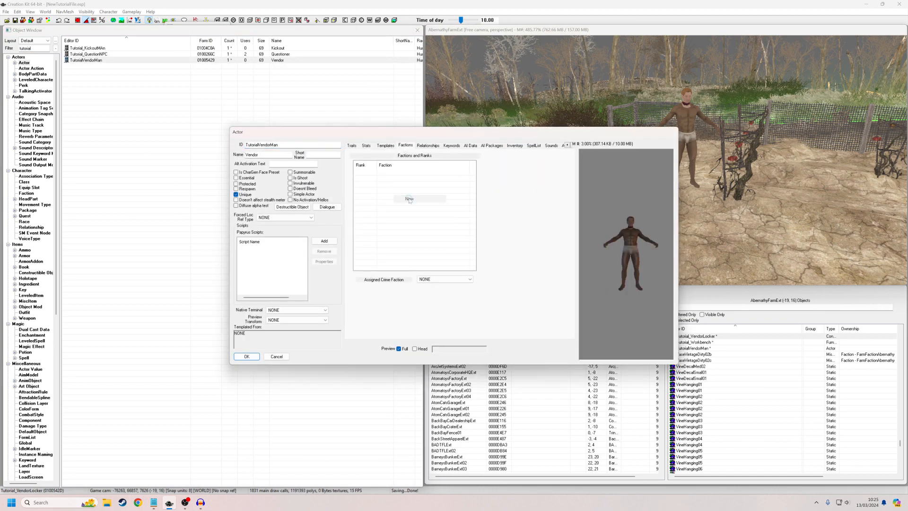
click(409, 198)
text(vendor)
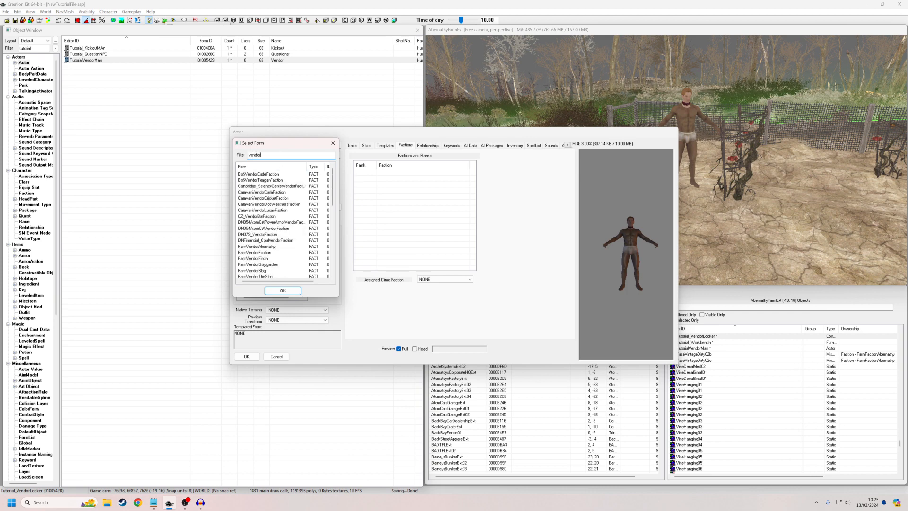
text(tutorial)
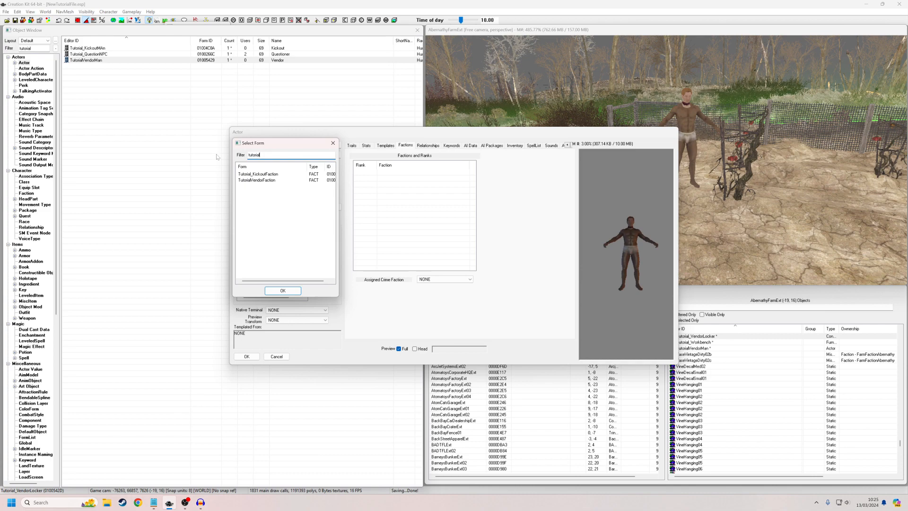
click(282, 290)
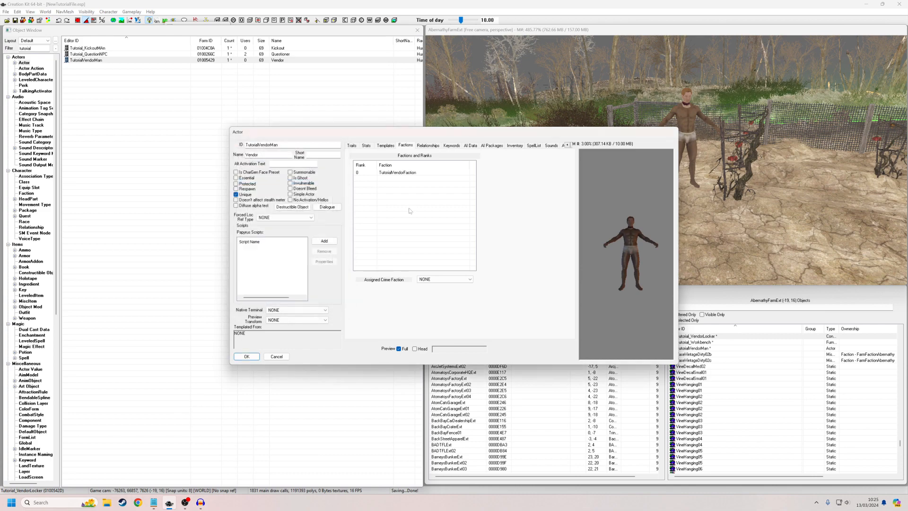
click(247, 356)
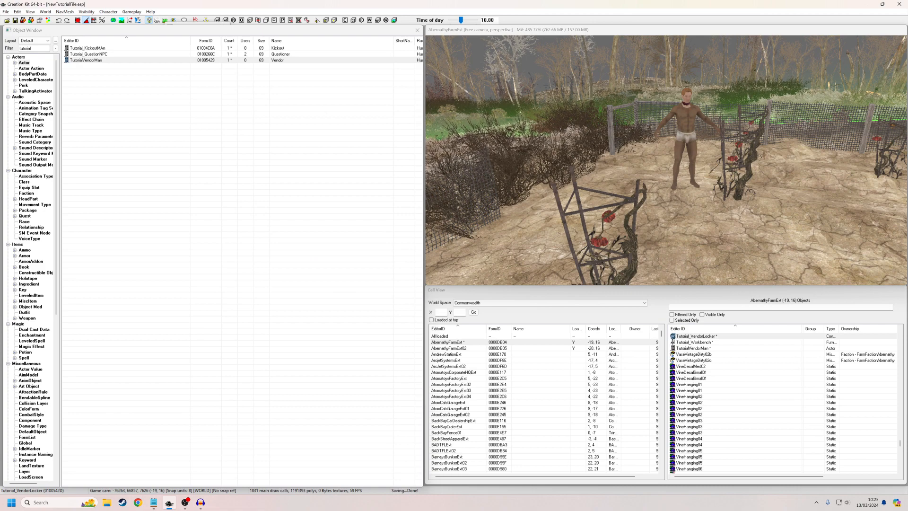
Step: Create quest Tutorial_VendorQuest with priority 45
click(31, 68)
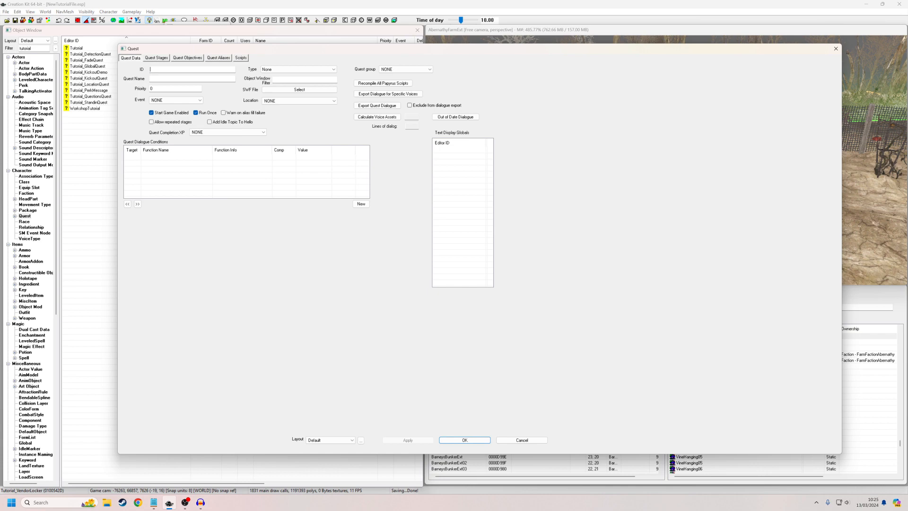
text(Tutorial_VendorQue)
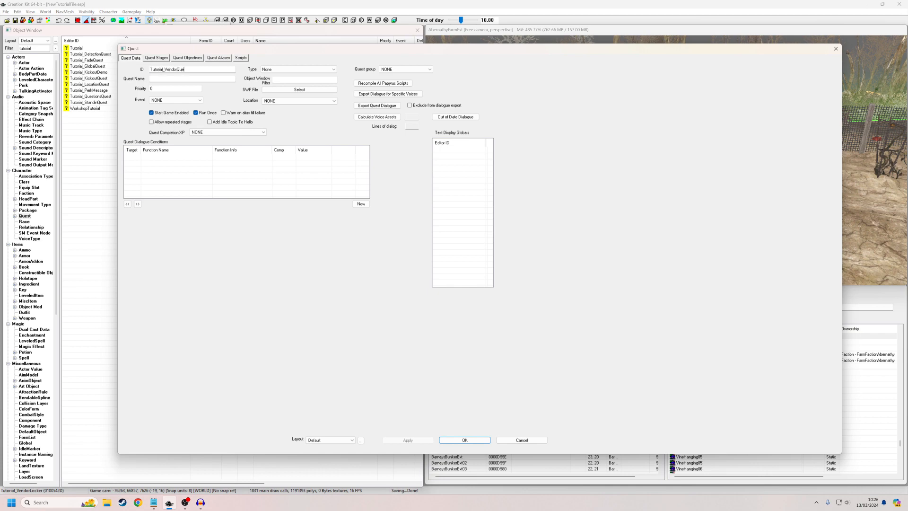
click(176, 88)
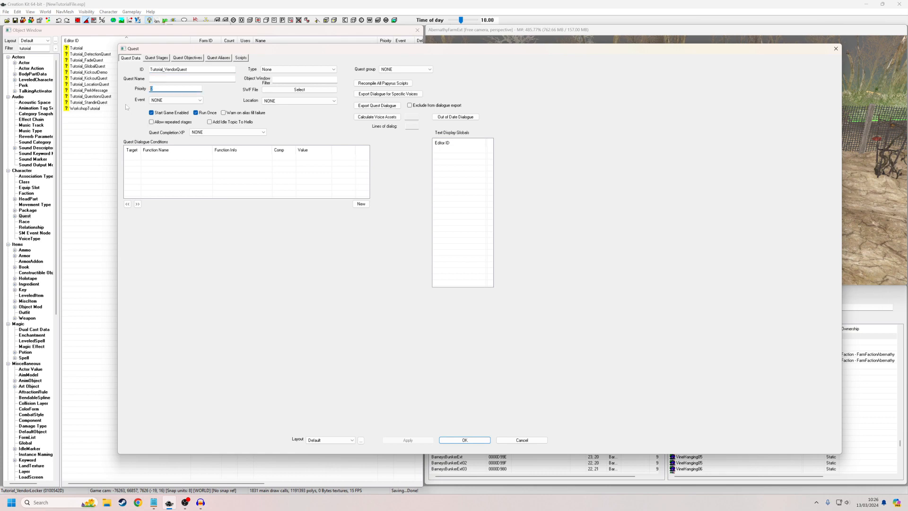
text(45)
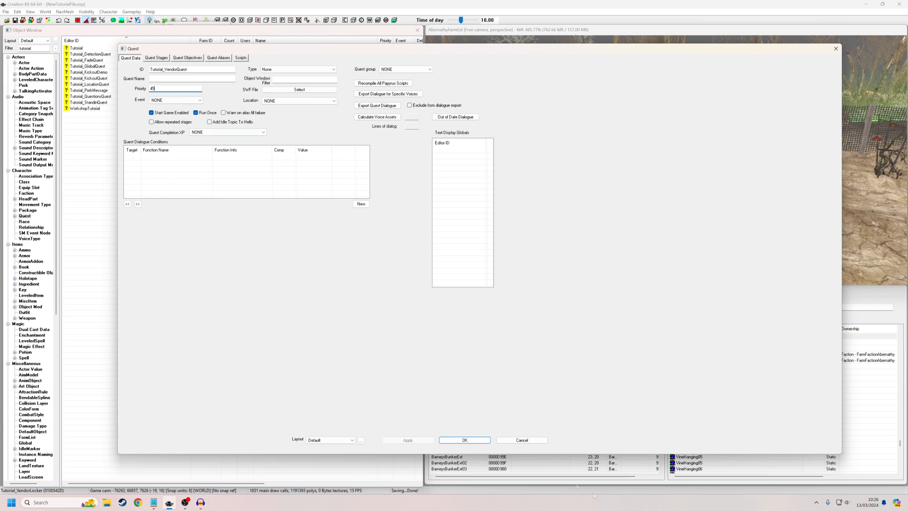
click(467, 440)
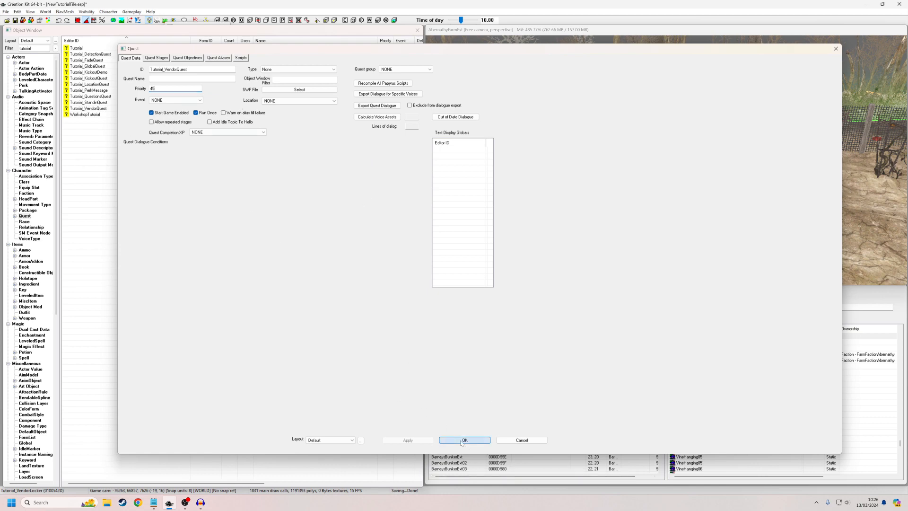
click(469, 440)
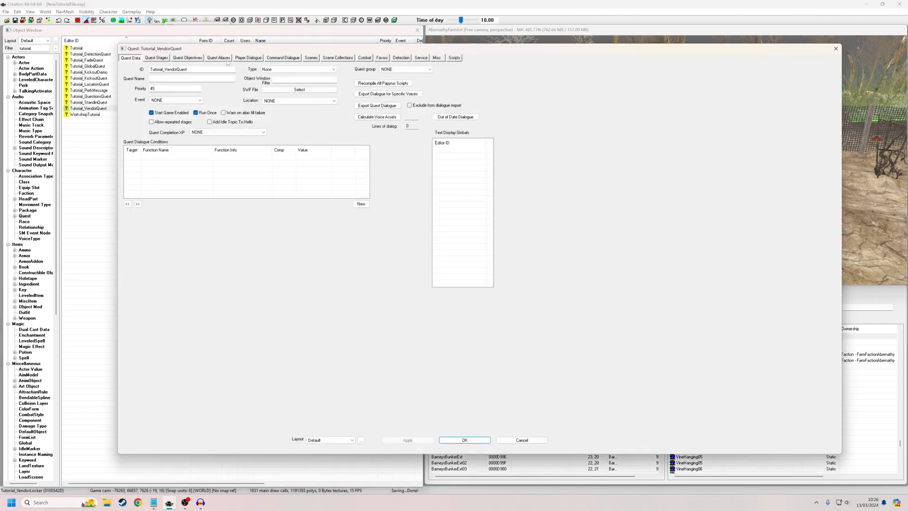
Step: Add a Vendor reference alias to Tutorial_VendorQuest, filled by unique actor TutorialVendorMan
click(218, 58)
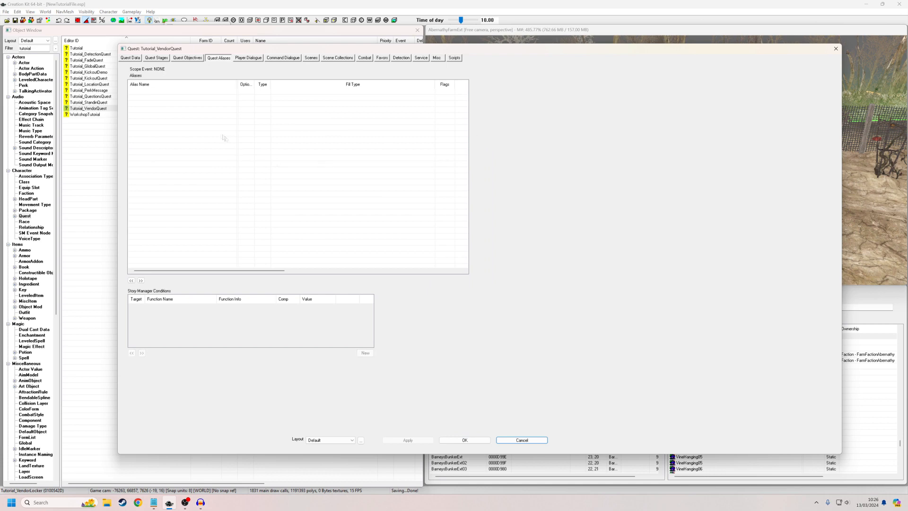
right_click(223, 138)
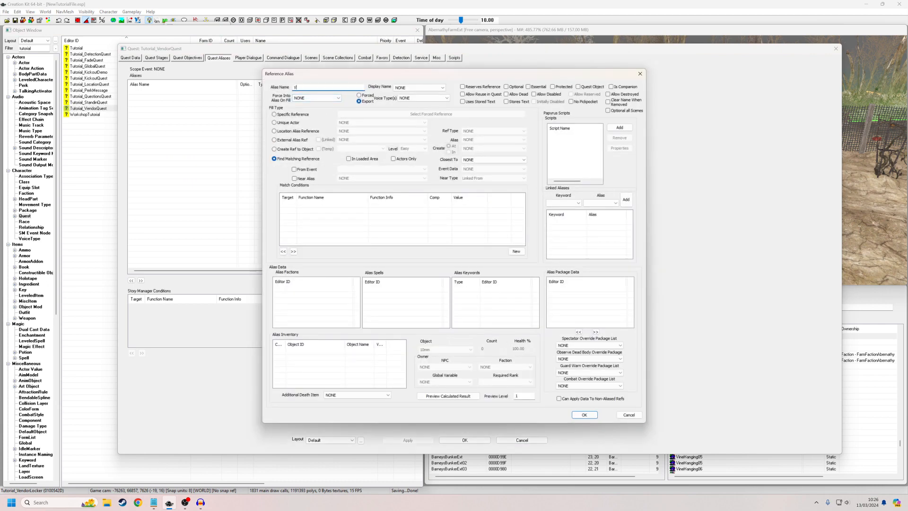
text(endor)
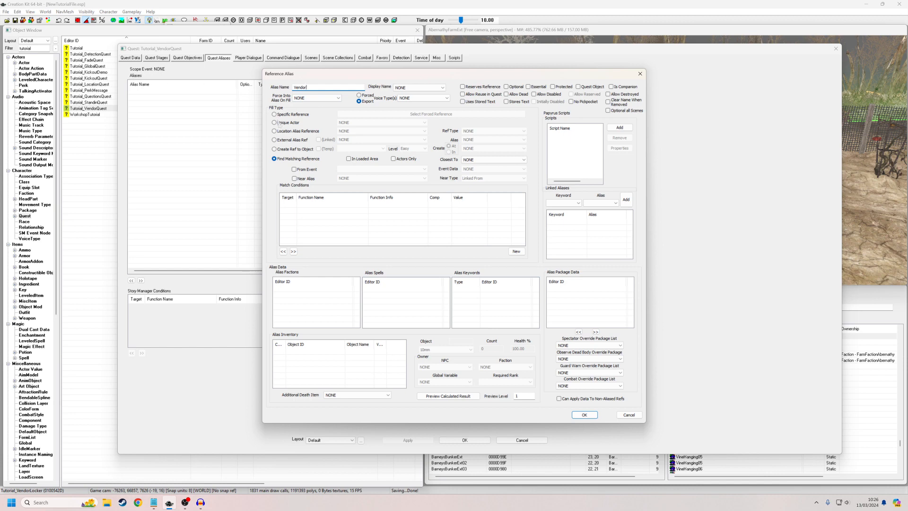
click(272, 122)
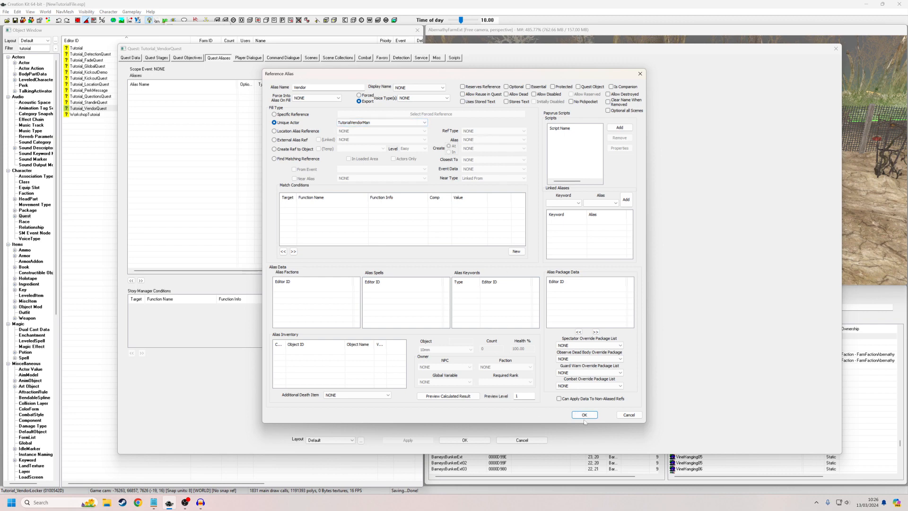
click(585, 415)
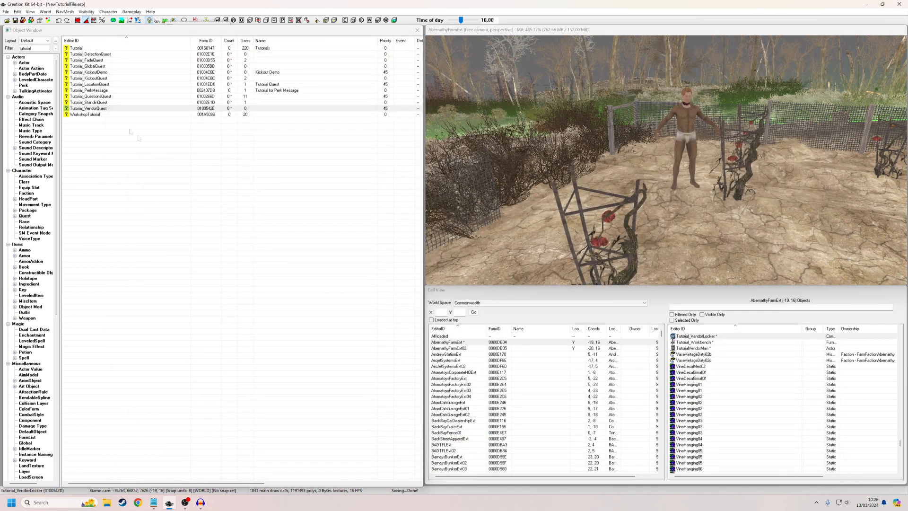
double_click(90, 108)
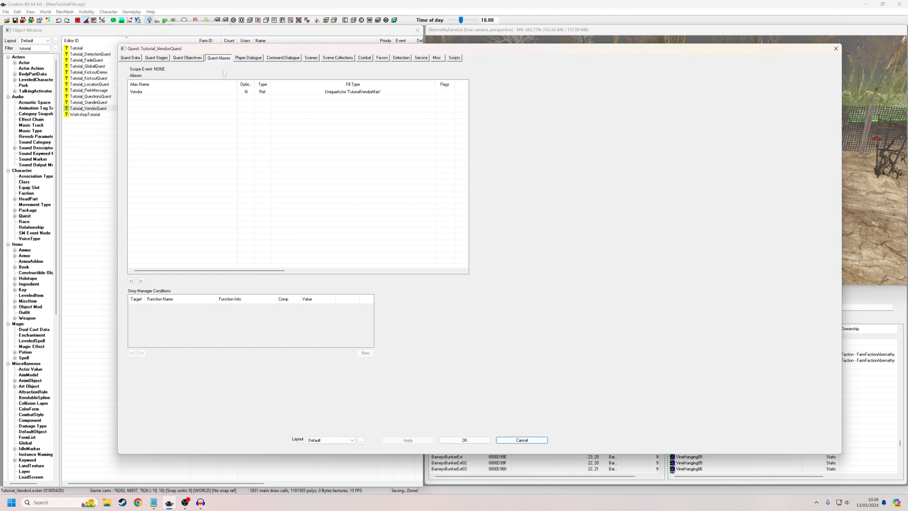
Step: Create a new scene with ID Tutorial_VendorQuestScene in the vendor quest's Scenes list
click(310, 58)
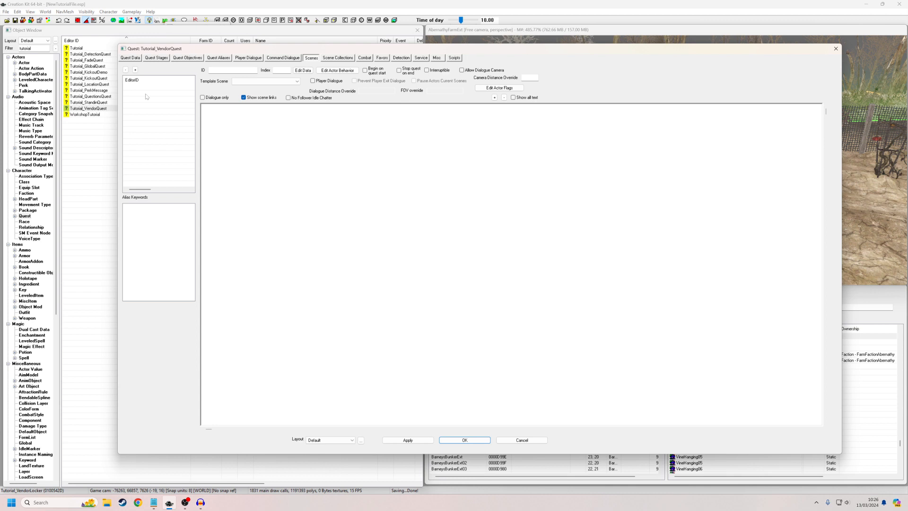
mouse_move(154, 100)
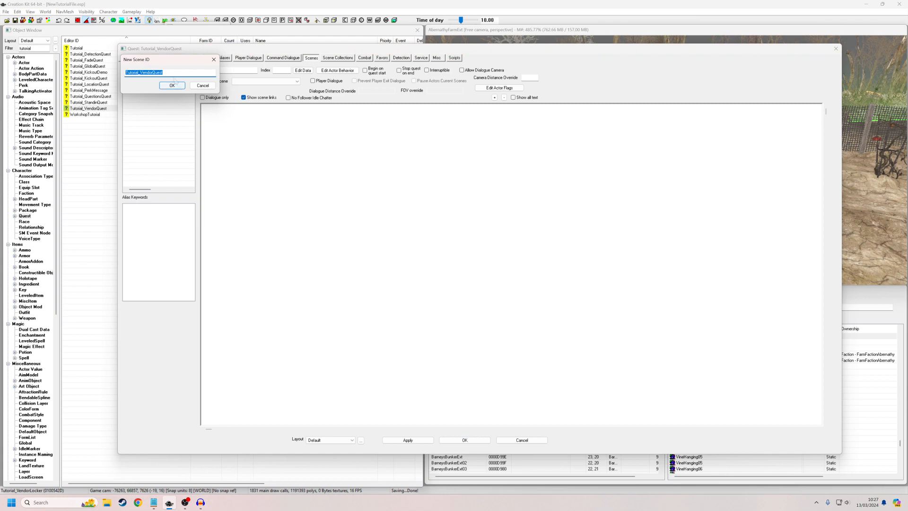
text(Tutorial_VendorQuestSc)
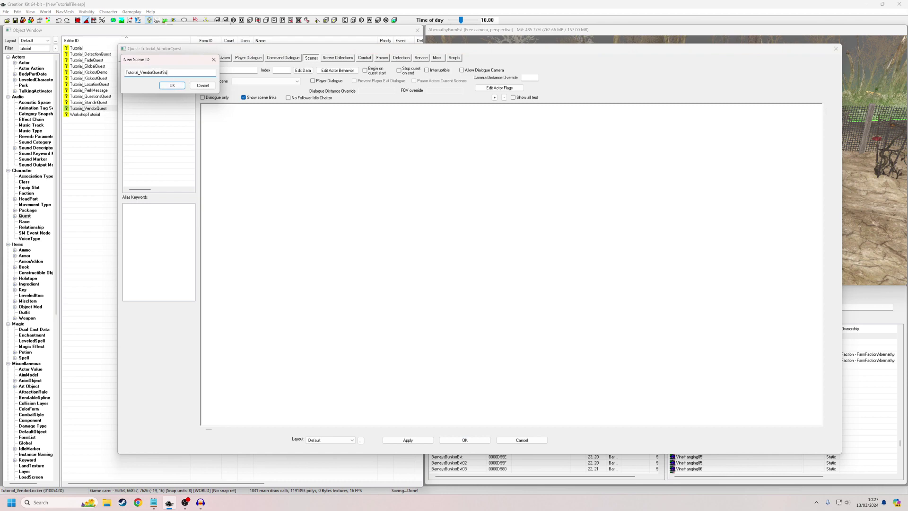
click(171, 85)
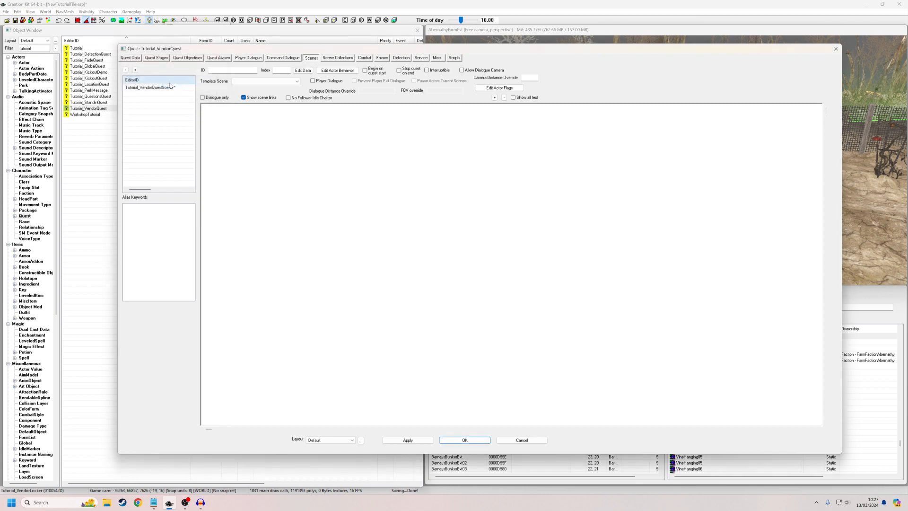
Step: Cast the Vendor alias in the scene and create greeting topic Tutorial_VendorQuestGreeting
click(142, 87)
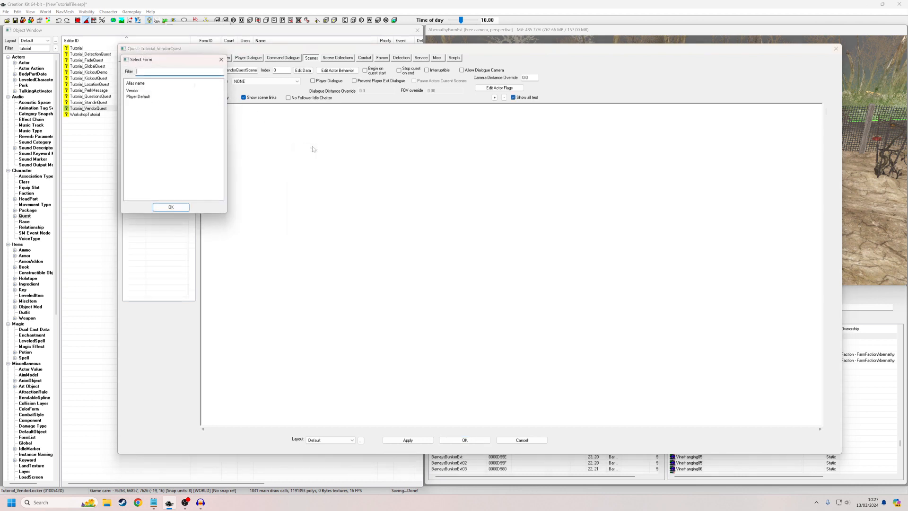
click(133, 90)
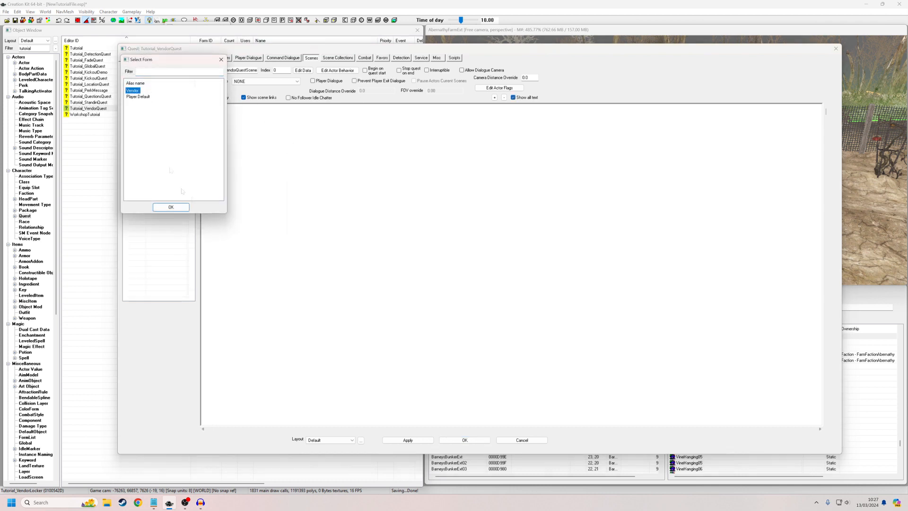
click(170, 207)
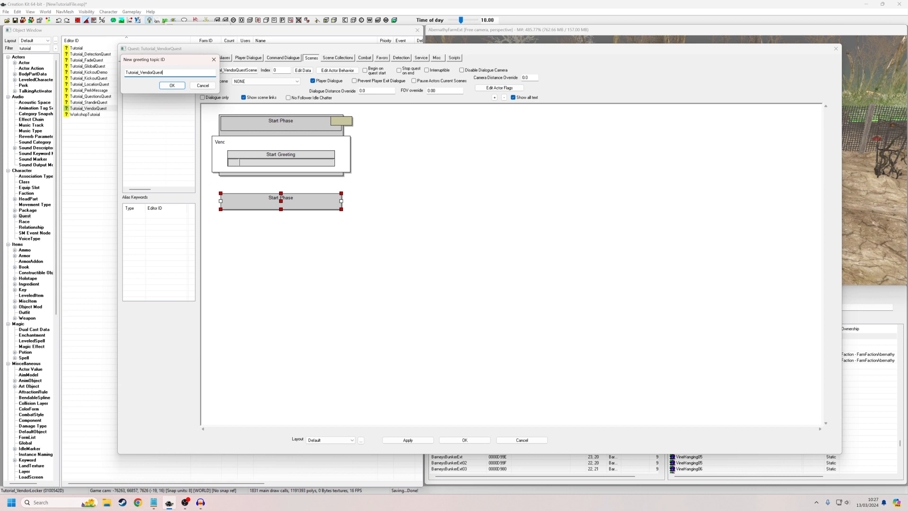
text(Greetings)
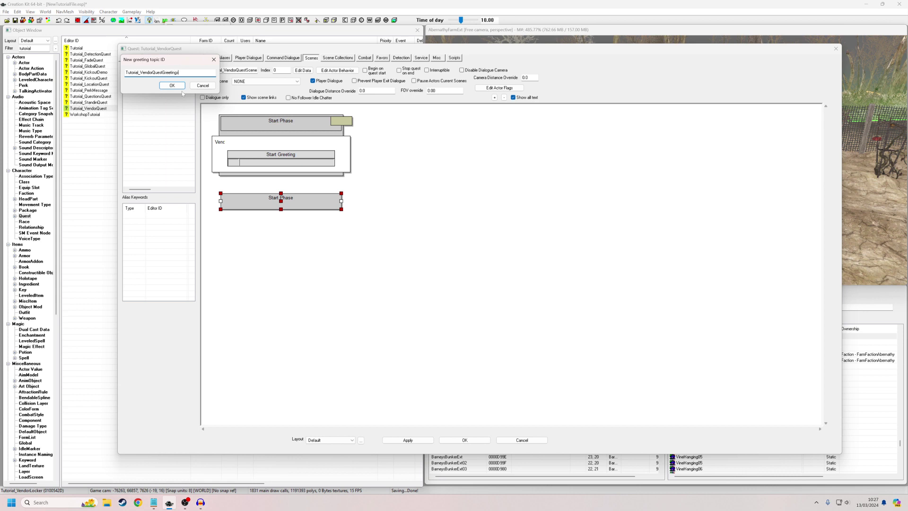
click(172, 86)
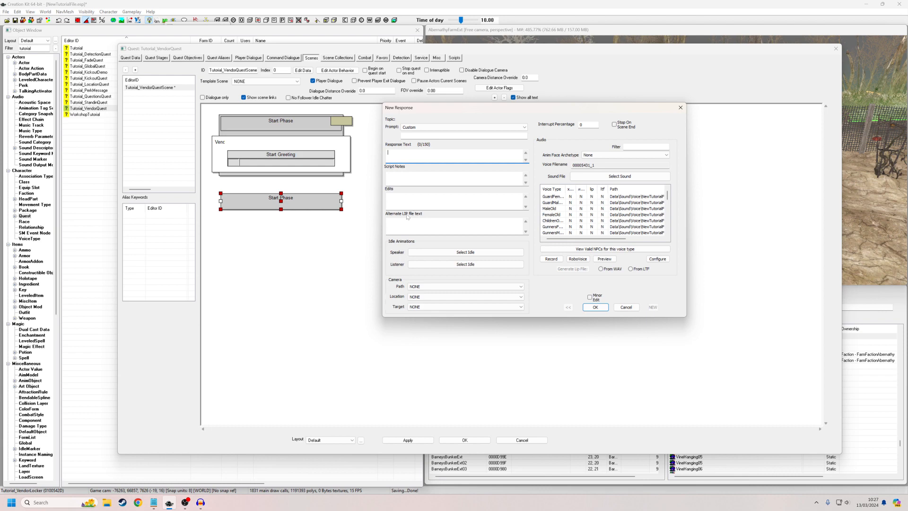
Step: Enter the Vendor response 'Hello. How can I help you today?' and save the greeting topic
text(Hello..)
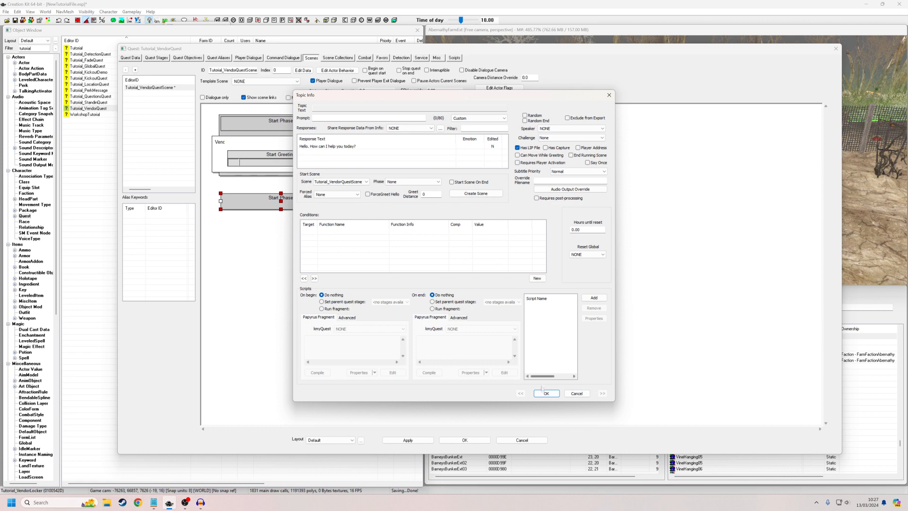
click(546, 393)
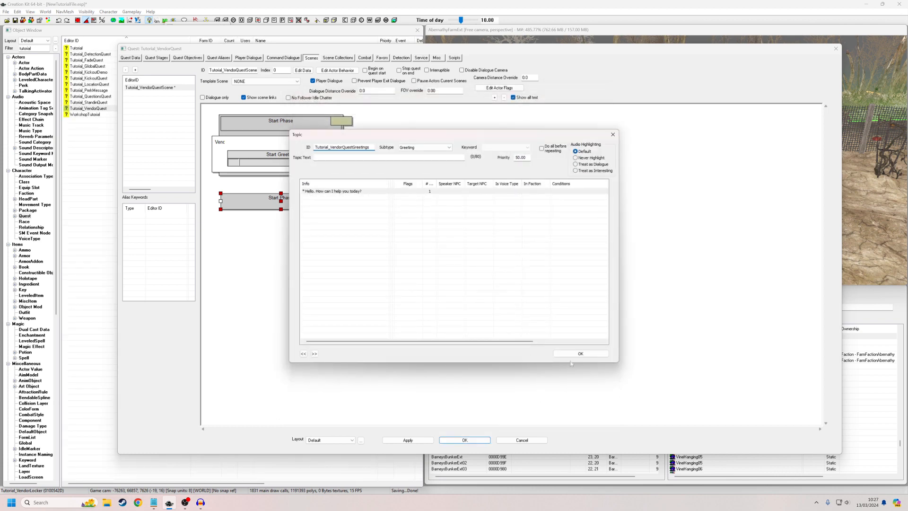
click(580, 354)
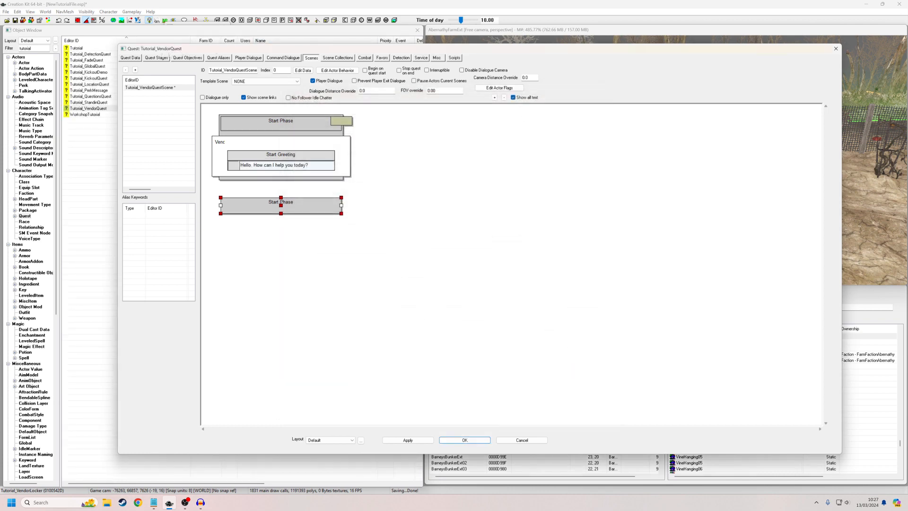
click(129, 57)
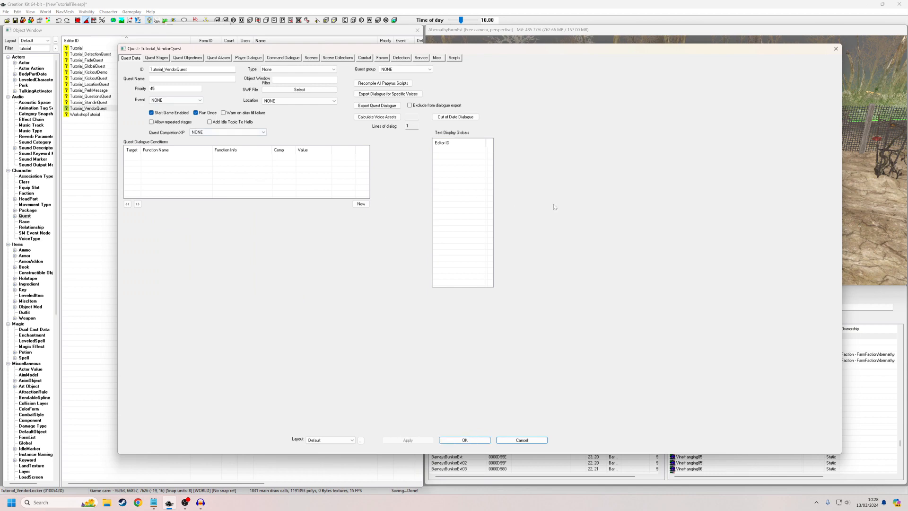
mouse_move(546, 211)
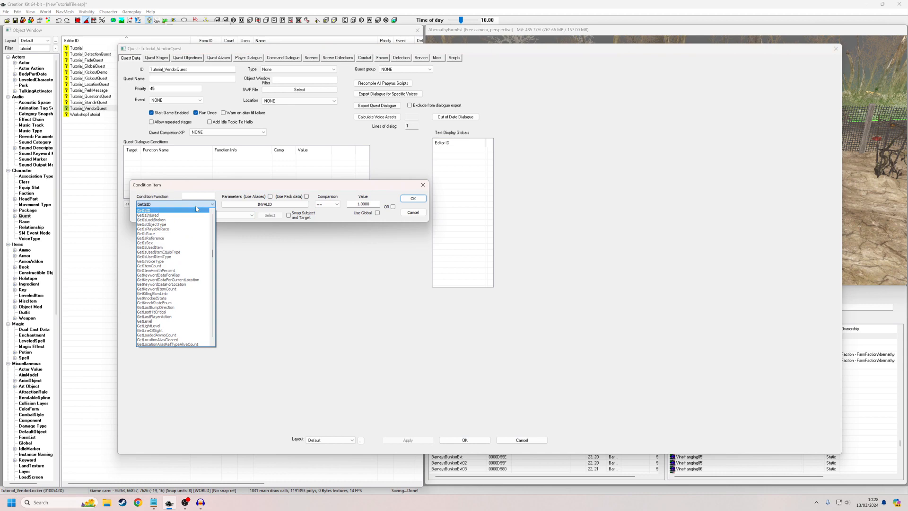
Step: Add an alias-reference condition requiring the Vendor alias, then return to the quest's scenes
click(147, 238)
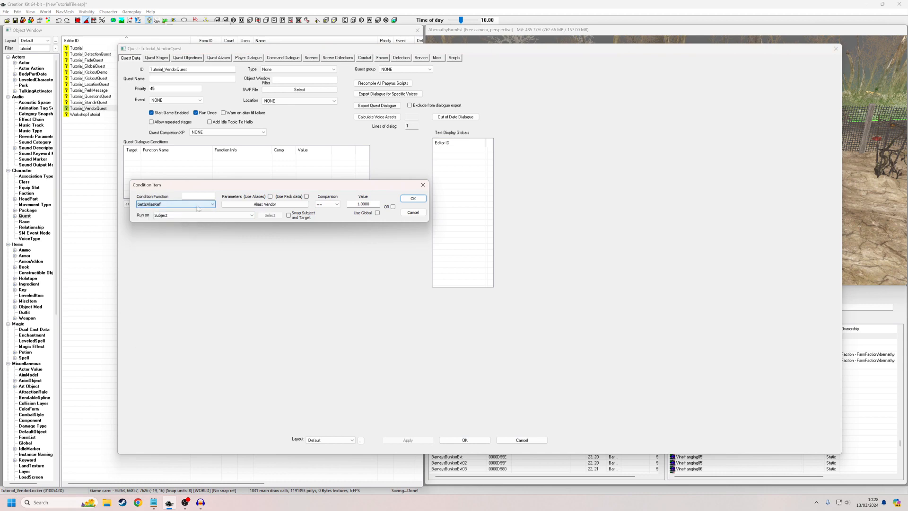
click(413, 198)
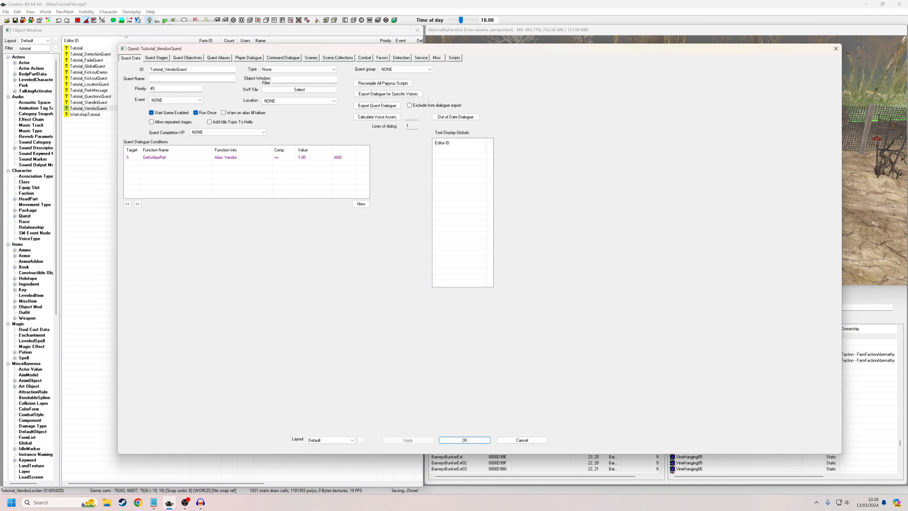
click(311, 57)
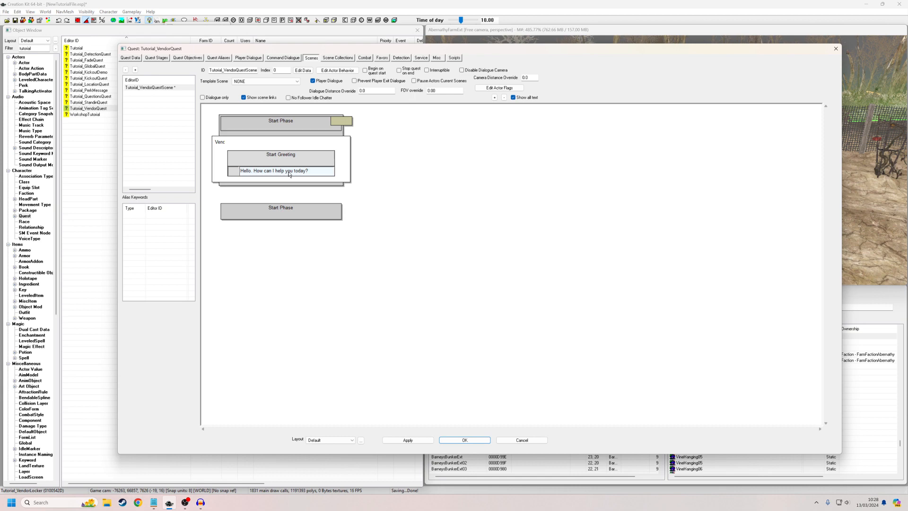
Step: Give the greeting line a GetOffersServicesNow == 1 condition and save it
double_click(280, 171)
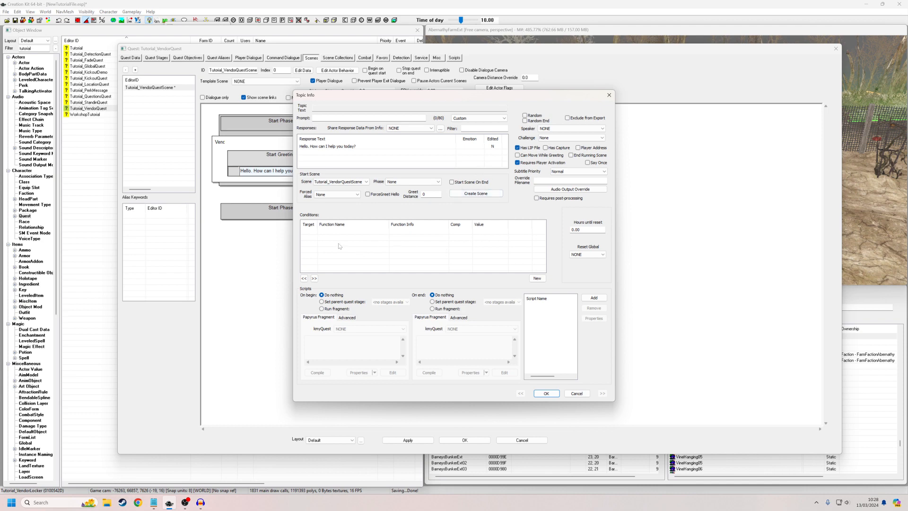
right_click(340, 246)
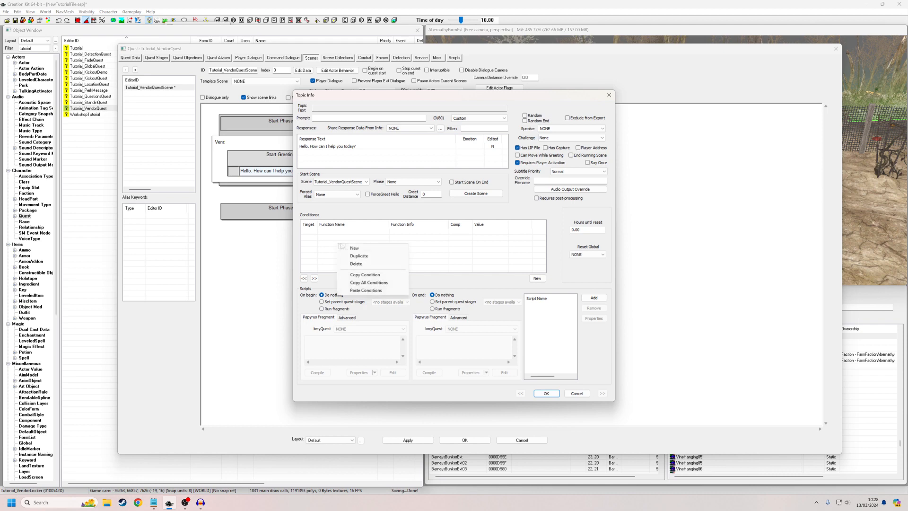
click(354, 247)
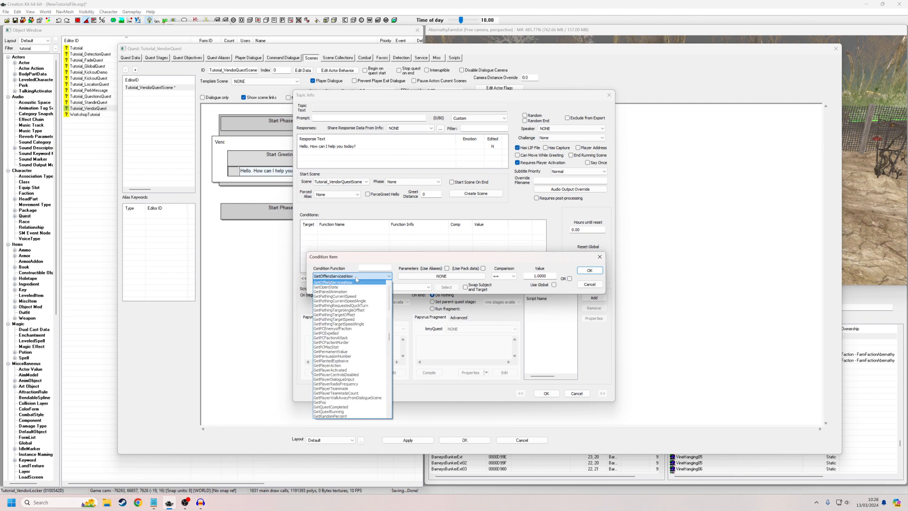
click(332, 281)
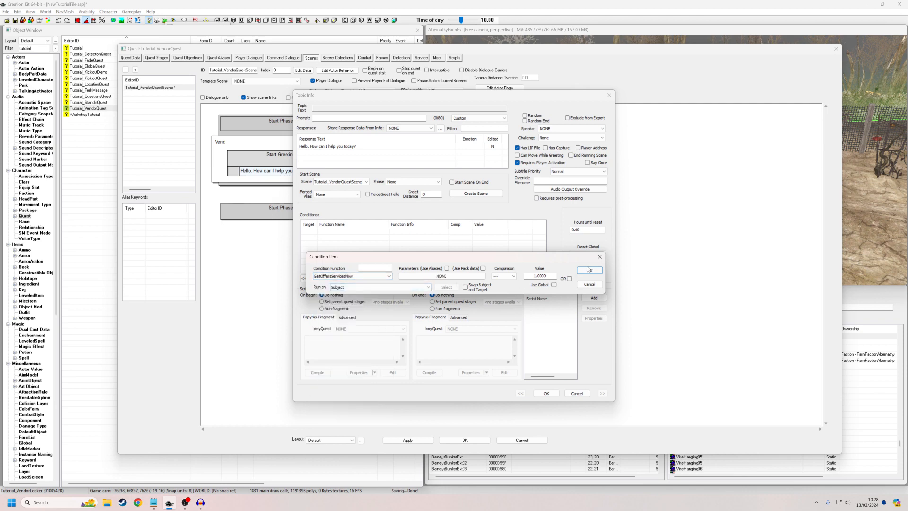
click(590, 270)
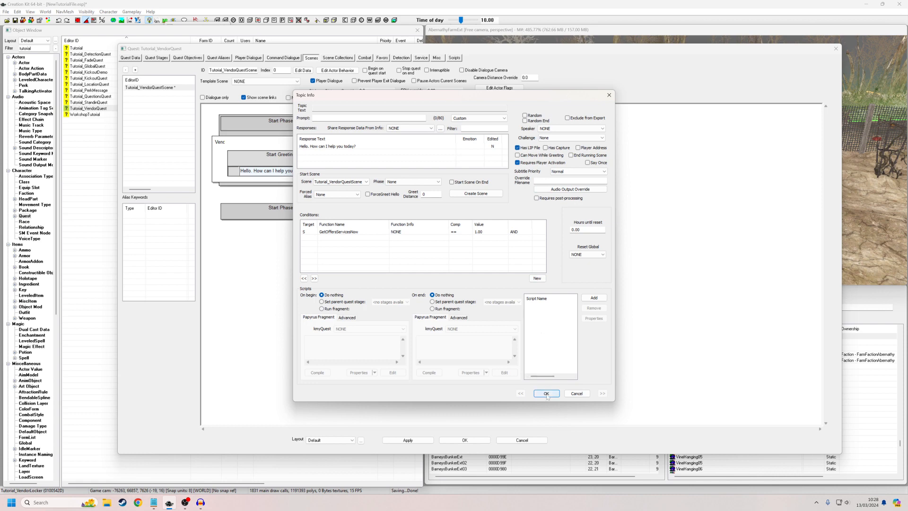
click(546, 393)
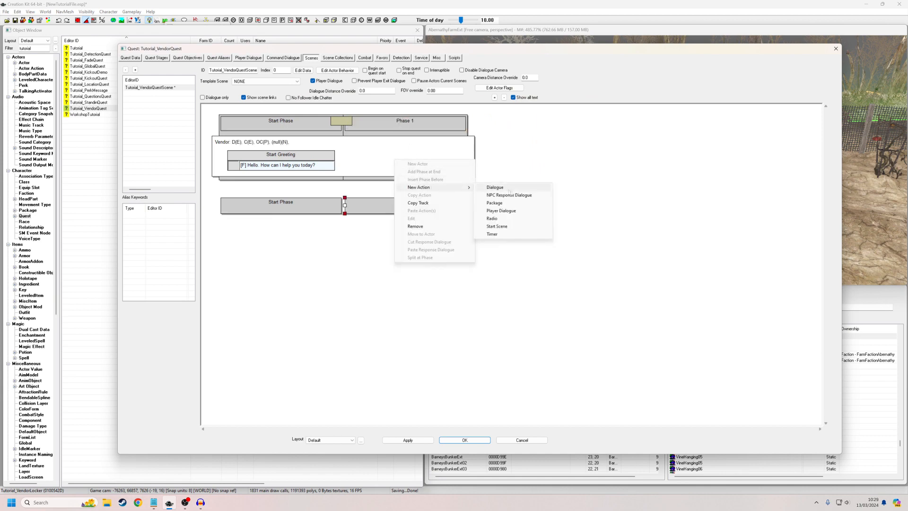
Step: Add a Player Dialogue action to Phase 1 and open its empty positive player response
click(495, 187)
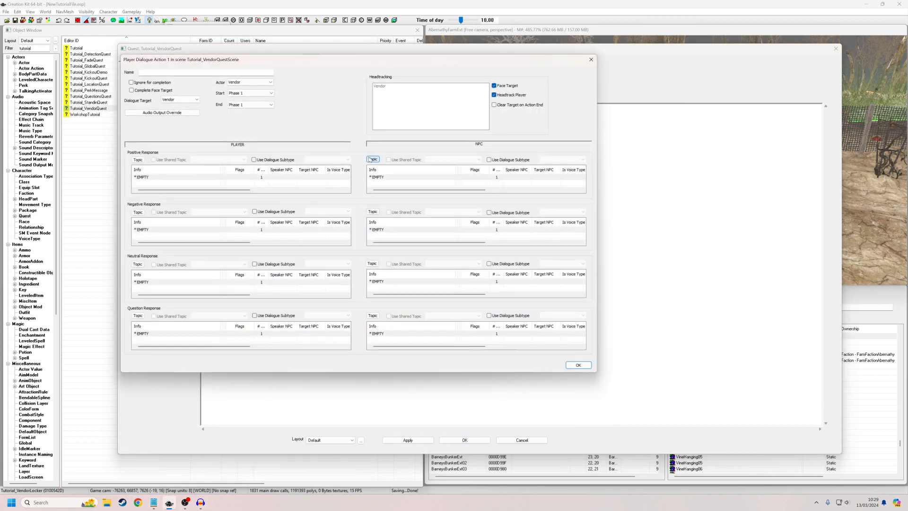
click(160, 177)
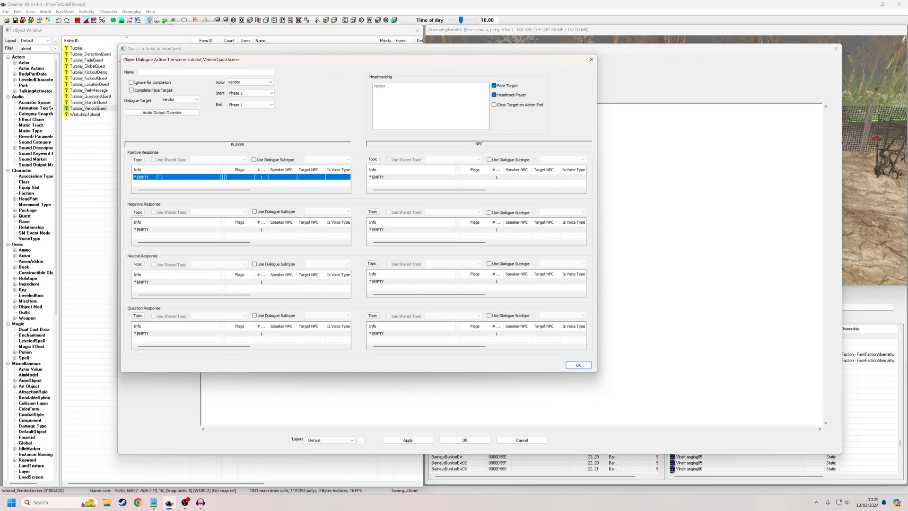
double_click(160, 177)
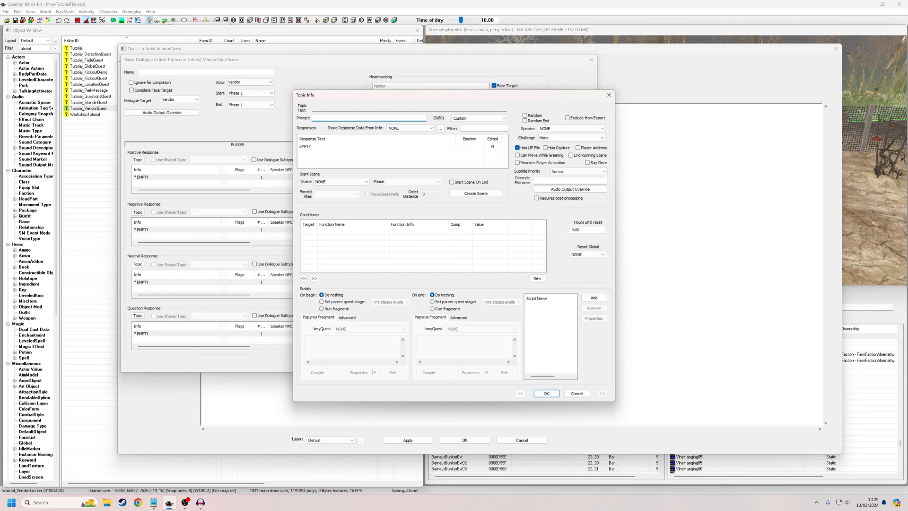
Step: Set the positive player prompt and response to 'I'd like to buy your stuff' and save
text(I'd like to buy your stuff)
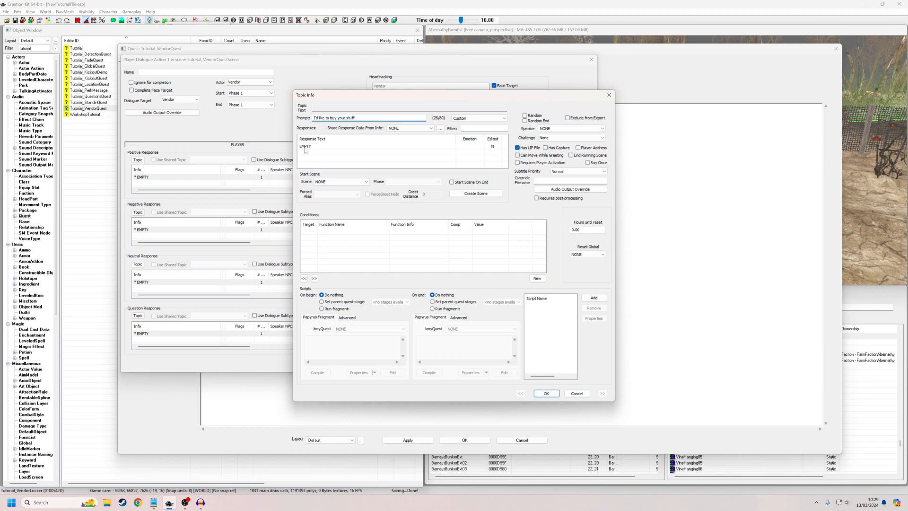
double_click(305, 146)
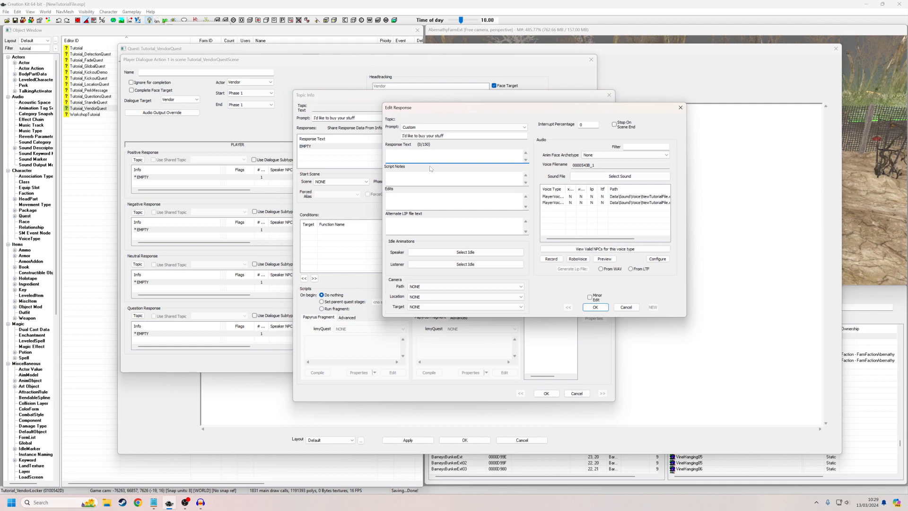
text(I'd like to buy your stuff)
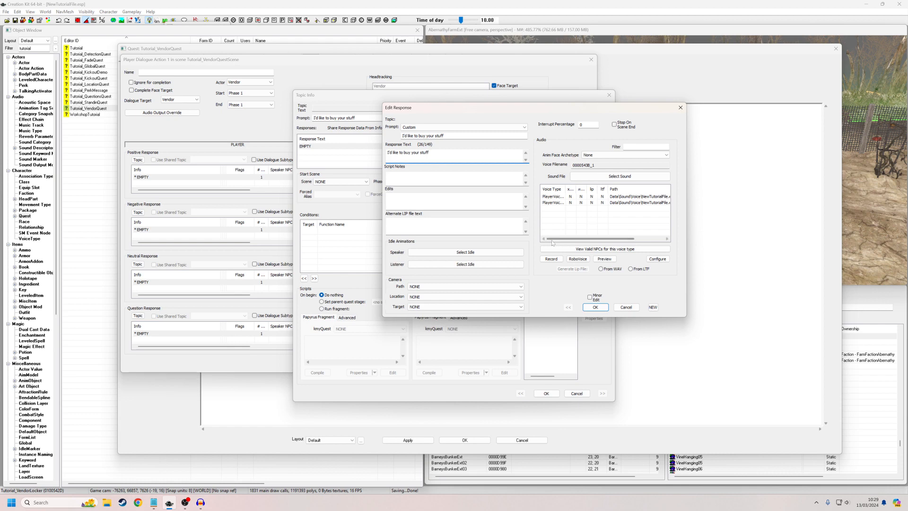
click(595, 307)
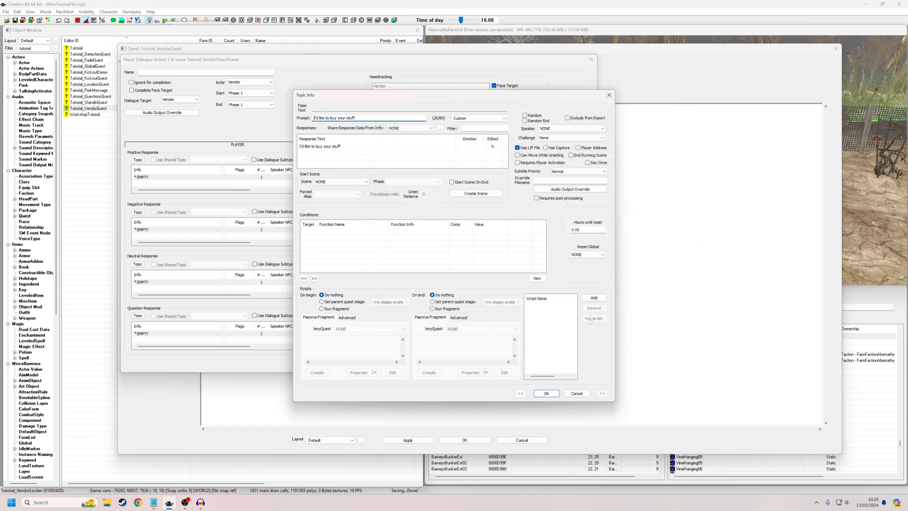
click(545, 393)
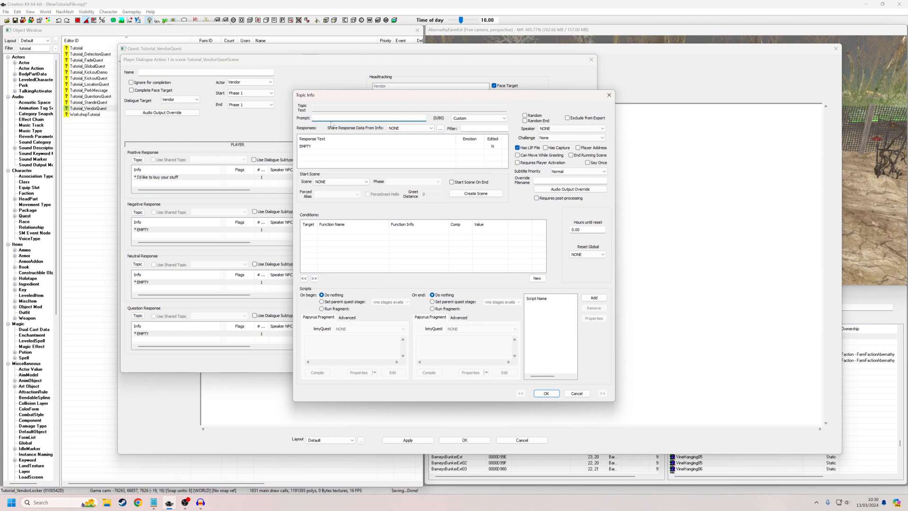
Step: Set the player's negative response to 'Actually, forget it.' and save it
text(Actually, forget it)
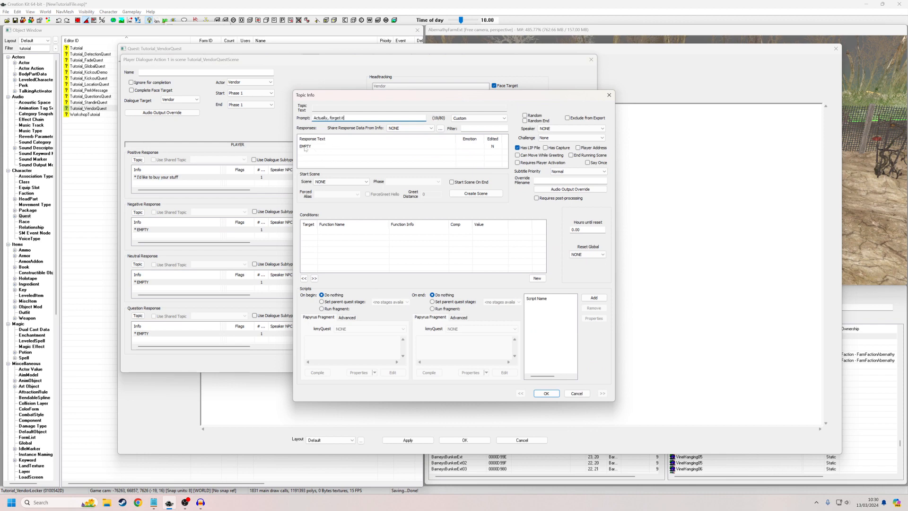
double_click(318, 146)
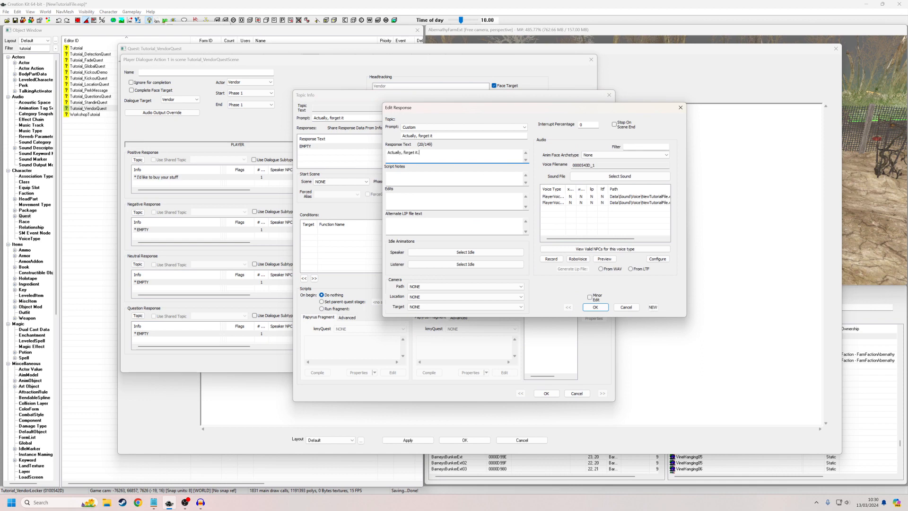
mouse_move(573, 295)
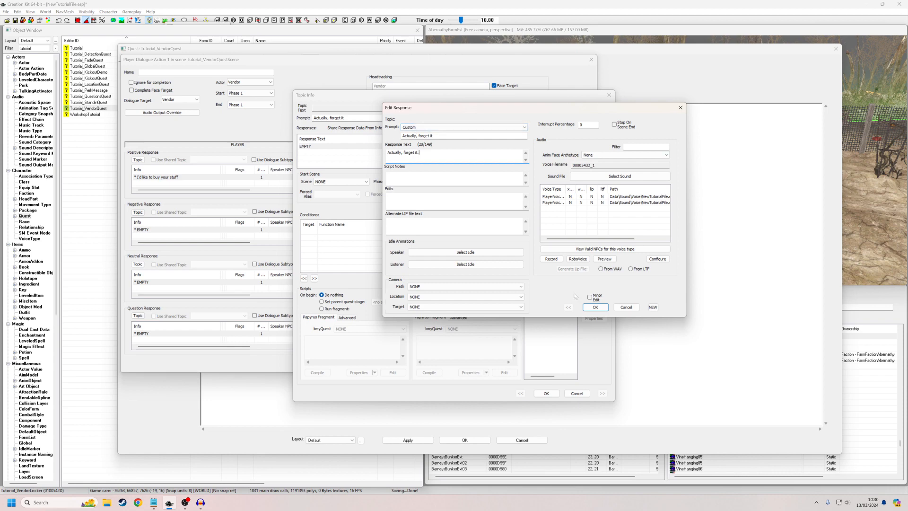
click(595, 307)
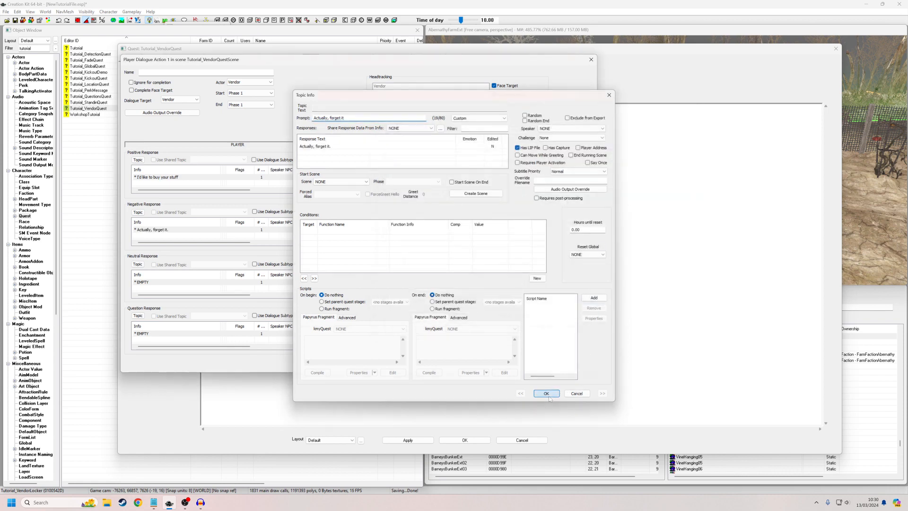
click(547, 393)
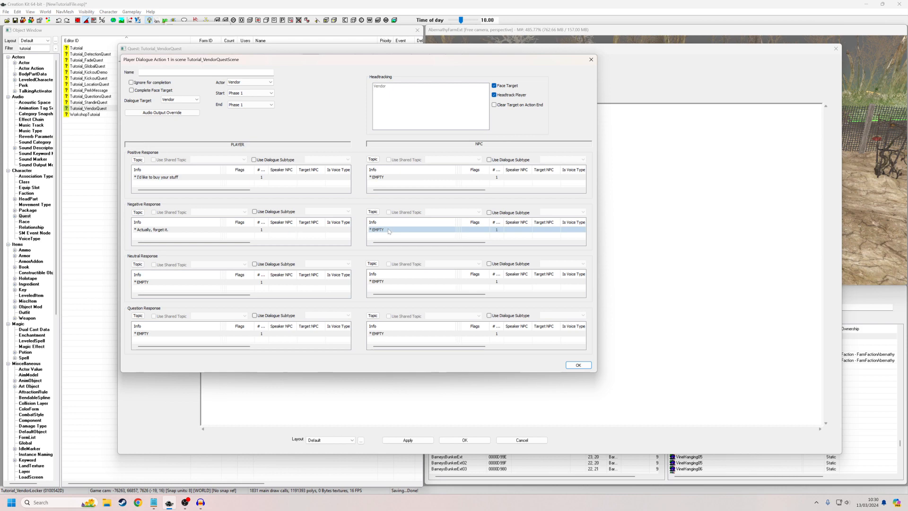
Step: Set the Vendor's negative reply 'No problem. Come back later.' to end the running scene
double_click(376, 229)
text(No problem. Come ba)
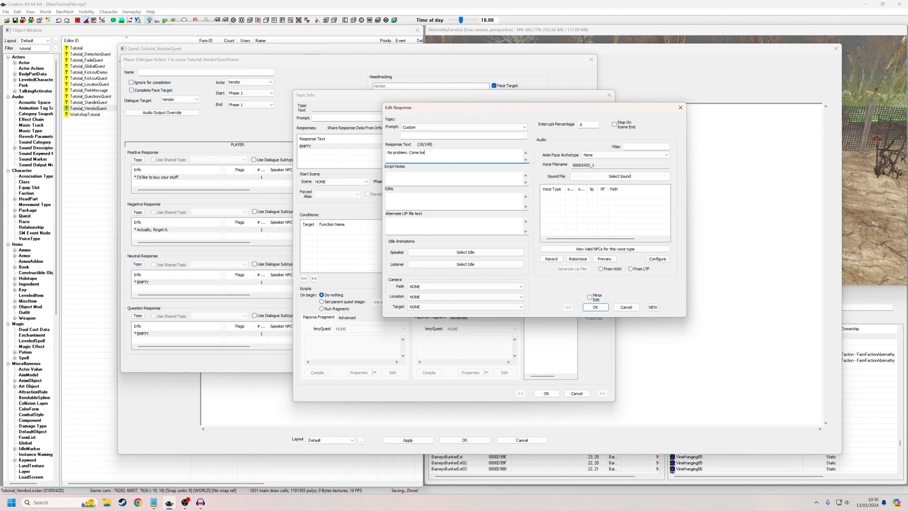
click(595, 307)
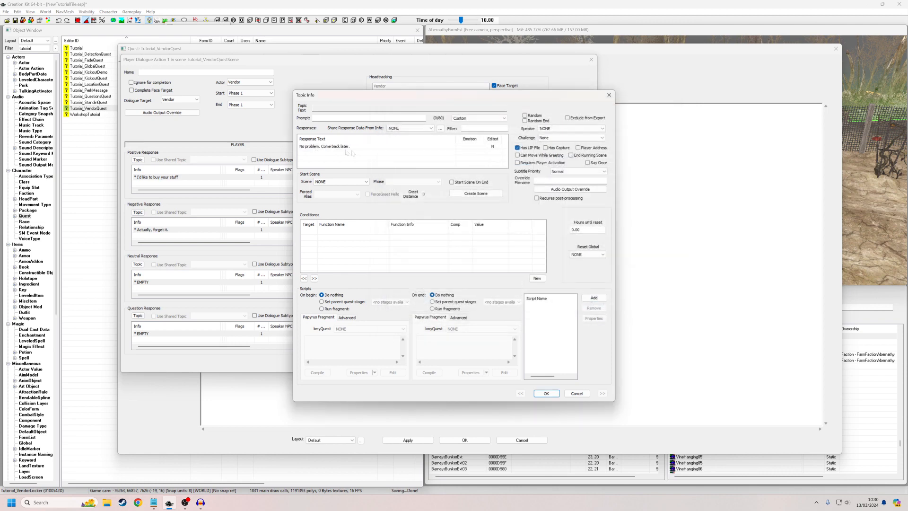
click(576, 156)
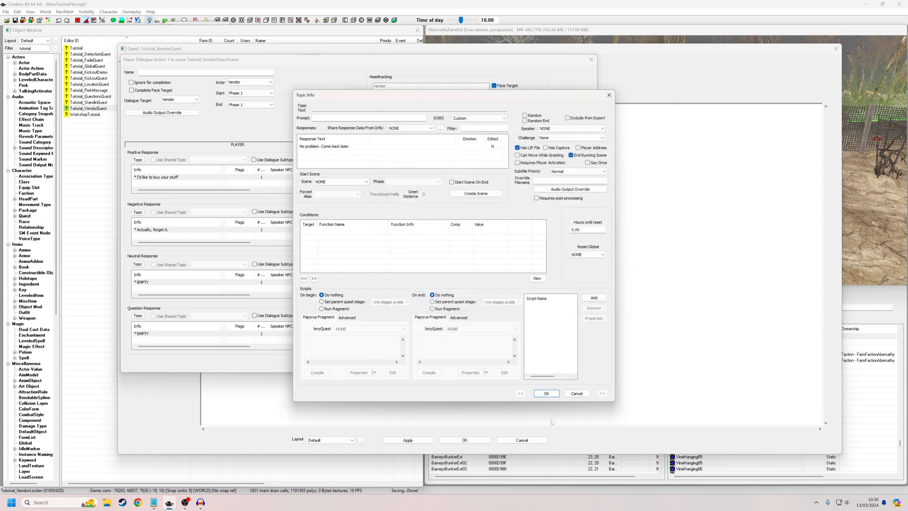
click(547, 393)
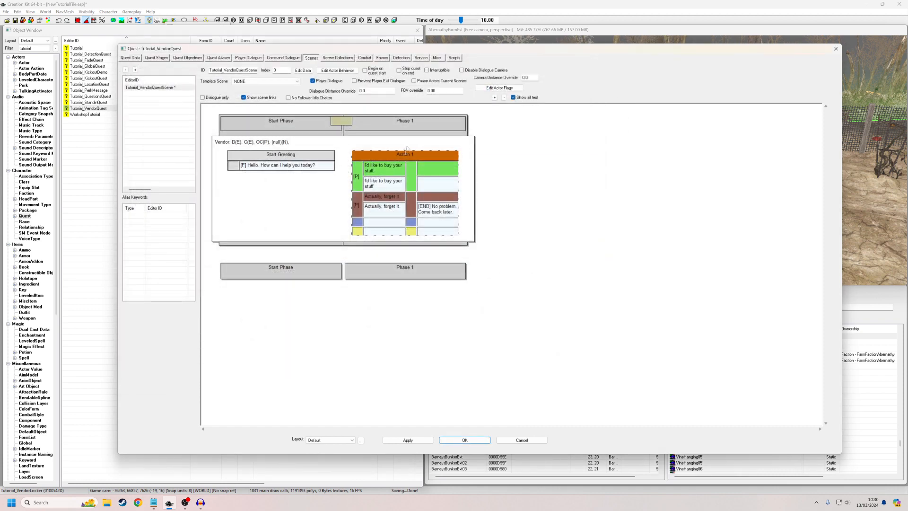
Step: Give the Vendor's positive reply 'Here's what I've got' the VendorInfoScript script
double_click(405, 154)
text(Here's what I'v)
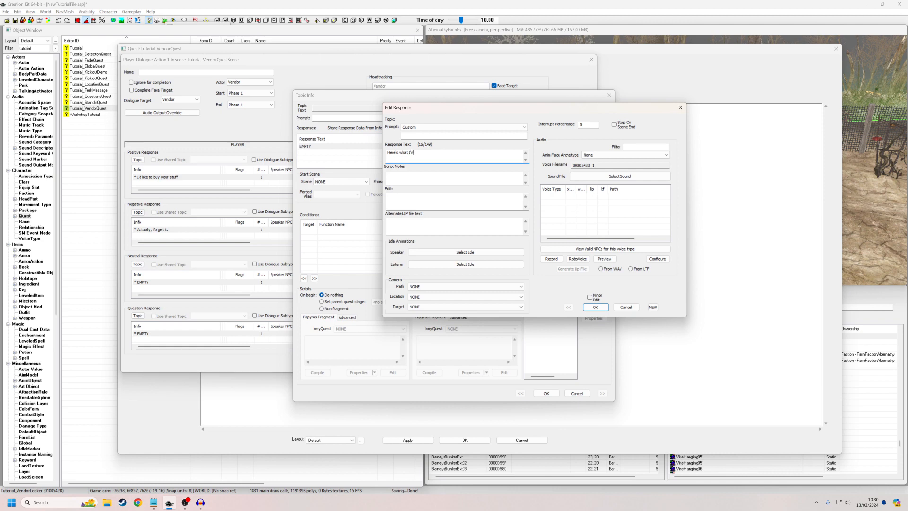
click(596, 307)
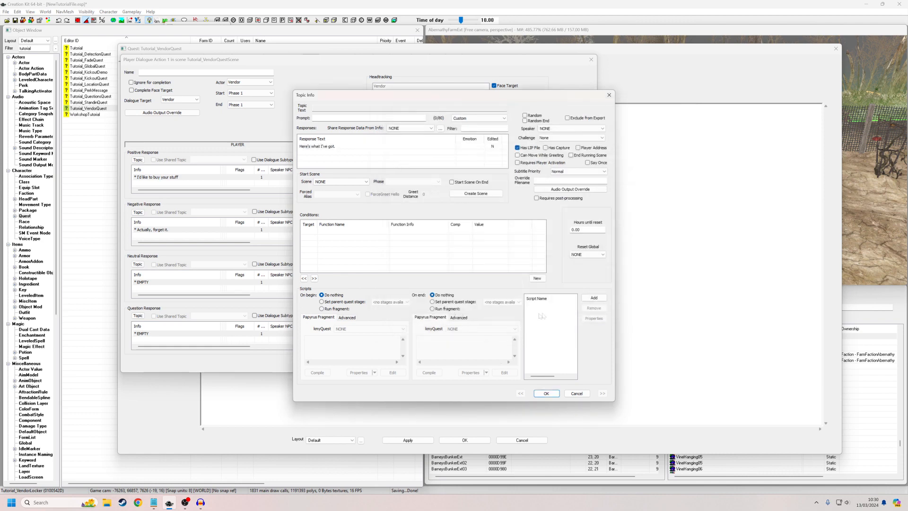
click(593, 297)
text(*vendor*)
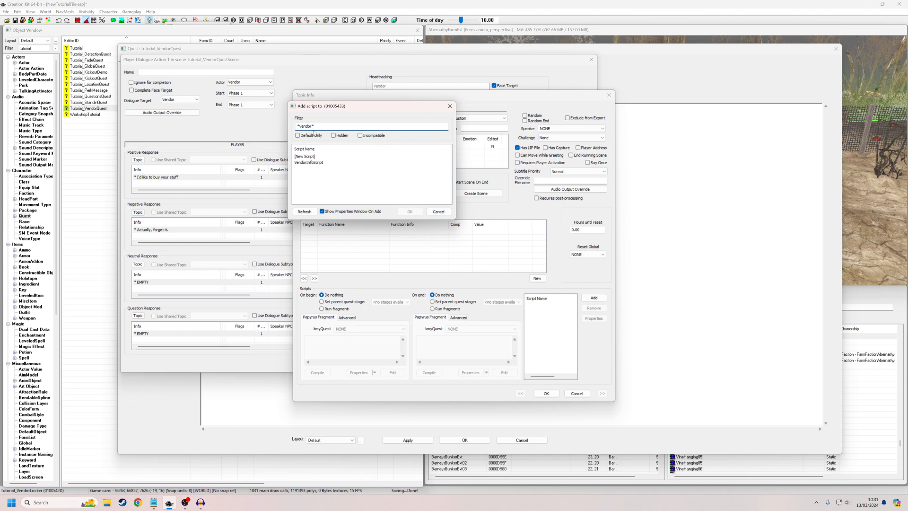
click(309, 162)
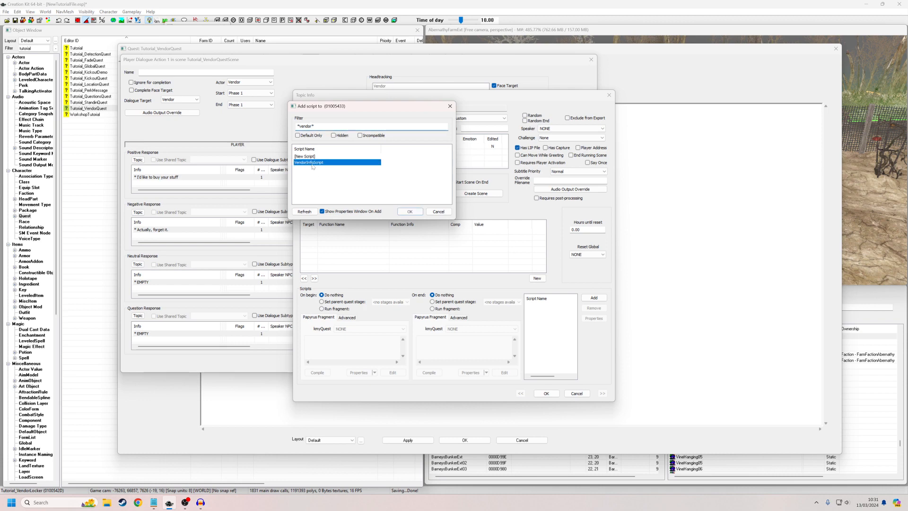
click(410, 212)
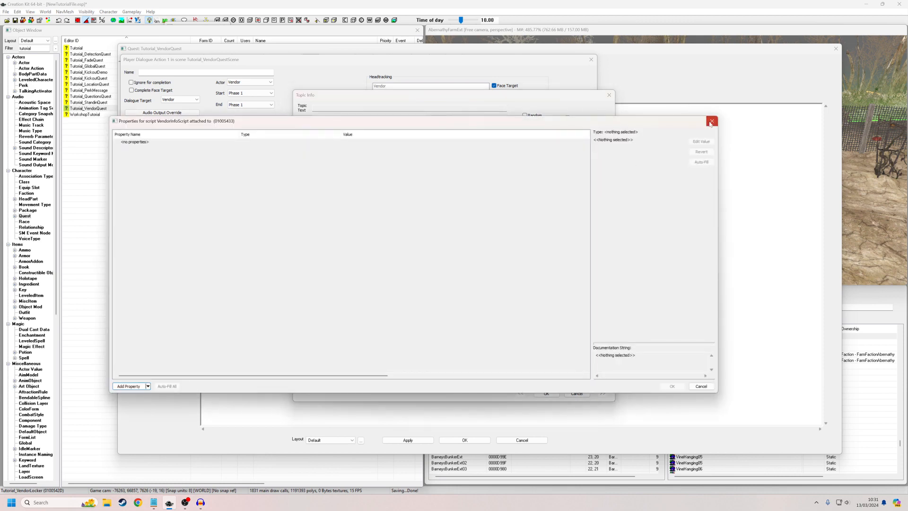
click(711, 121)
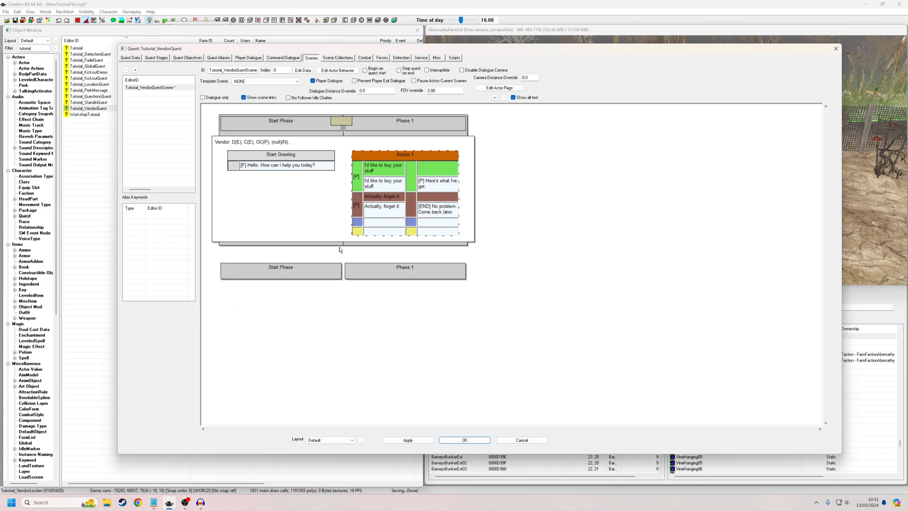
Step: Add greeting response 'I'm not working at the moment. Come back between 8 and 6.' in Misc
click(466, 439)
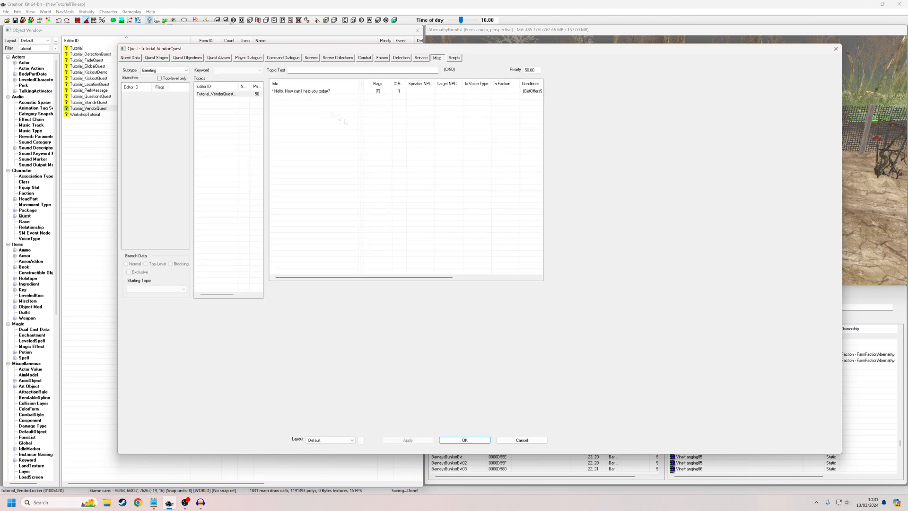
right_click(337, 118)
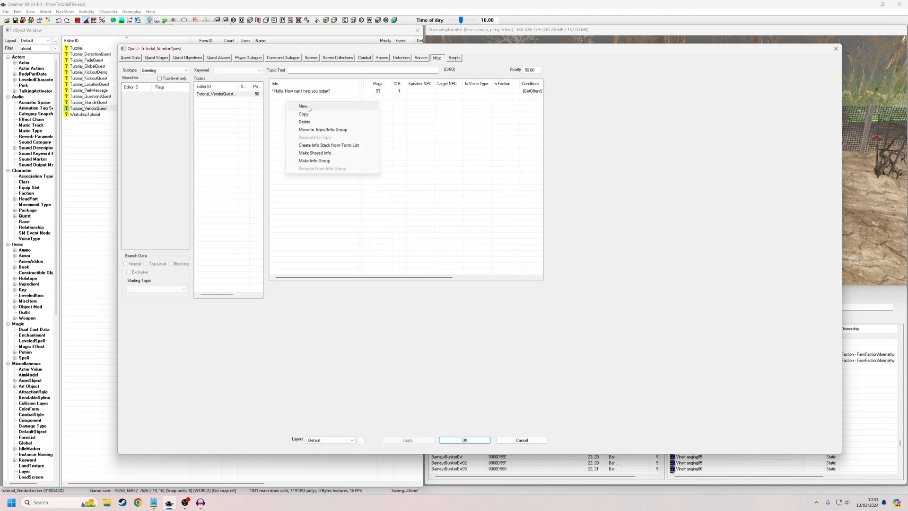
click(302, 106)
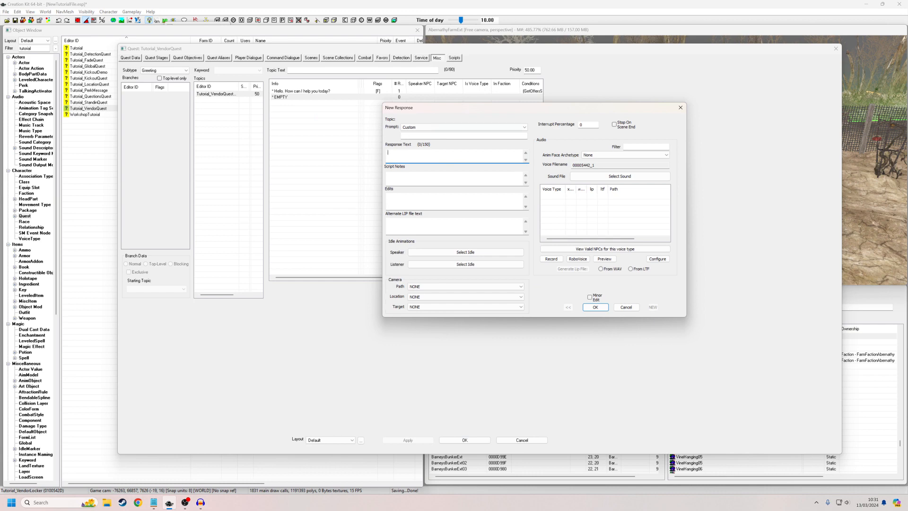
text(I'm not working at the moment. Come back)
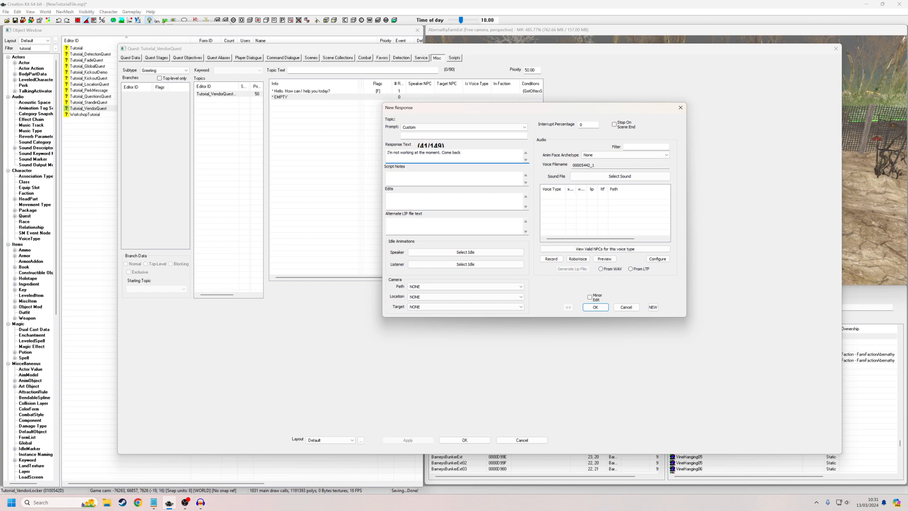
text(between 8)
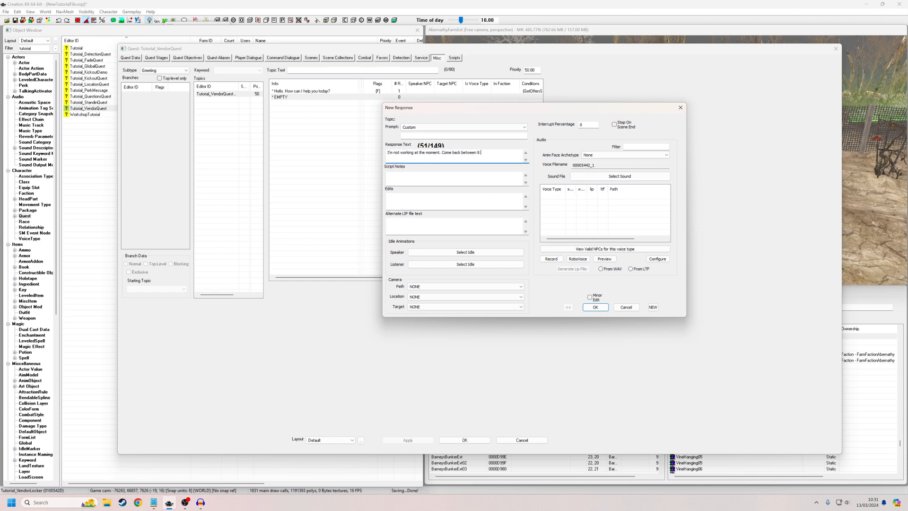
text(and 6.)
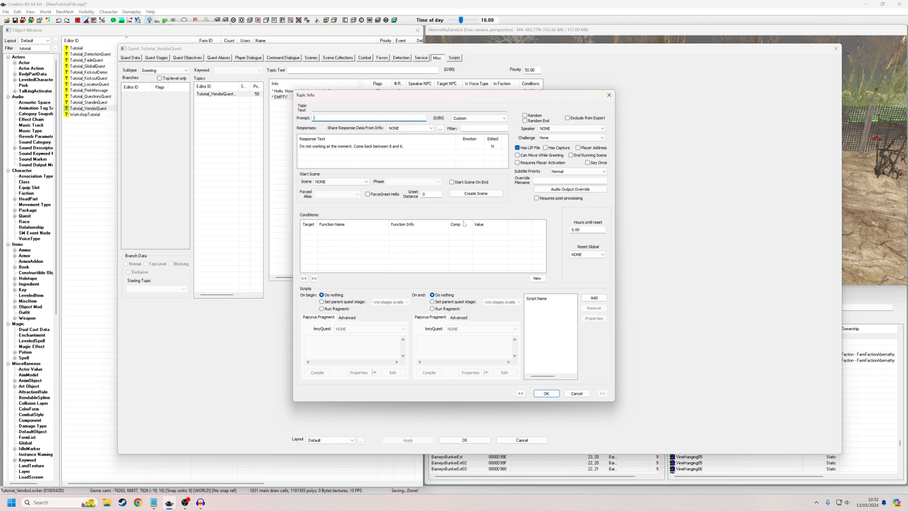
click(546, 393)
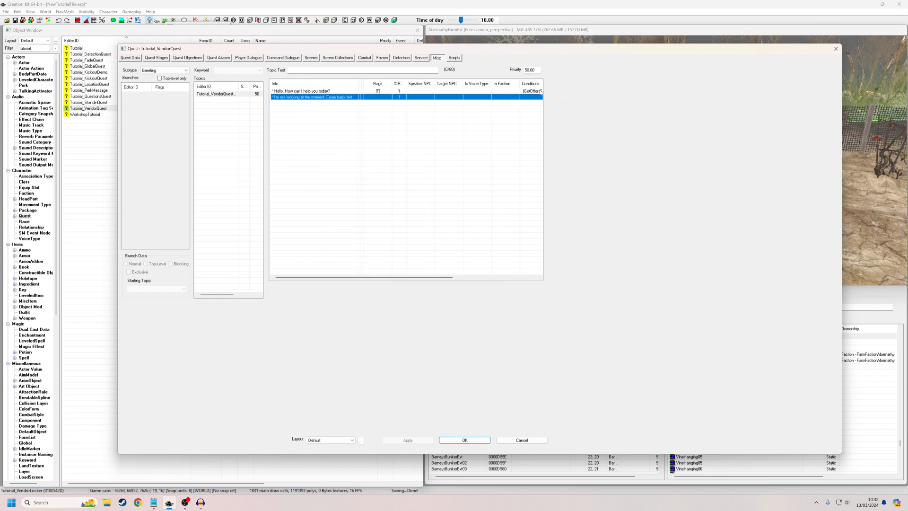
Step: Give the closed-shop greeting line the condition GetOffersServicesNow == 0 and save it
double_click(313, 97)
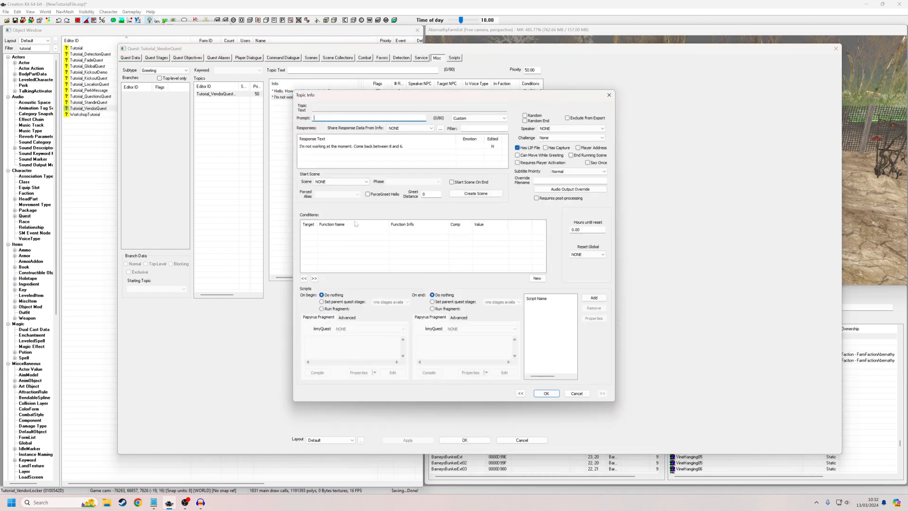
click(536, 278)
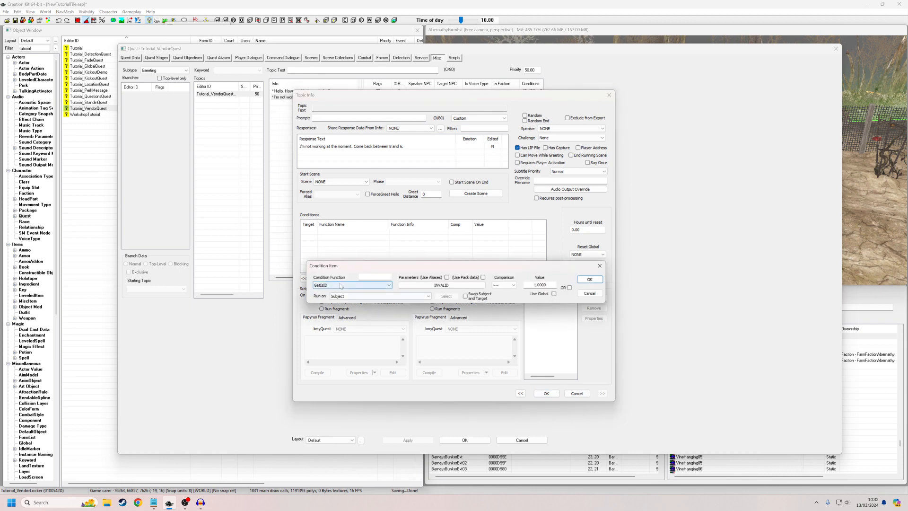
click(388, 285)
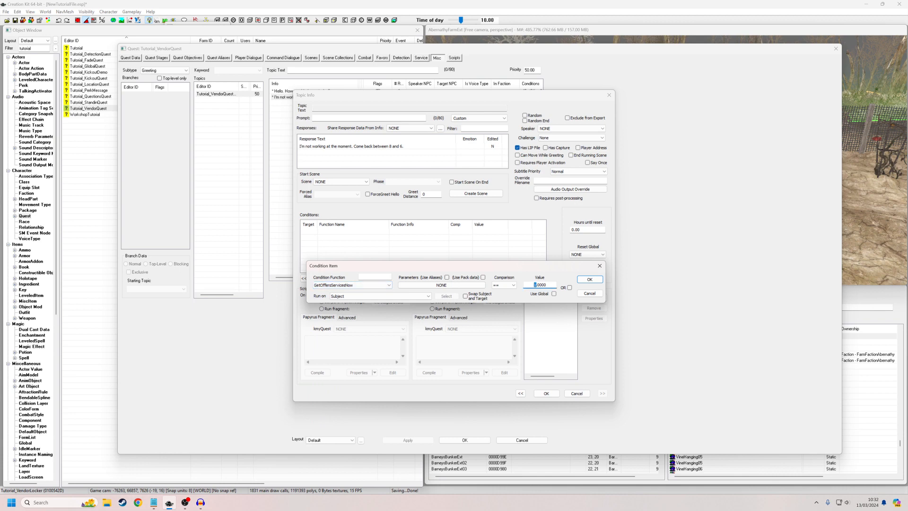
click(590, 279)
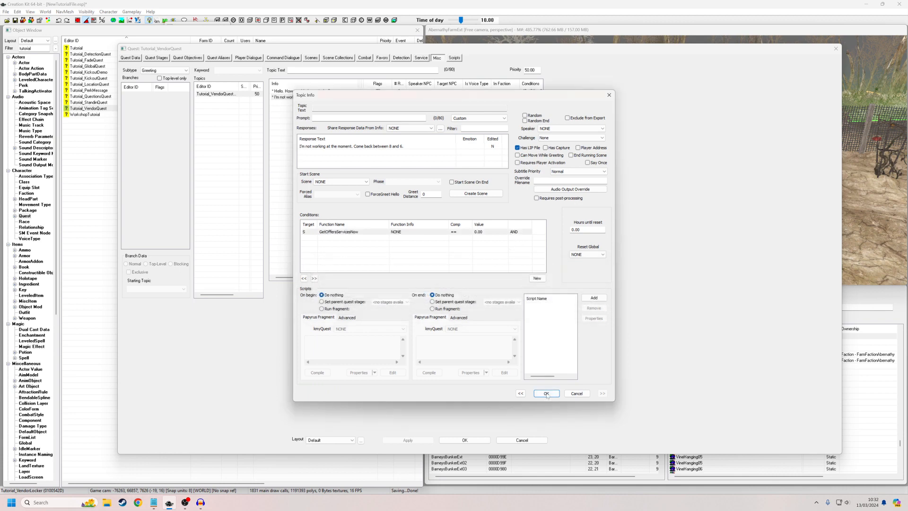
click(546, 393)
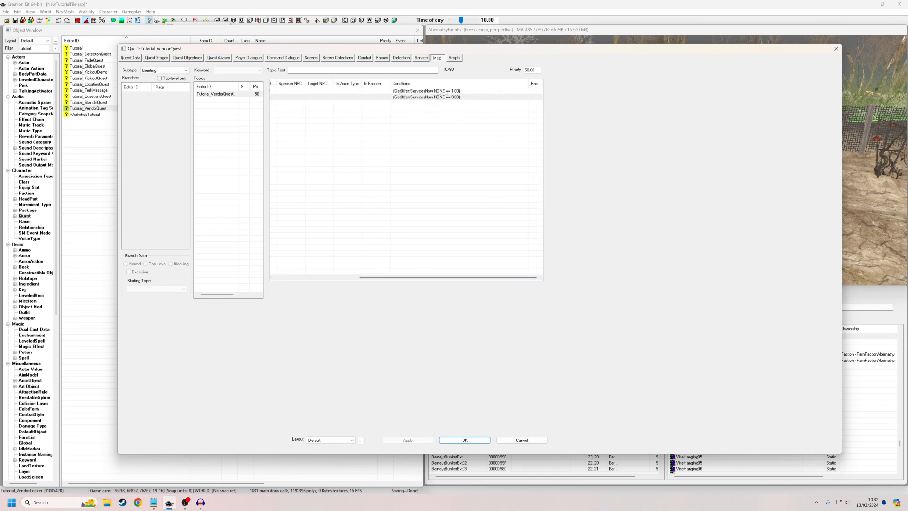
mouse_move(459, 115)
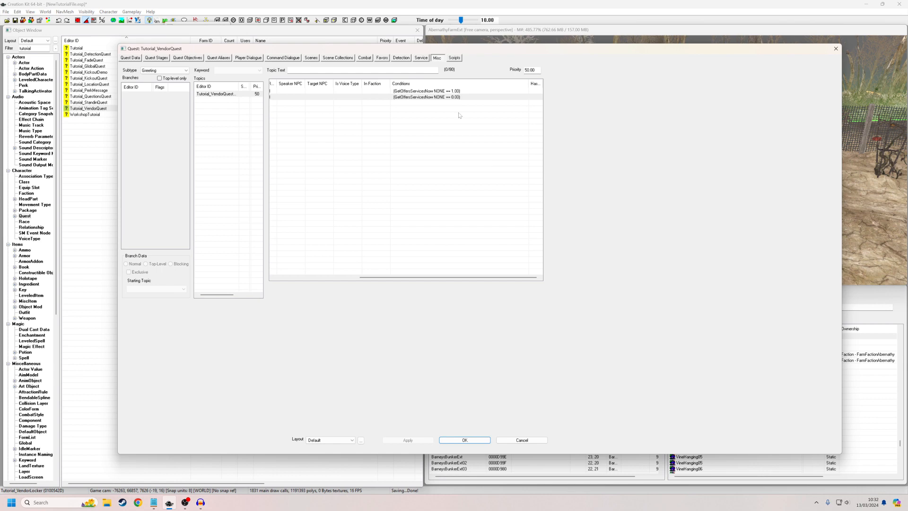
Step: Reopen the closed-shop greeting line and confirm its settings
click(215, 94)
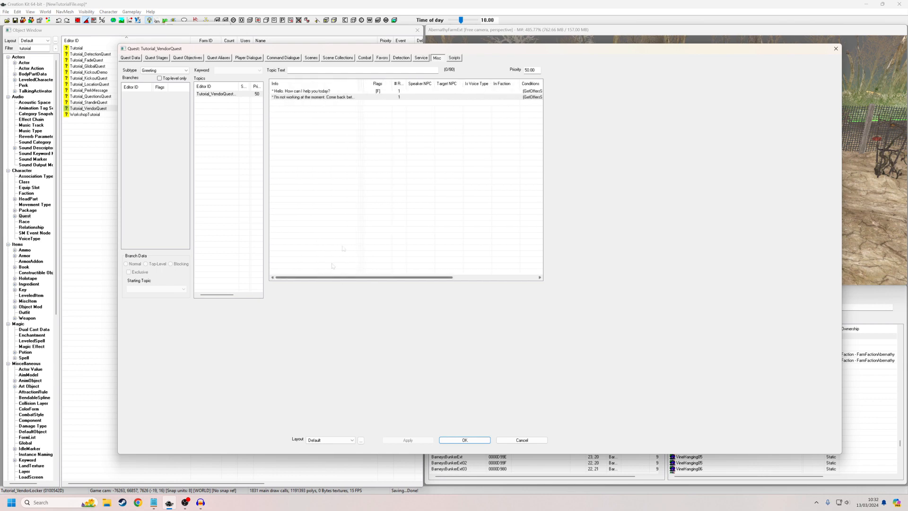
click(313, 97)
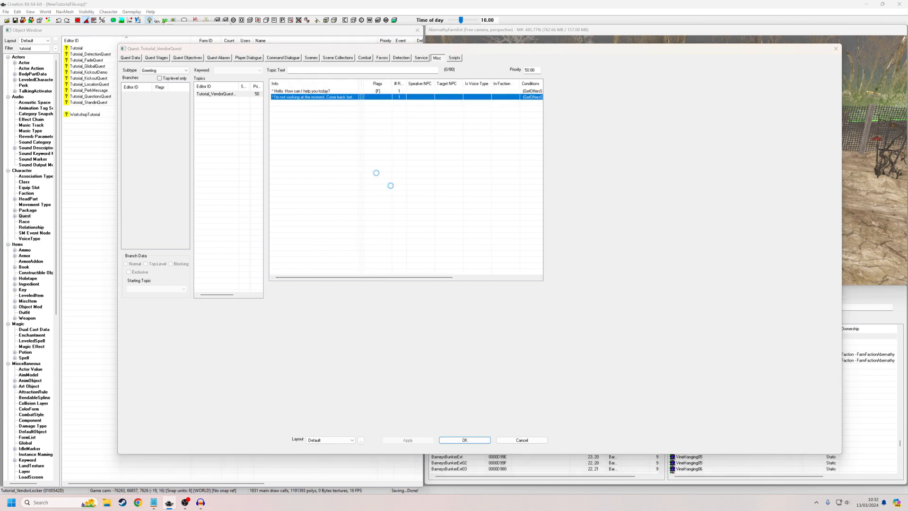
double_click(312, 97)
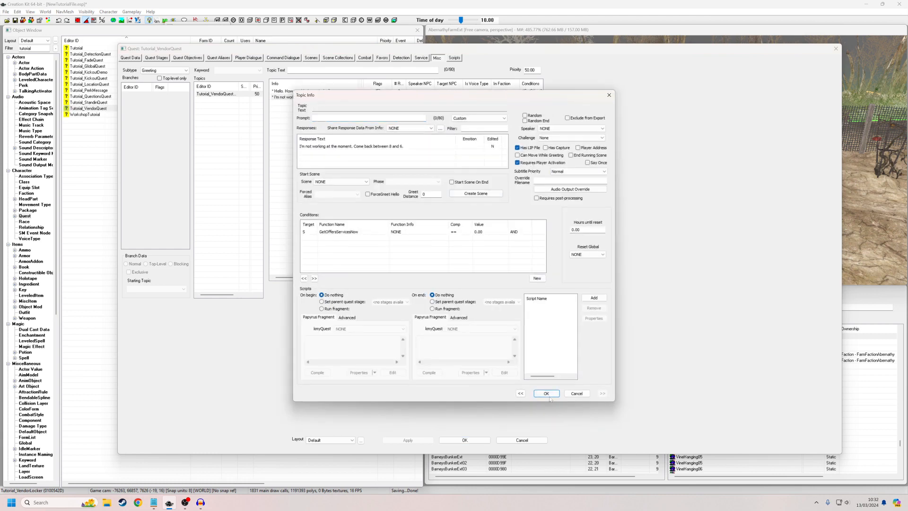
click(545, 393)
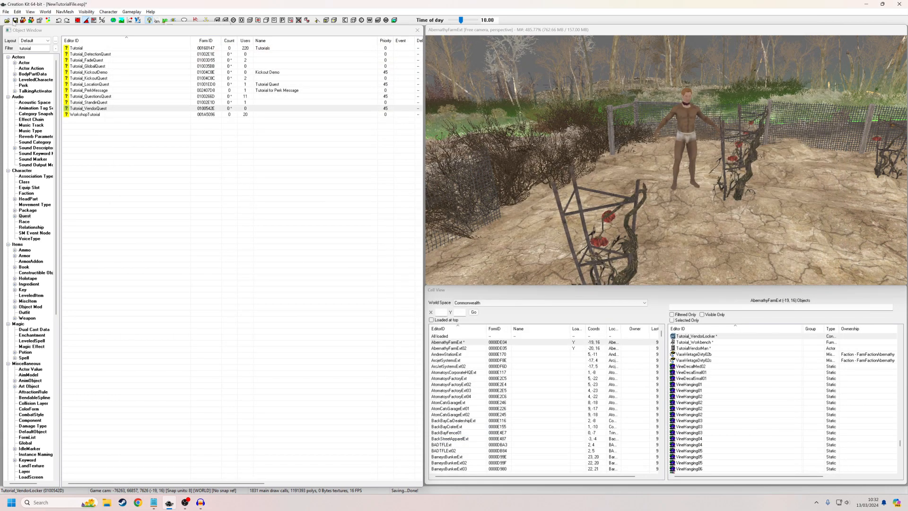
mouse_move(88, 108)
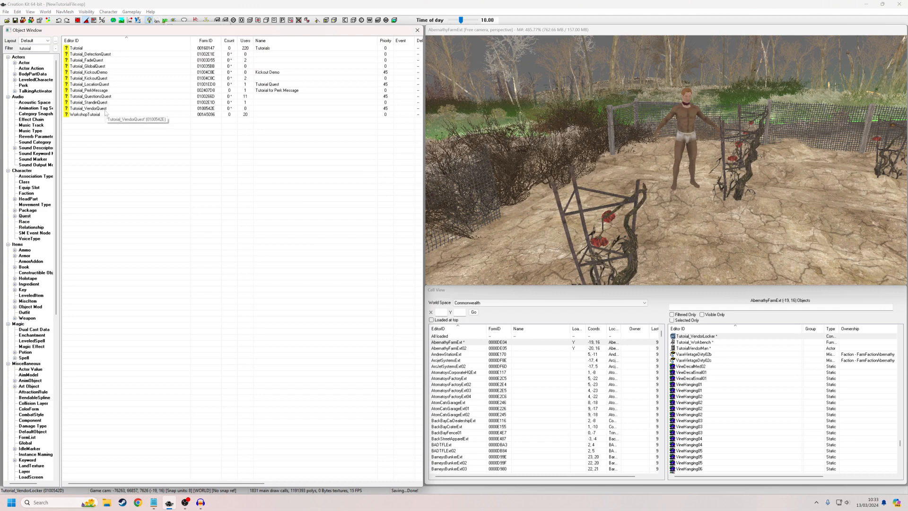
Step: Add idle topic Tutorial_VendorIdle saying 'Come to my shop!' when GetOffersServicesNow == 1
double_click(87, 108)
text(Come to my shop!)
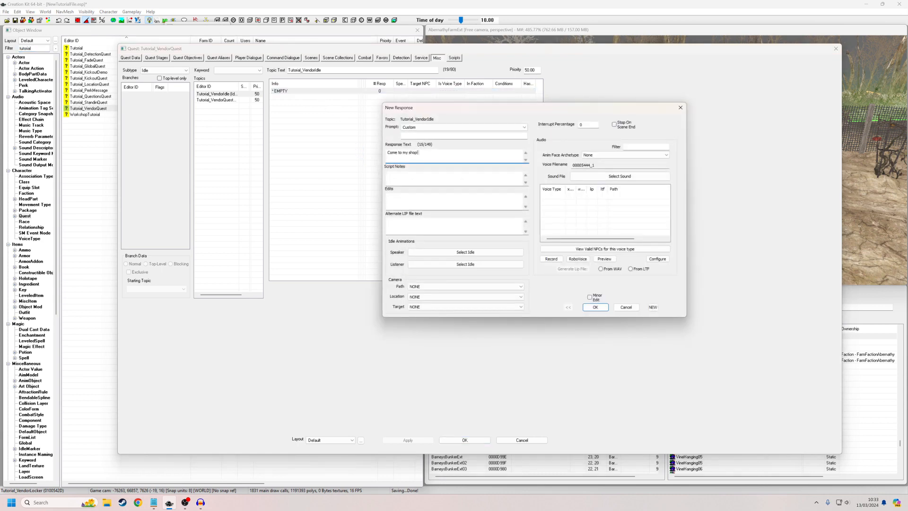
click(595, 307)
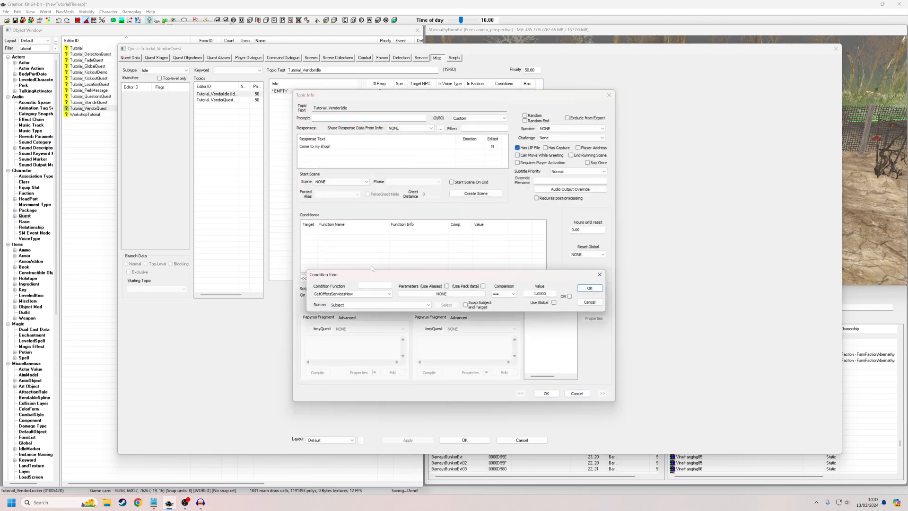
click(590, 287)
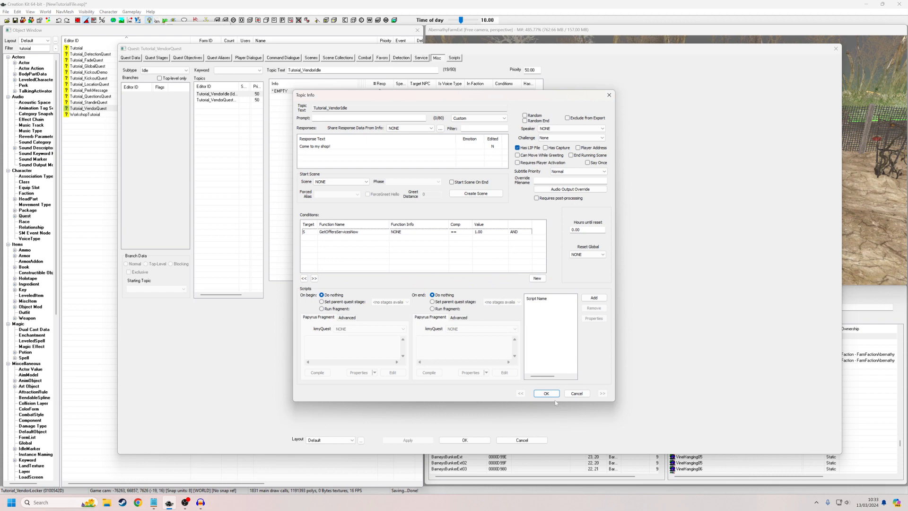
click(546, 393)
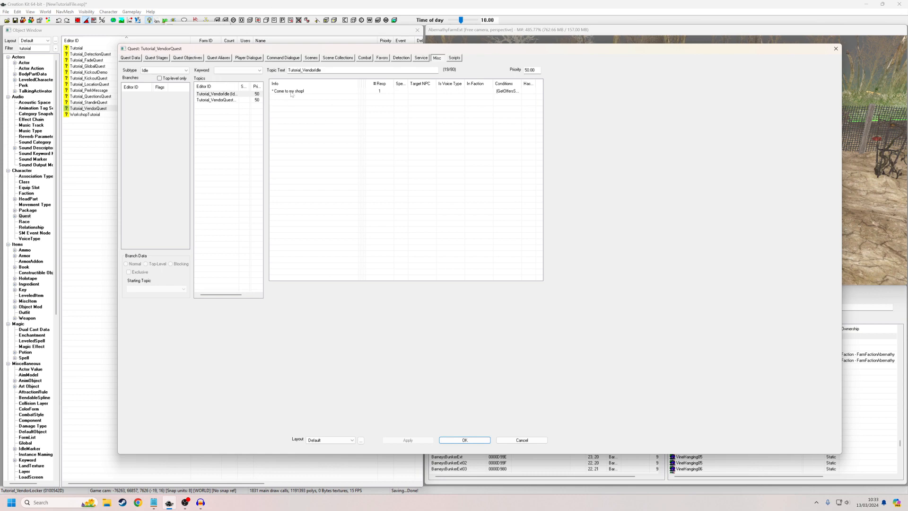
Step: Launch Fallout 4, dismiss the riverboat announcement, and complete a trade with the vendor
click(467, 440)
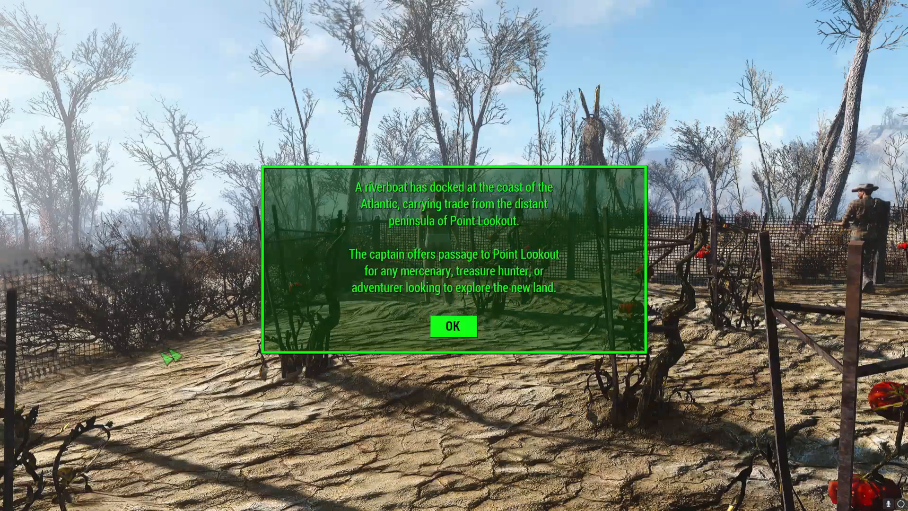
click(455, 326)
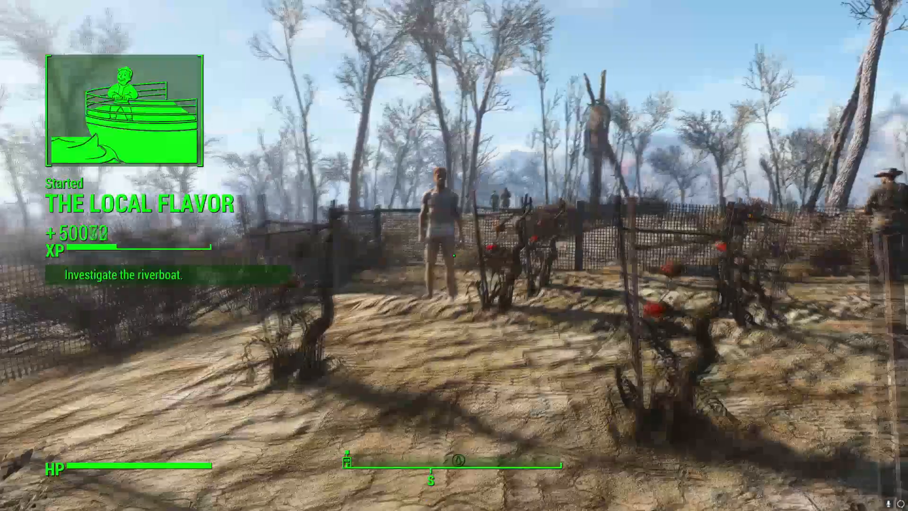
mouse_move(454, 255)
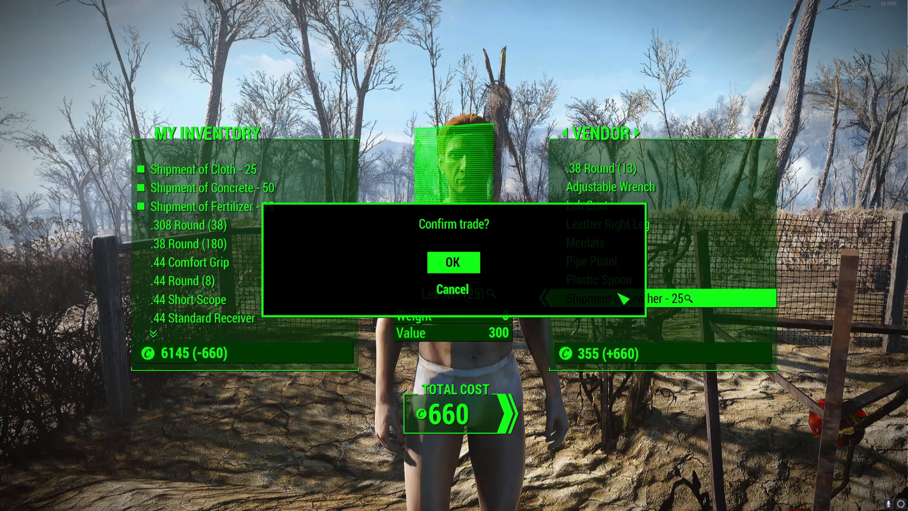
click(453, 262)
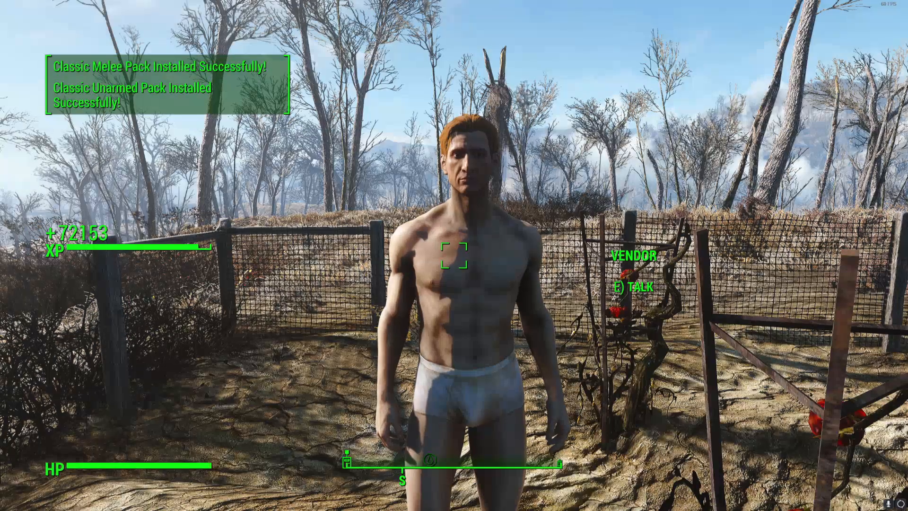